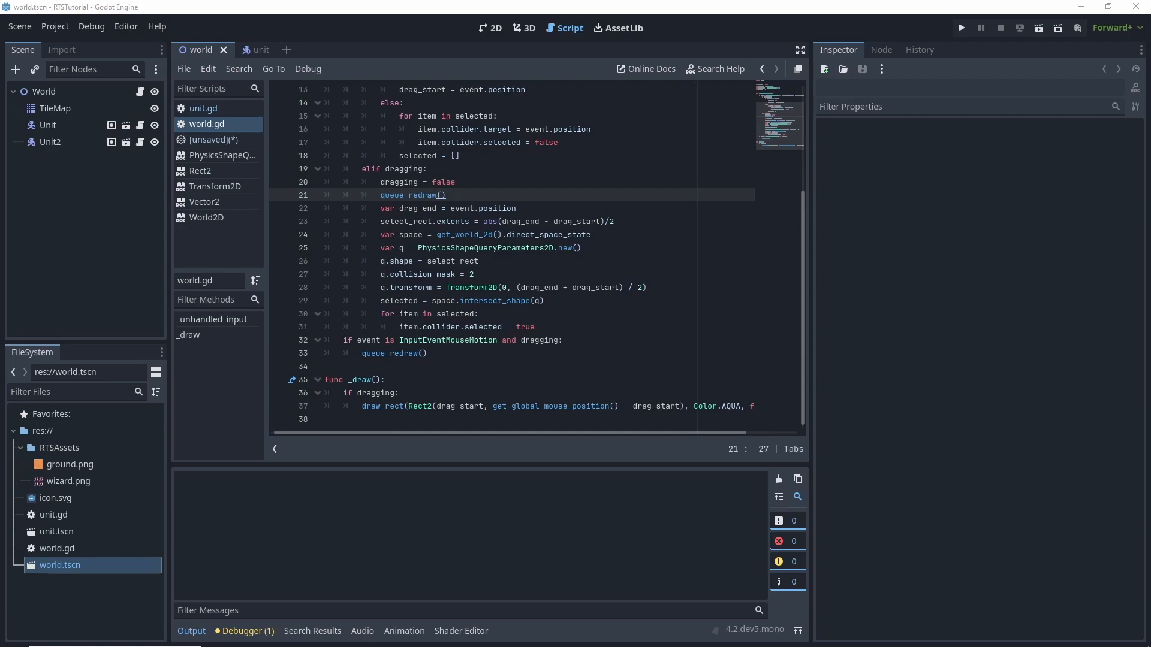
Step: Briefly test-run the game, then start a new empty scene from the Scene menu
{"action": "left_click", "coordinate": [961, 28]}
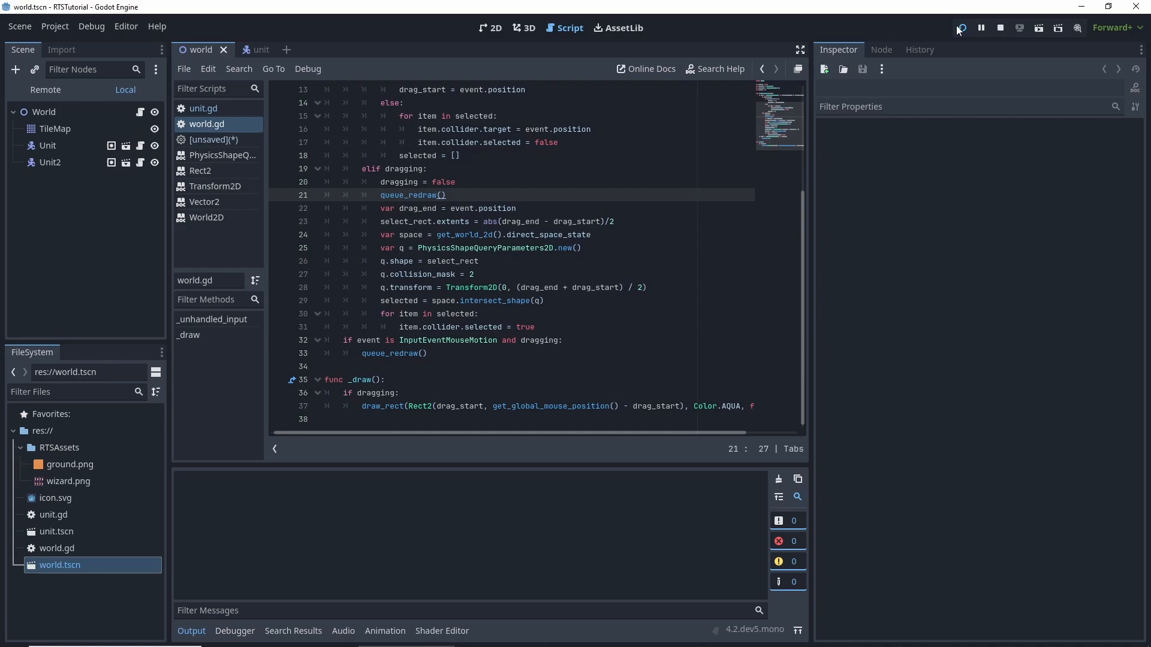
{"action": "left_click", "coordinate": [959, 27]}
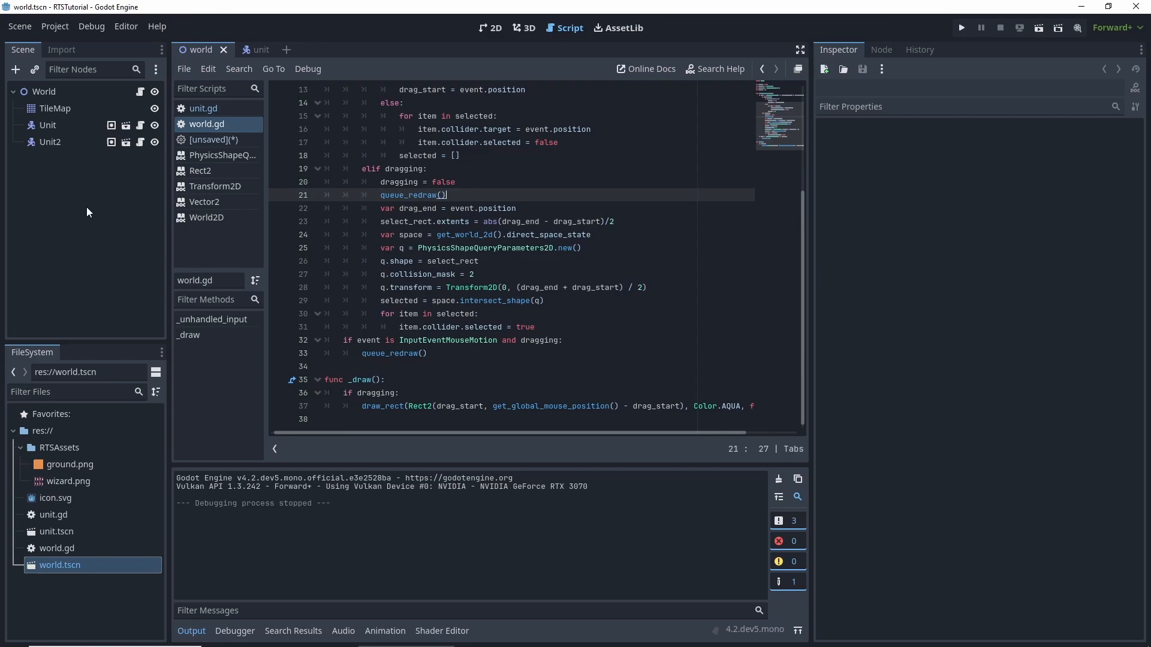
{"action": "mouse_move", "coordinate": [457, 48]}
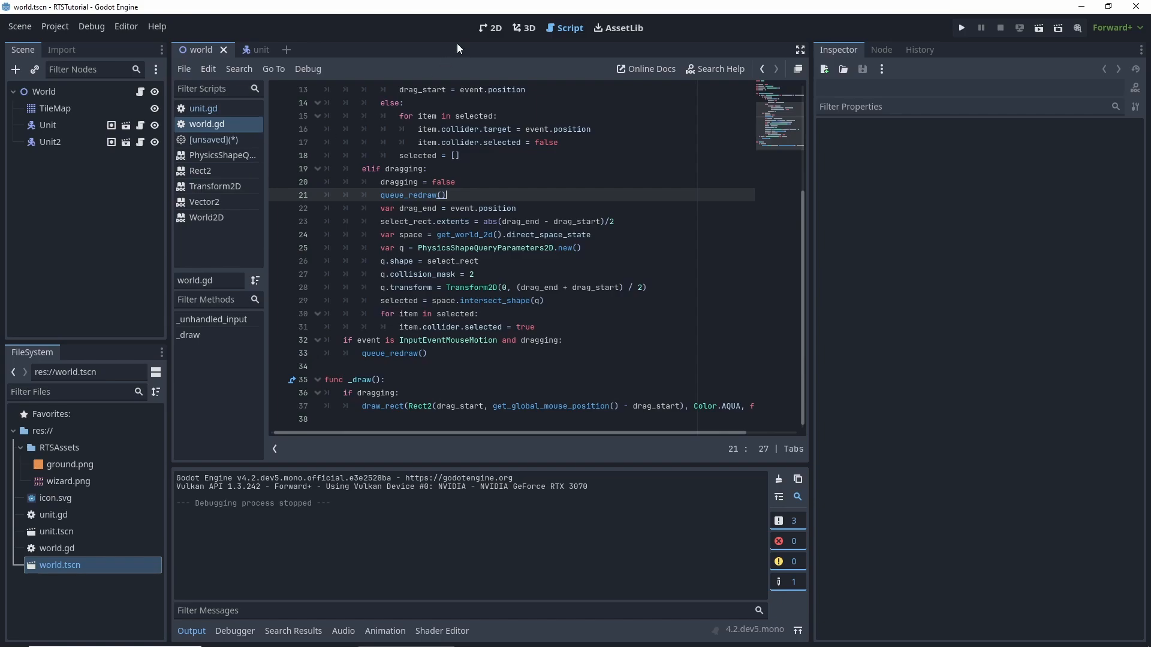
{"action": "left_click", "coordinate": [20, 26]}
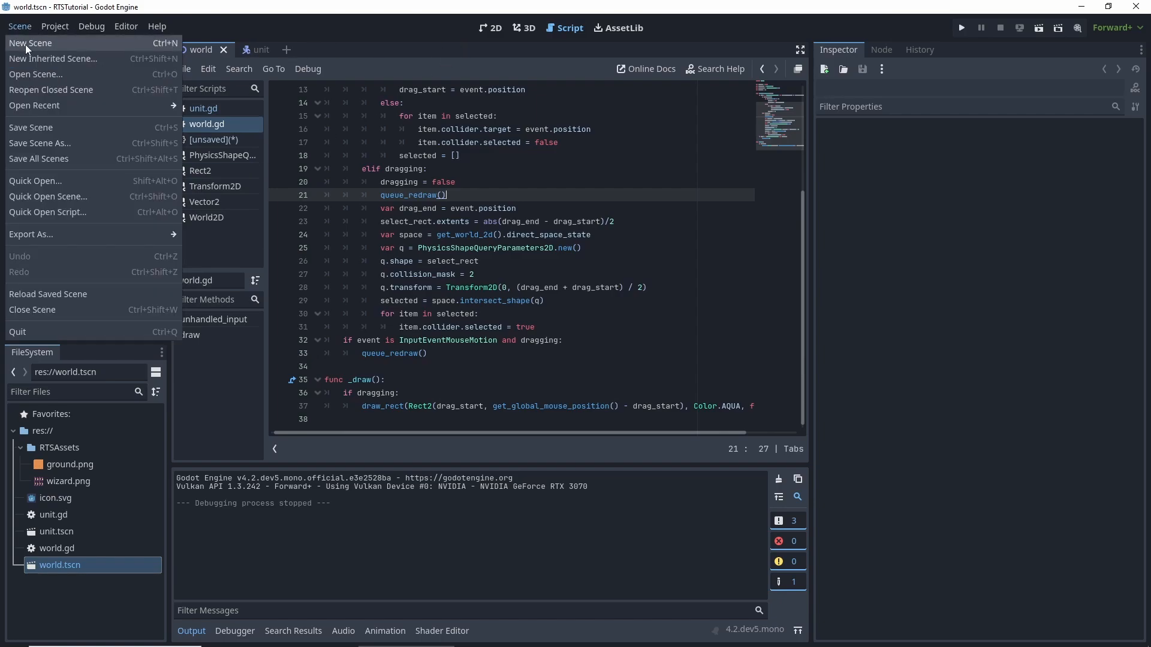
{"action": "left_click", "coordinate": [31, 44]}
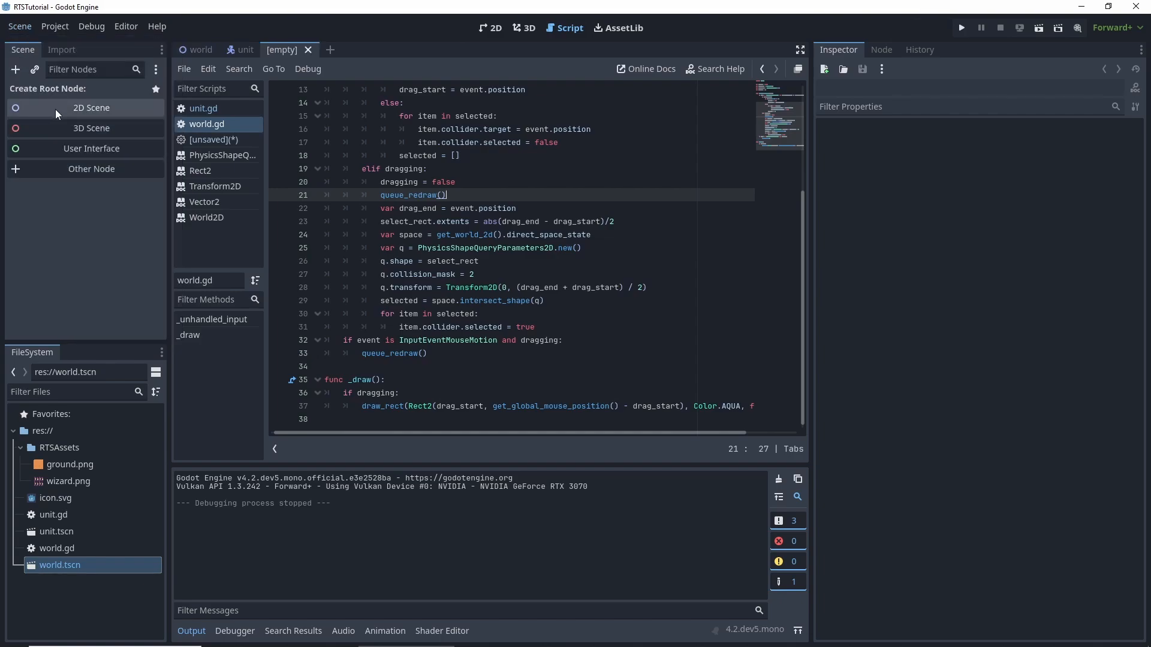
Step: Make the root a 2D node named BuildingMode and begin attaching a script to it
{"action": "left_click", "coordinate": [91, 108]}
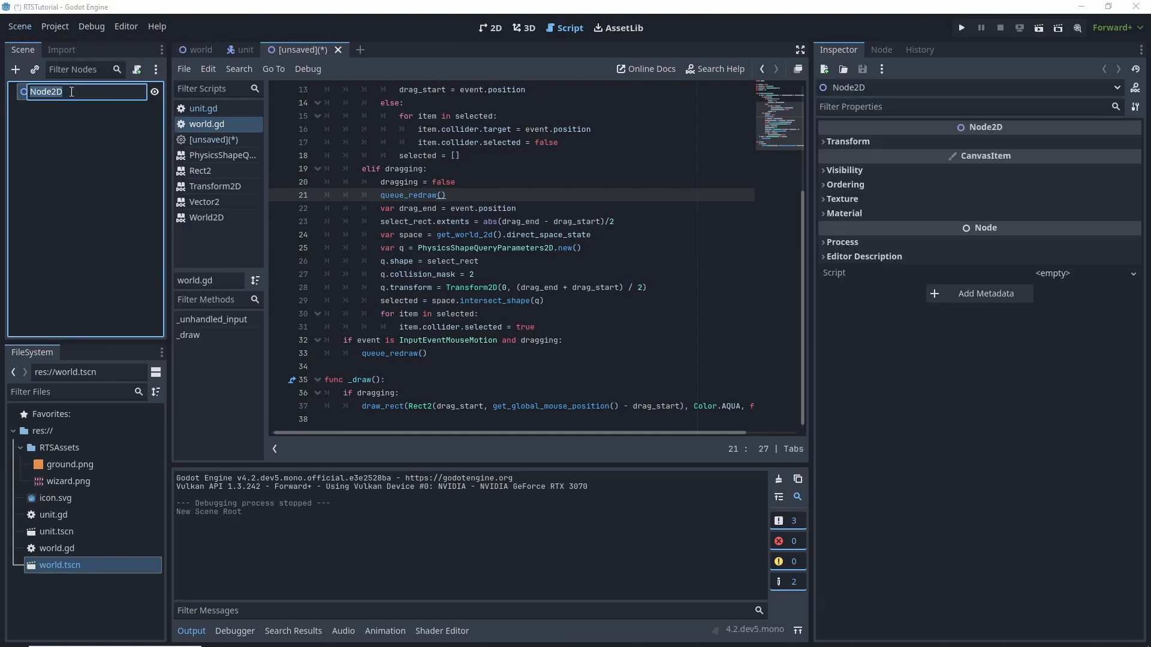
{"action": "type", "text": "BuildingM"}
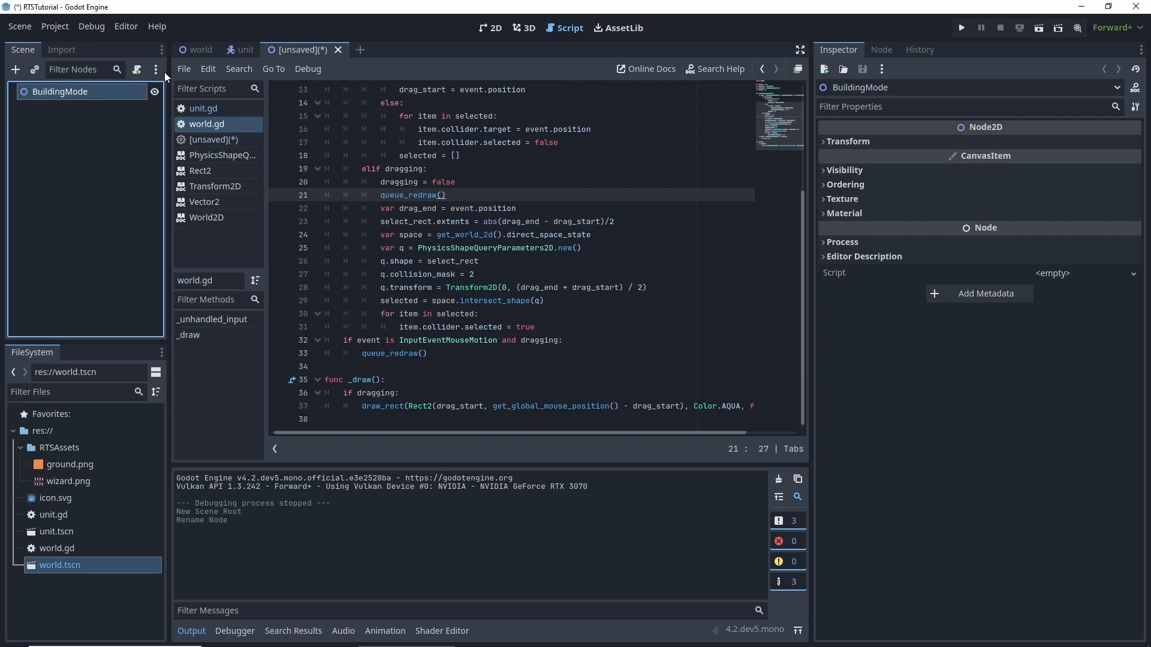
{"action": "left_click", "coordinate": [136, 69]}
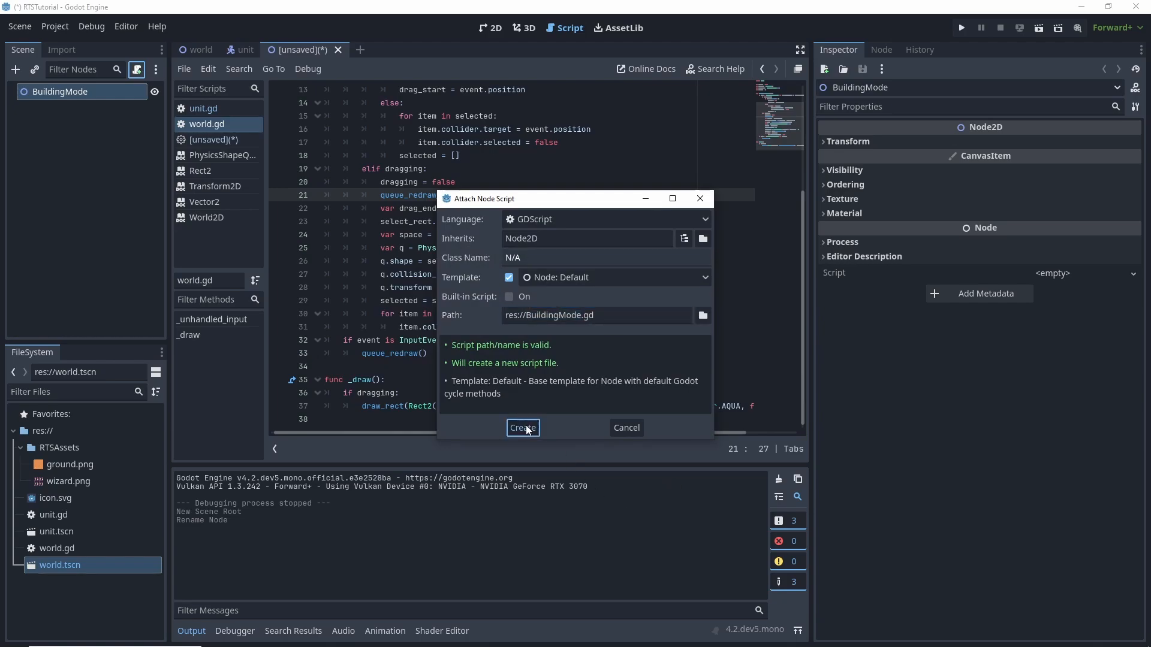
{"action": "left_click", "coordinate": [523, 428]}
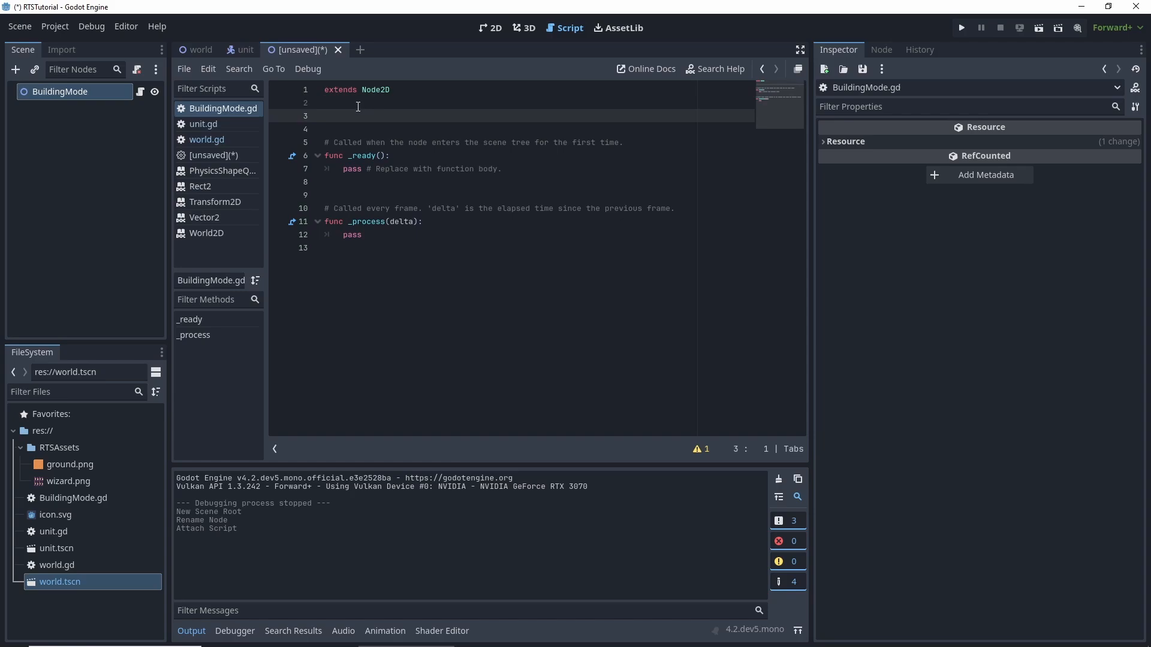
{"action": "type", "text": "var"}
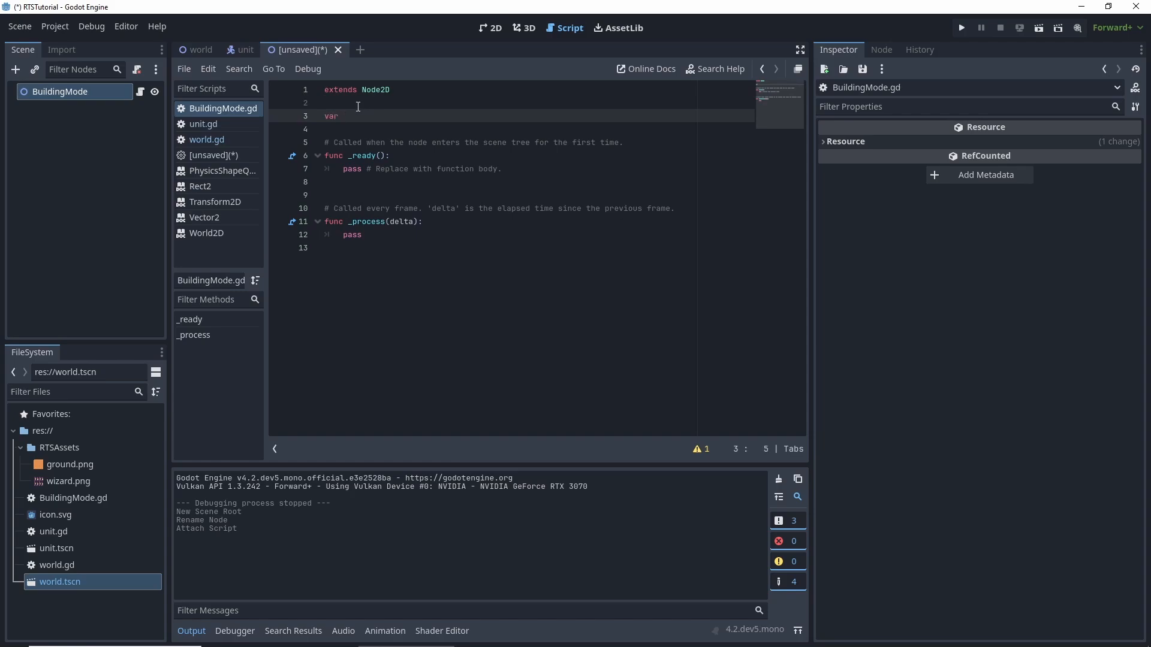
{"action": "key", "text": "Backspace"}
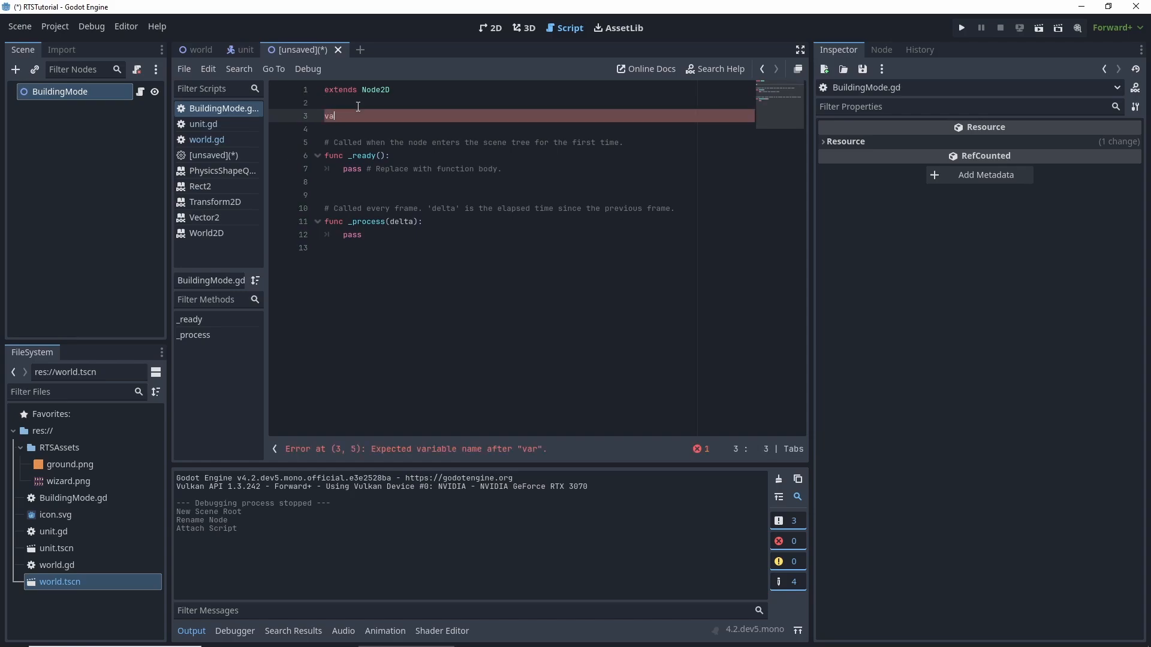
{"action": "type", "text": "@export"}
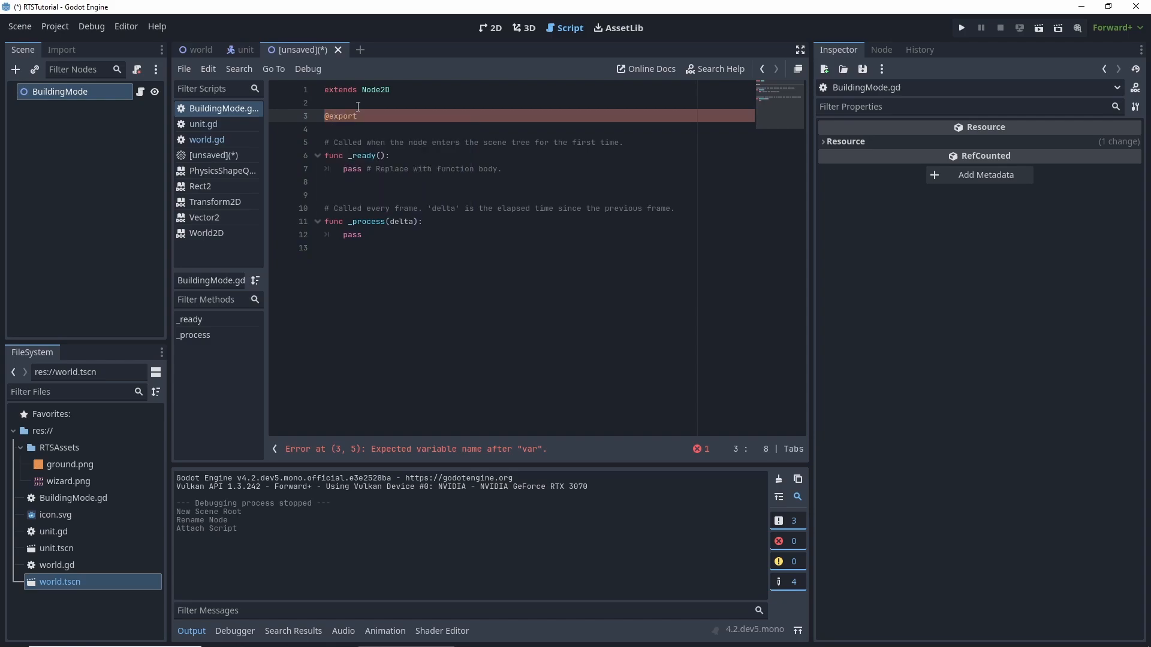
{"action": "type", "text": "var"}
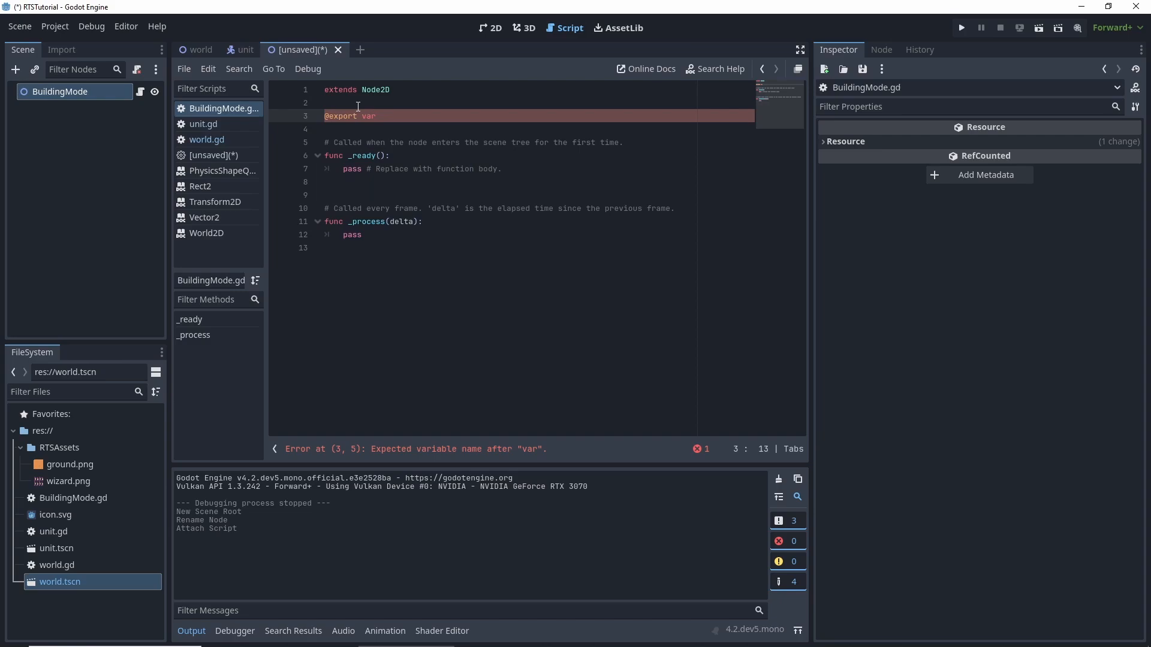
{"action": "type", "text": "building"}
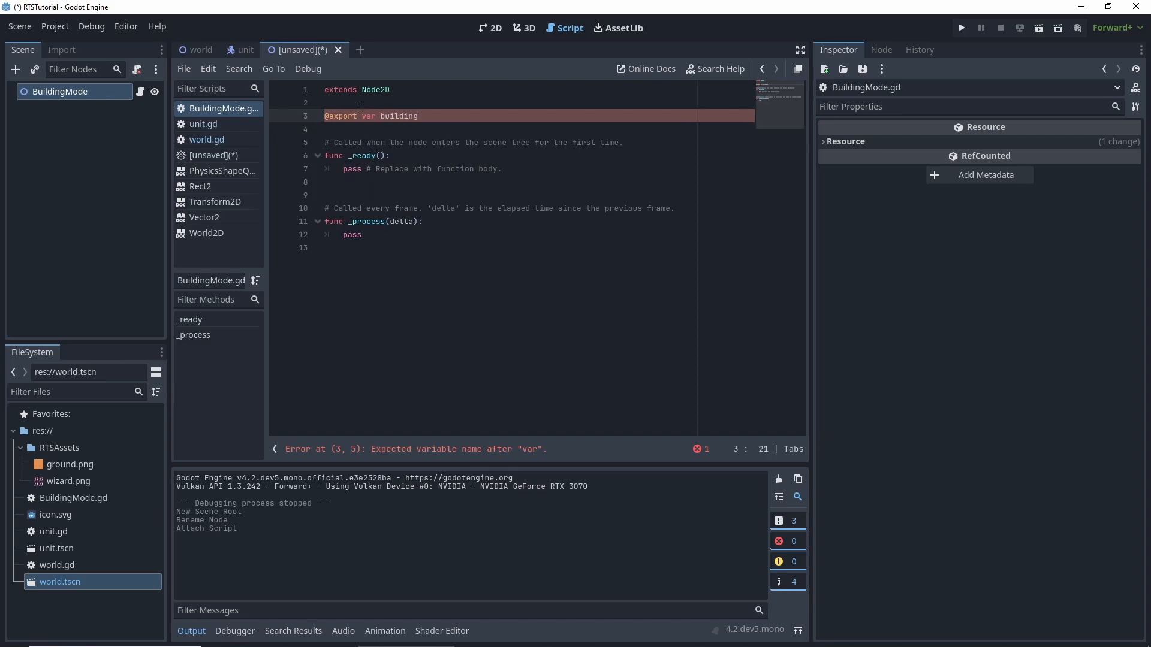
{"action": "type", "text": "_area :"}
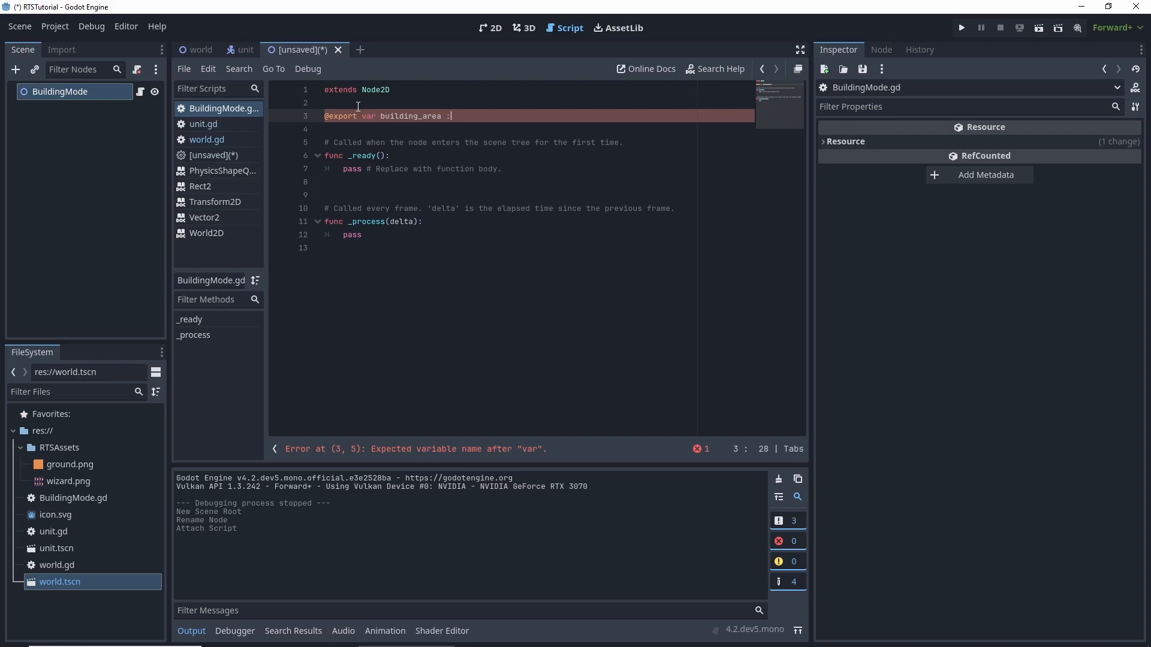
{"action": "type", "text": "="}
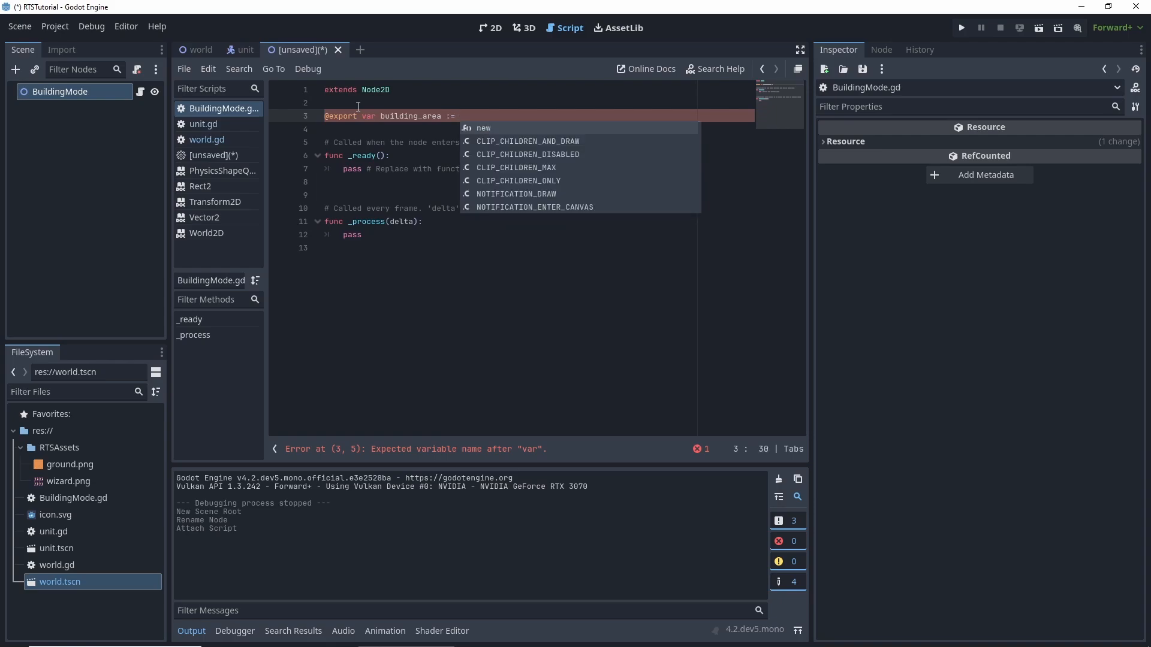
{"action": "type", "text": "Rect2("}
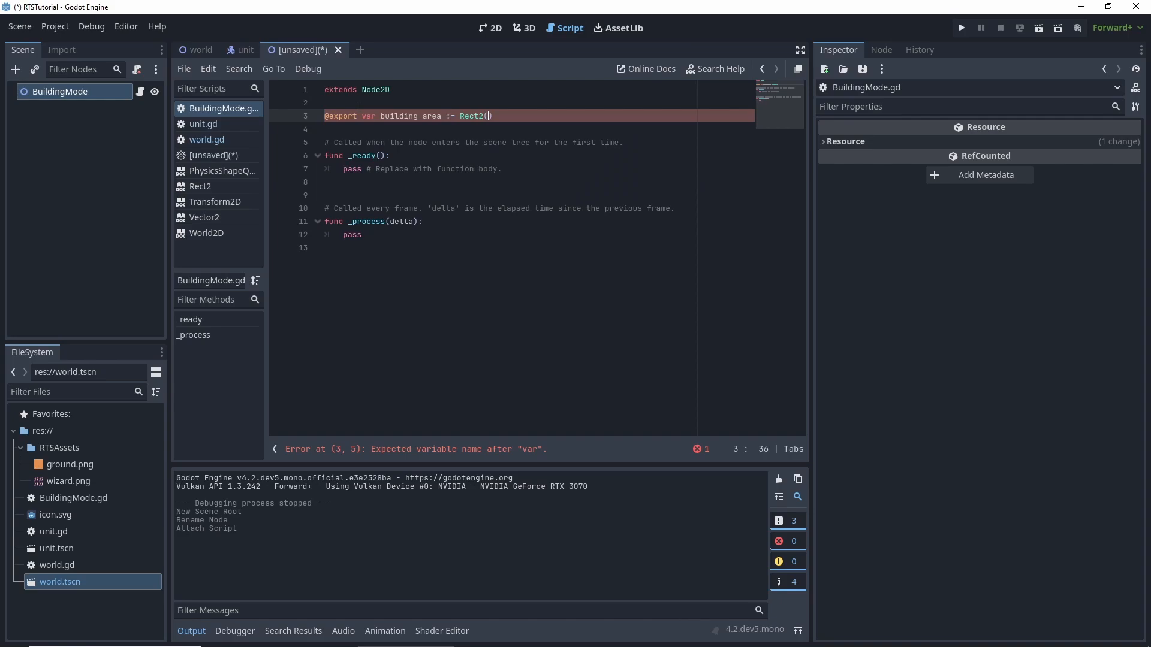
{"action": "type", "text": "("}
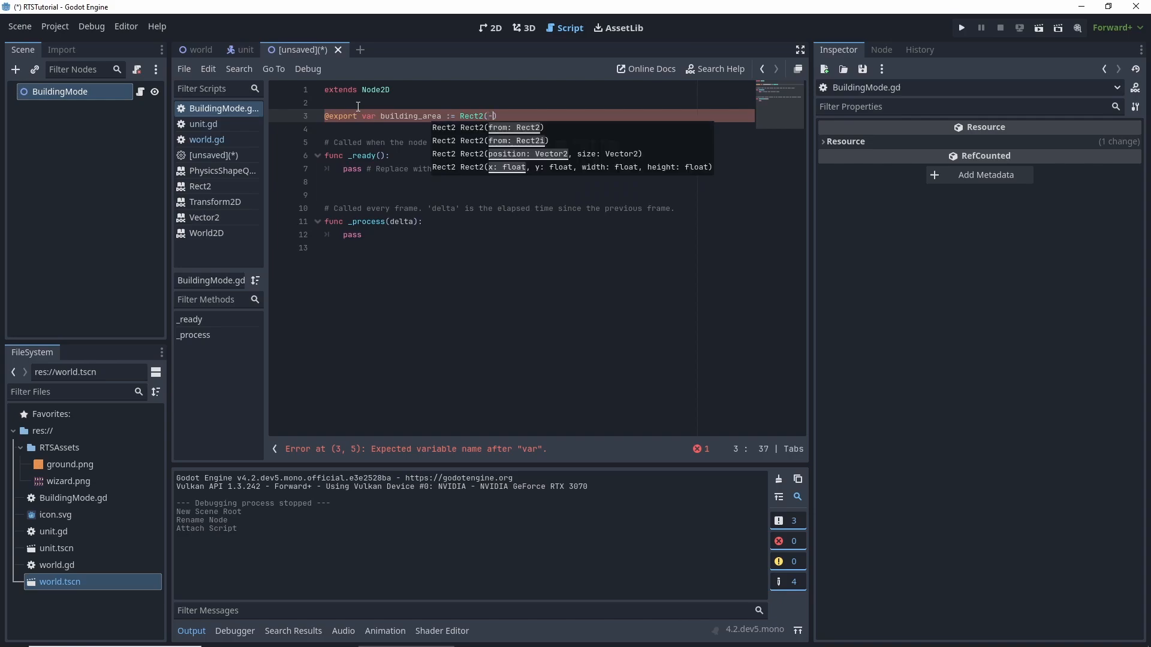
{"action": "type", "text": "0"}
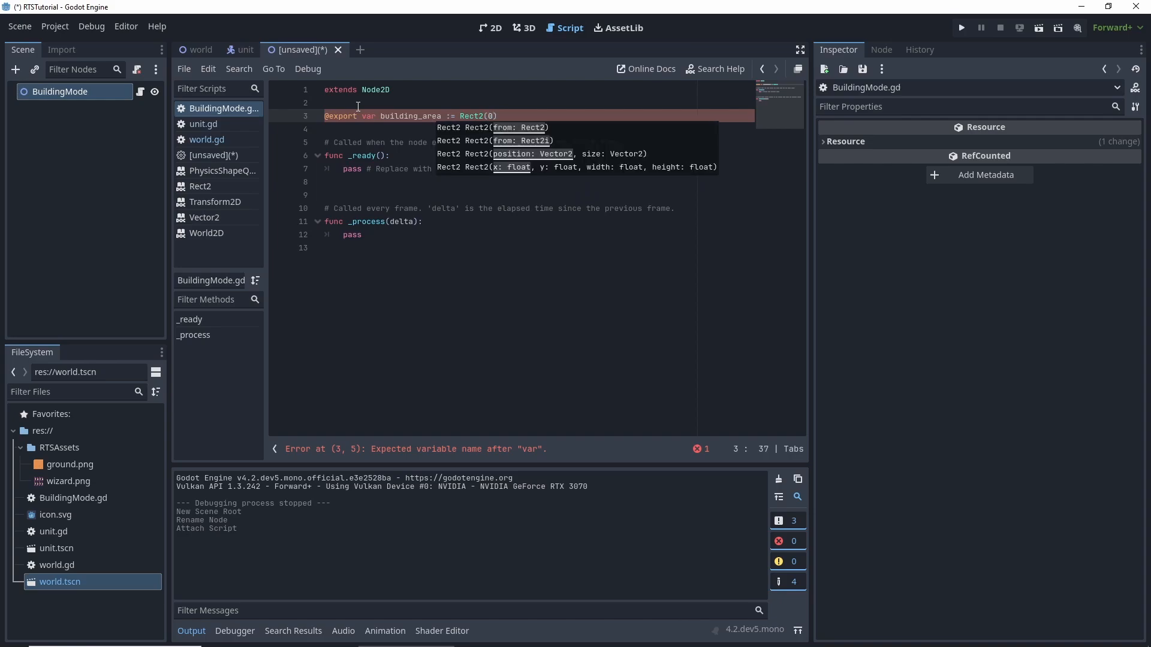
{"action": "type", "text": ",0,"}
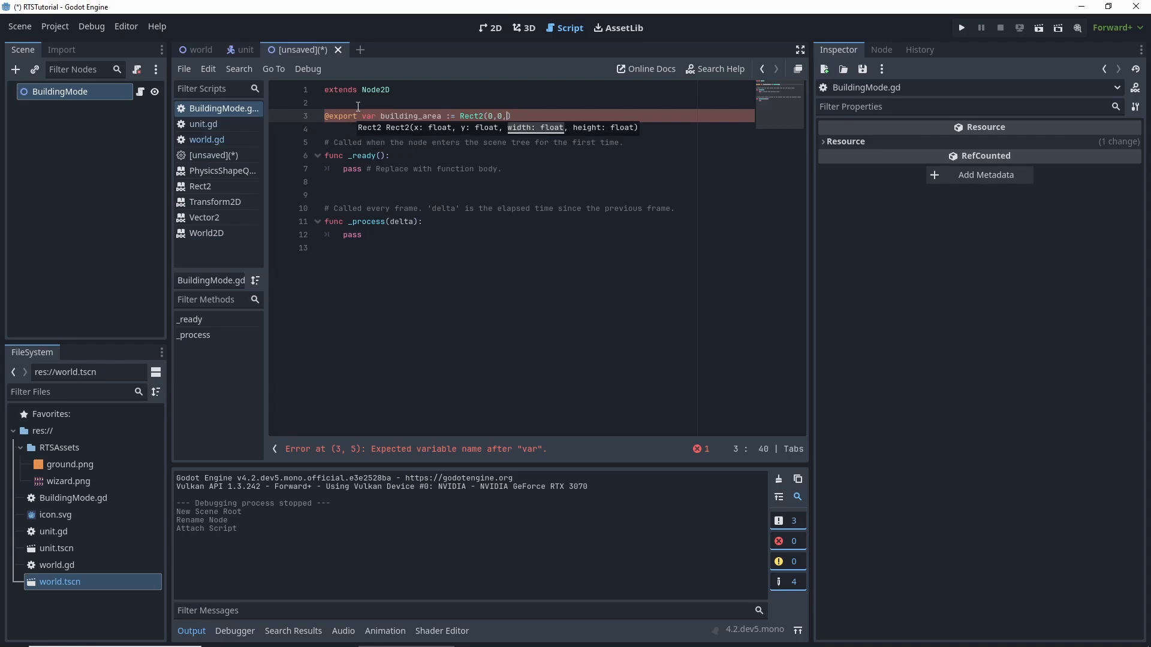
{"action": "type", "text": "16,16"}
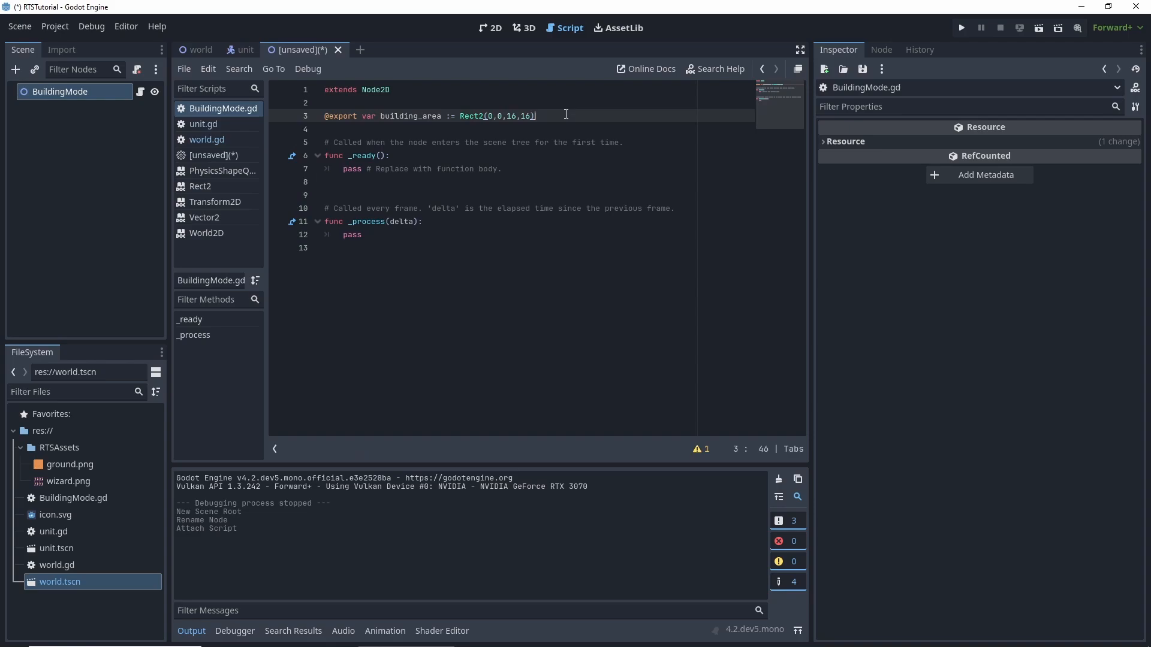
Step: Declare var query_rect := RectangleShape2D.new()
{"action": "type", "text": "var"}
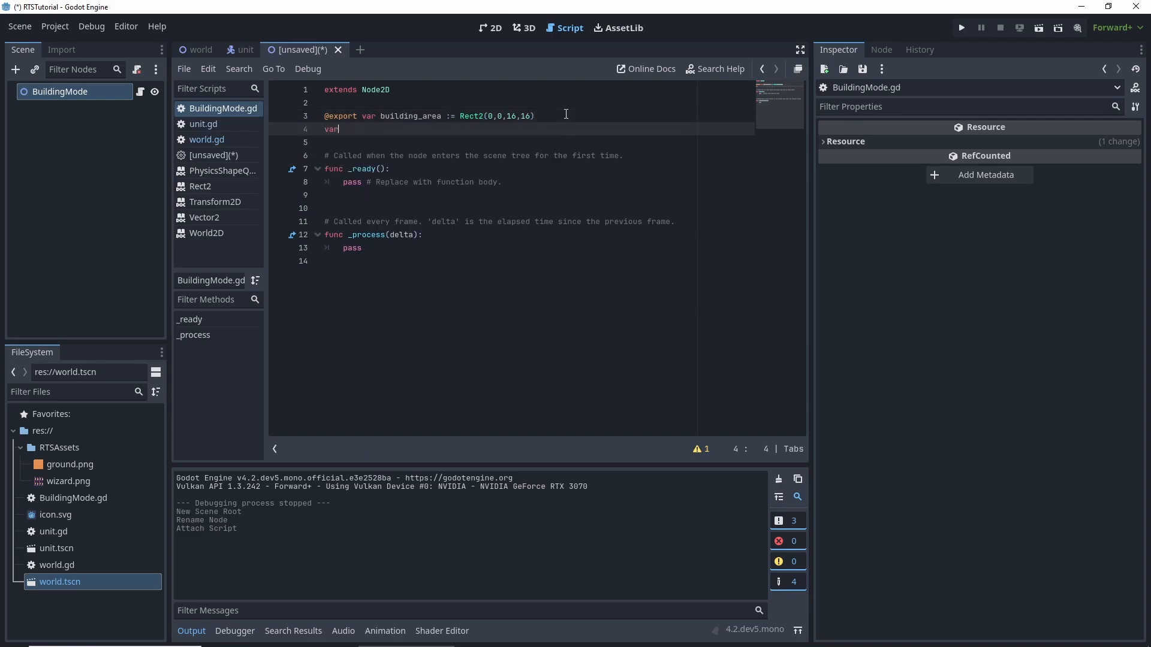
{"action": "type", "text": "d"}
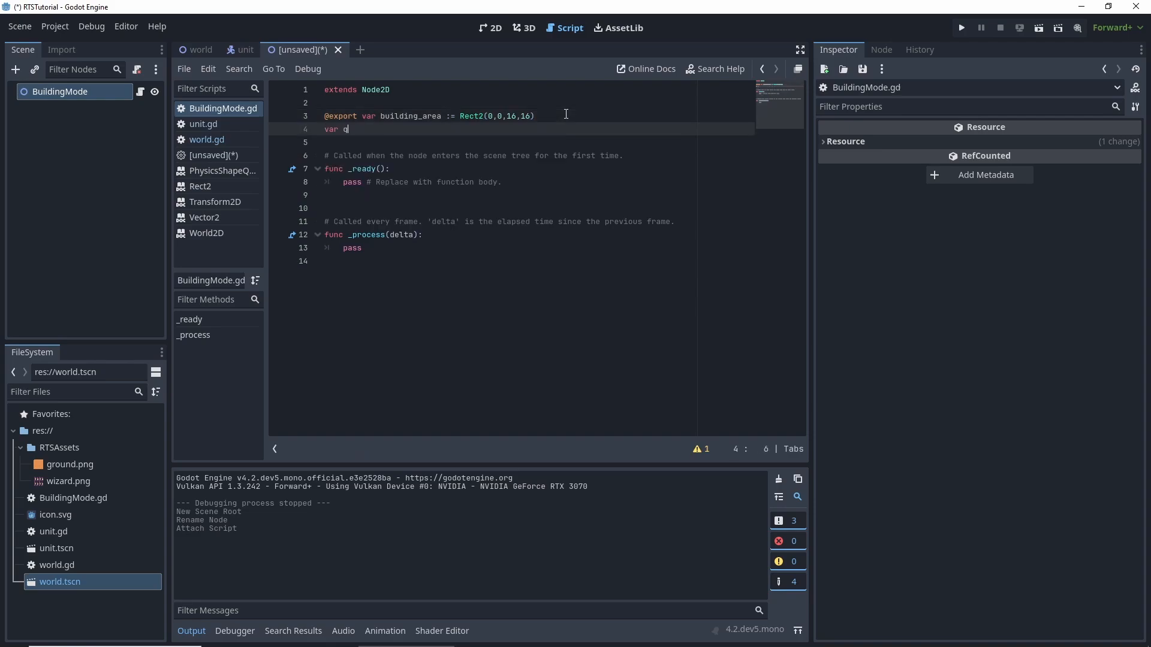
{"action": "type", "text": "uery"}
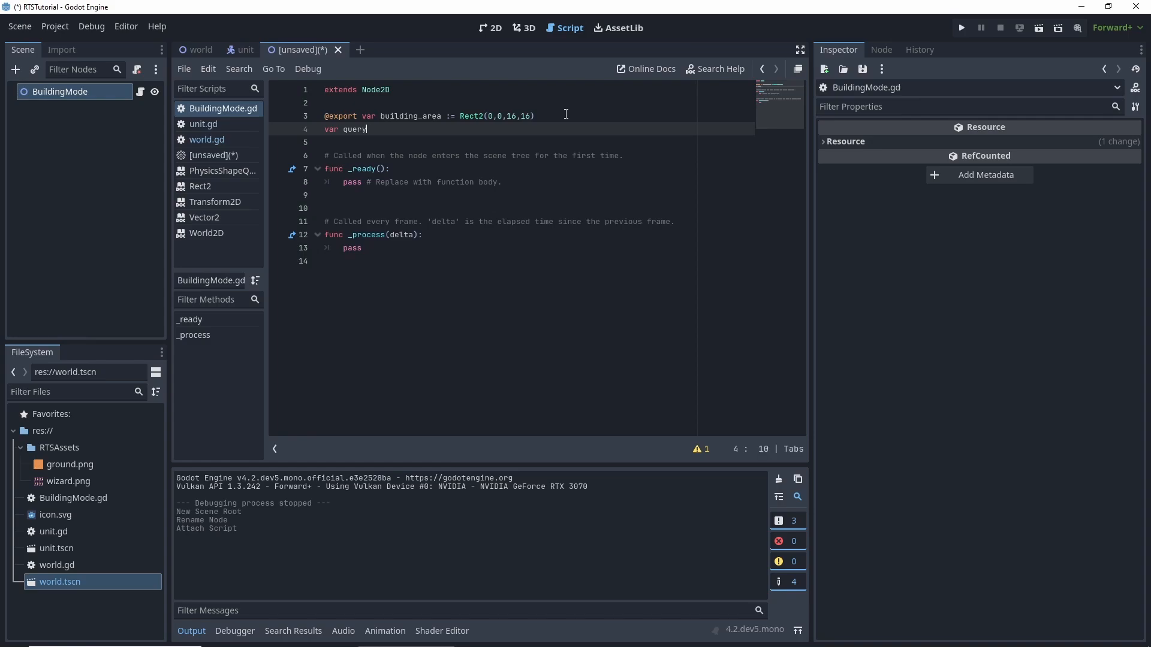
{"action": "type", "text": "_rect ="}
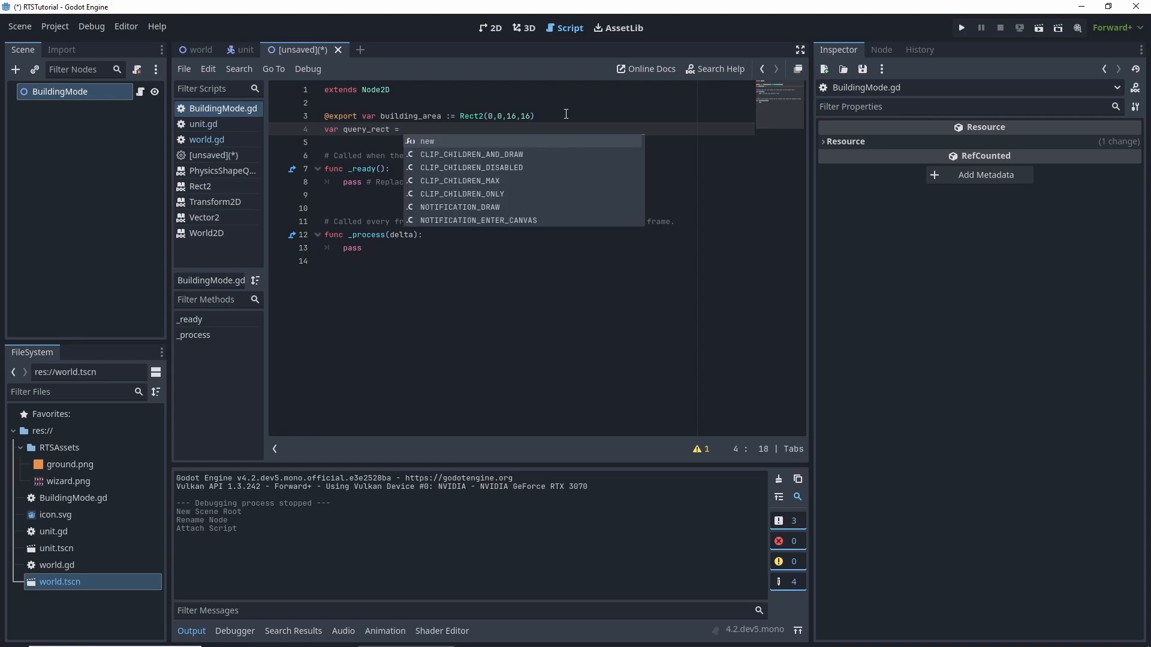
{"action": "type", "text": "RectangleShape2D.new("}
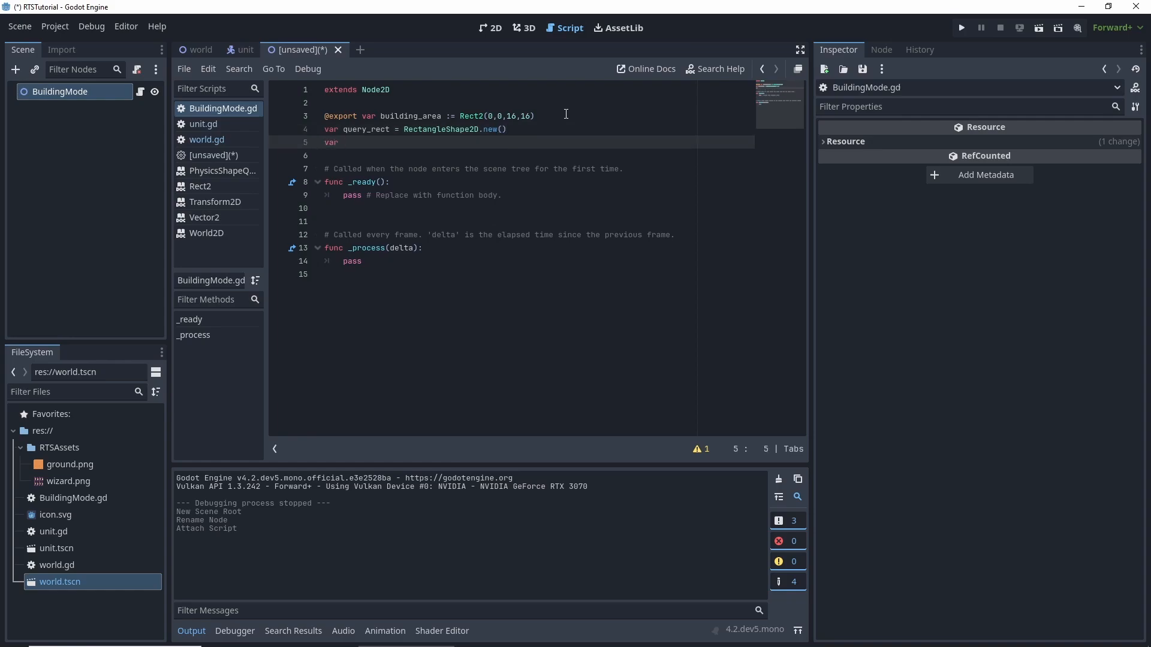
Step: Declare an empty can_build array and start a new function below it
{"action": "type", "text": "can"}
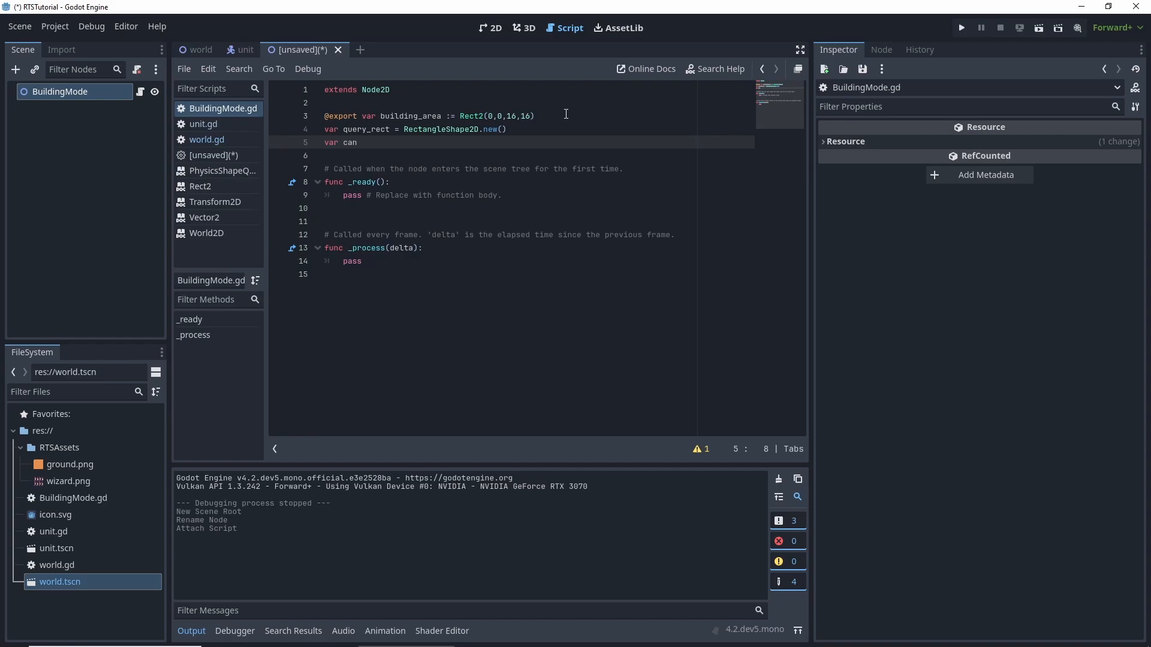
{"action": "type", "text": "_bu"}
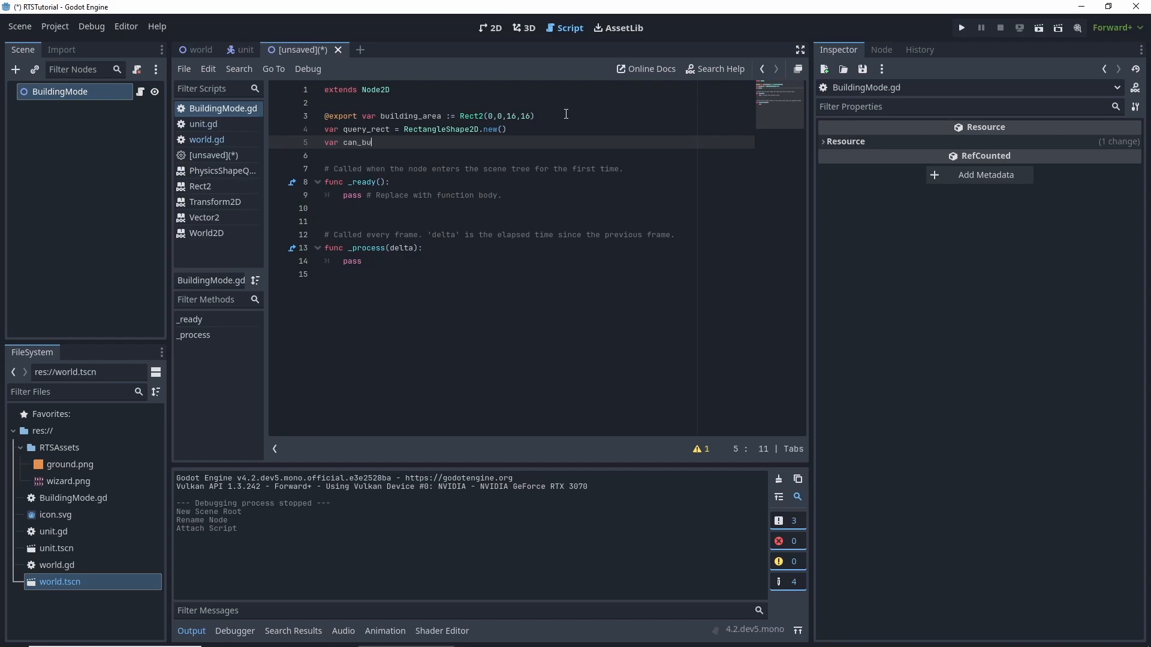
{"action": "type", "text": "ild = ["}
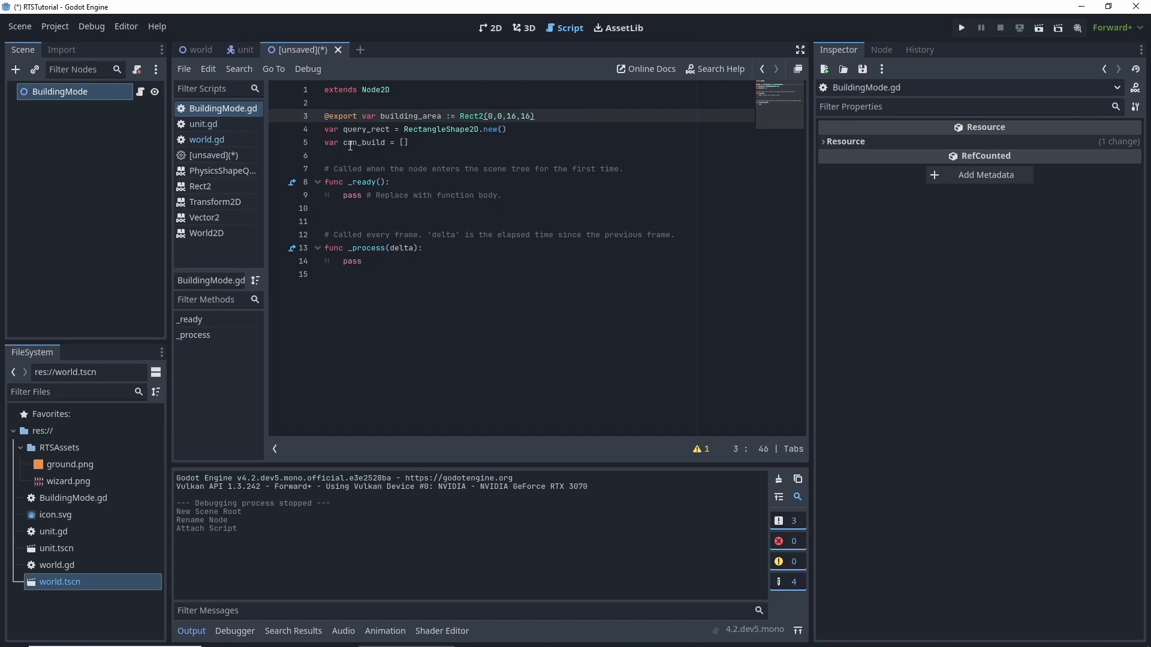
{"action": "double_click", "coordinate": [362, 141]}
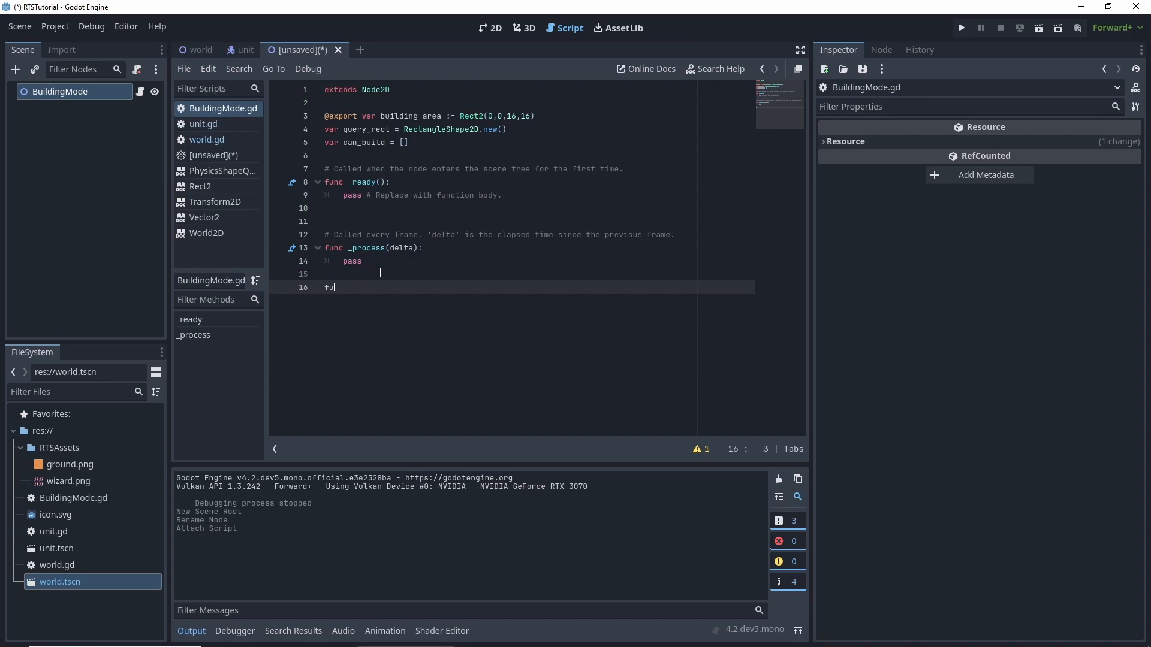
Step: Add func _draw() calling draw_rect(building_area, Color.GREEN), then switch to the world scene
{"action": "type", "text": "nc _draw():"}
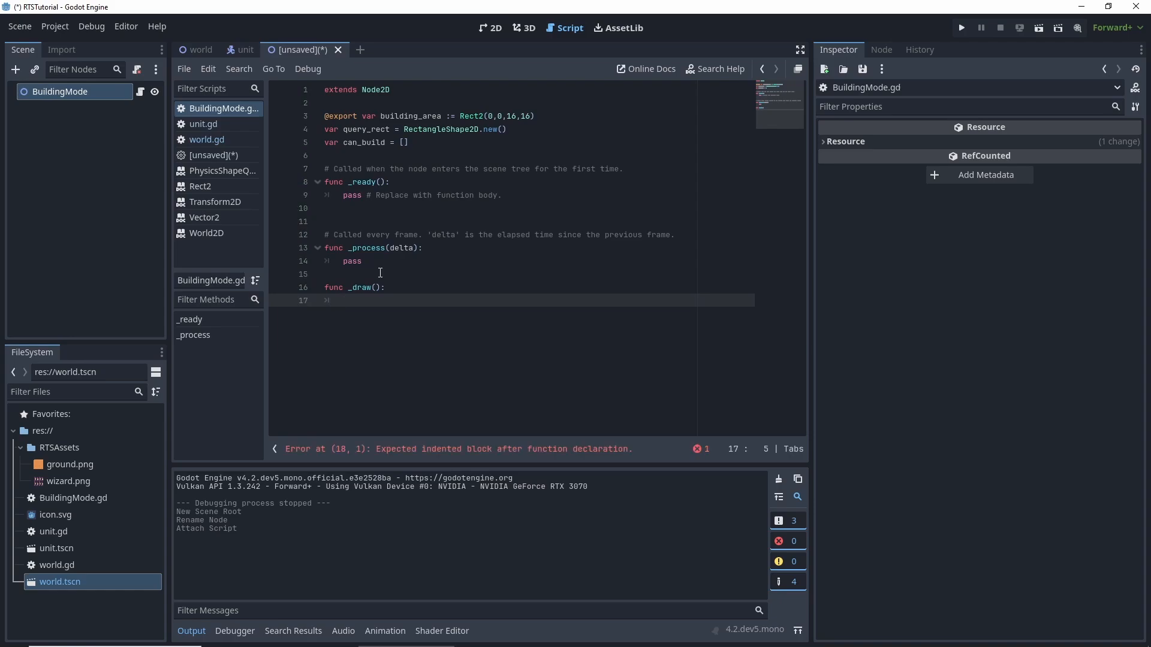
{"action": "type", "text": "d"}
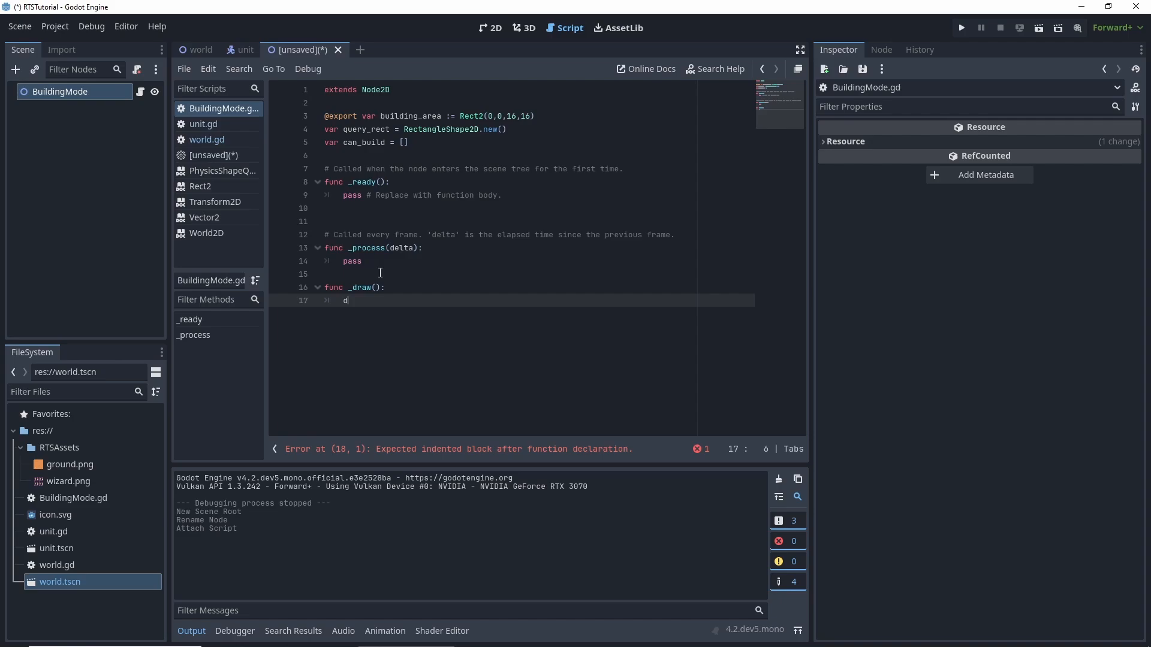
{"action": "type", "text": "raw_rect("}
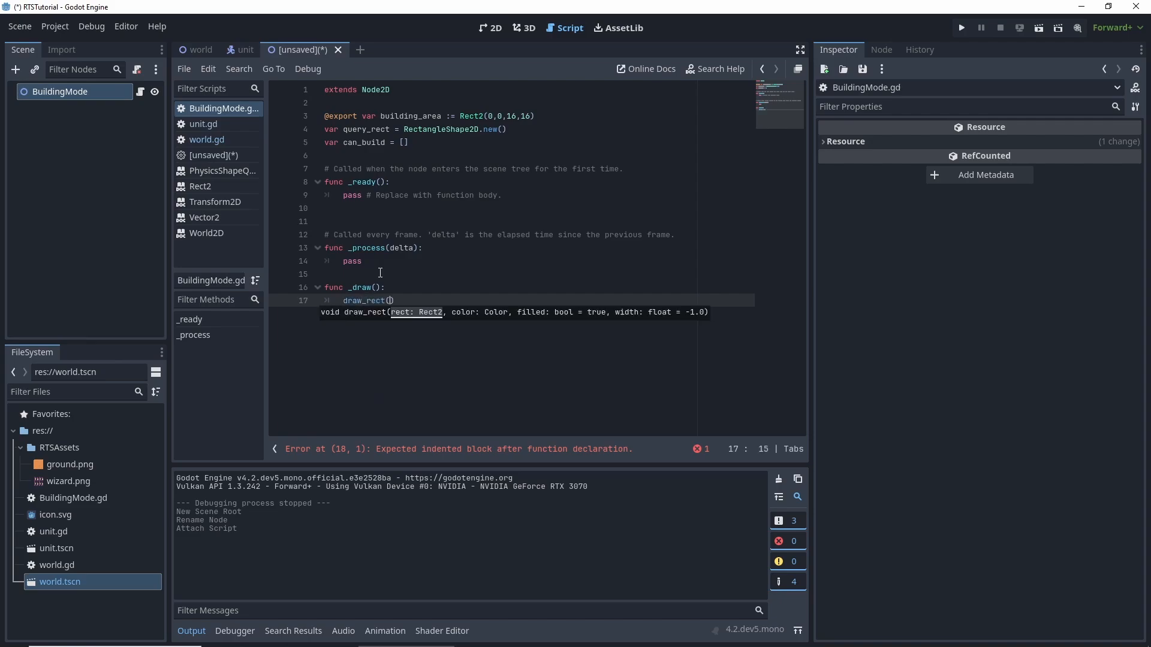
{"action": "type", "text": "building_area"}
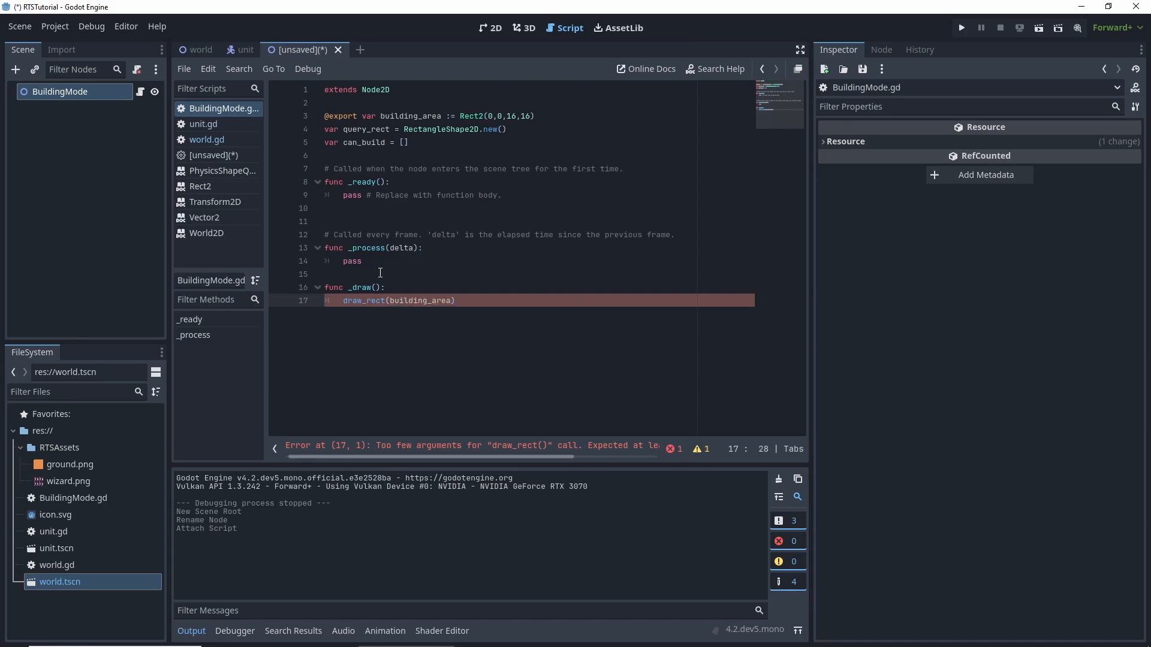
{"action": "type", "text": ", Color"}
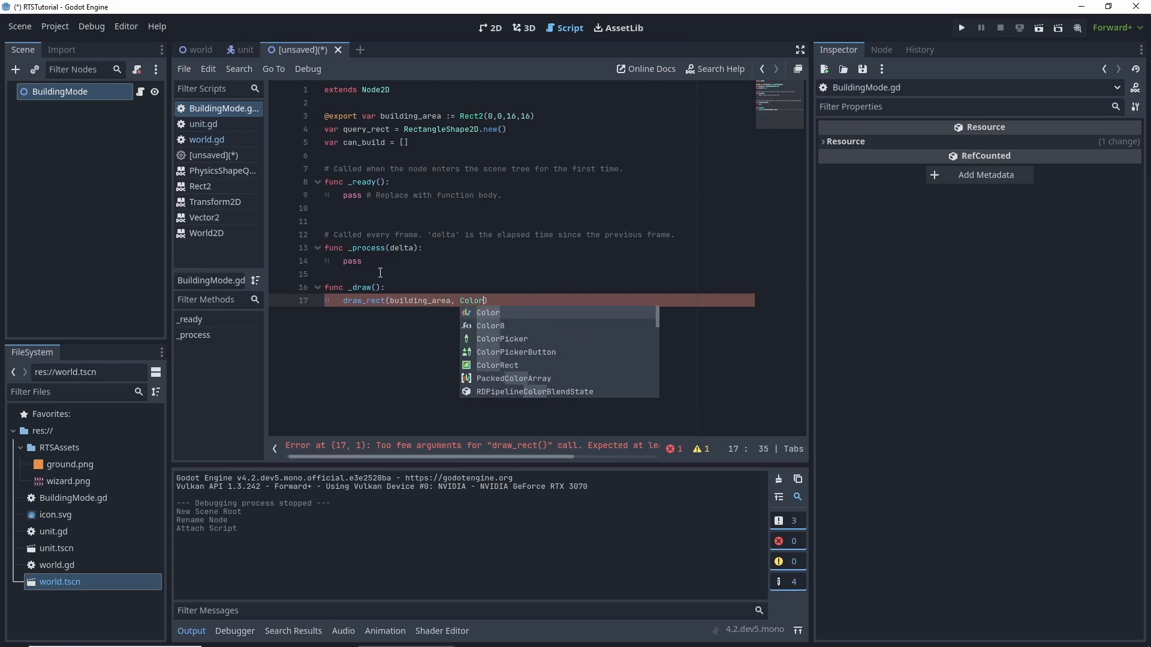
{"action": "type", "text": ".GRE"}
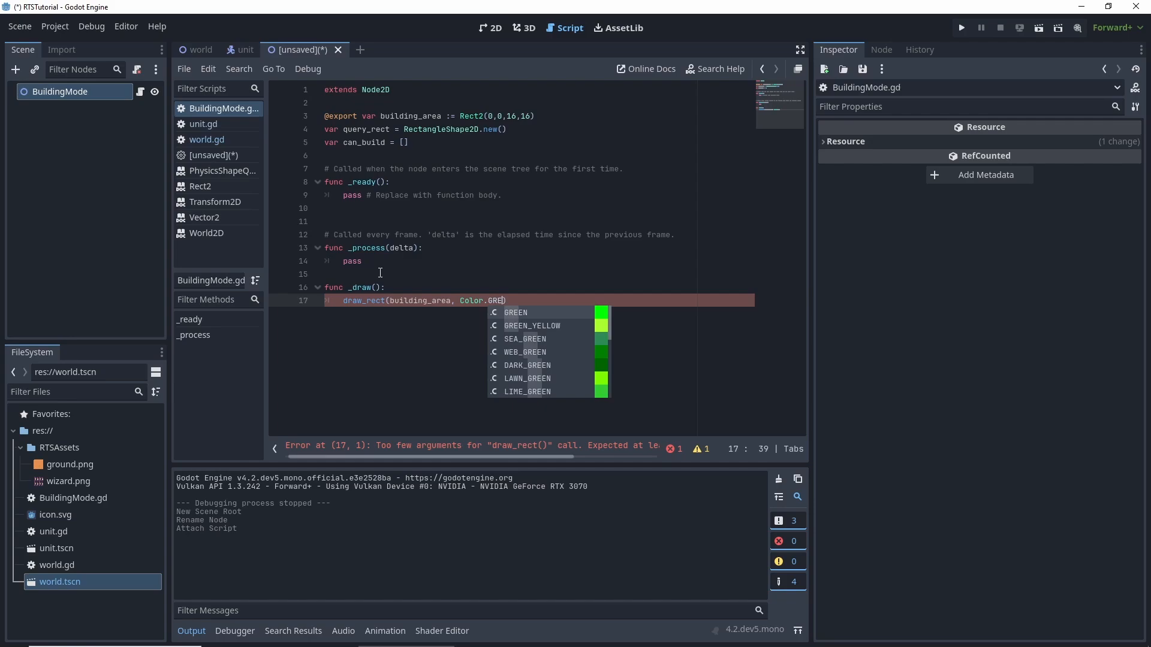
{"action": "type", "text": "EN,"}
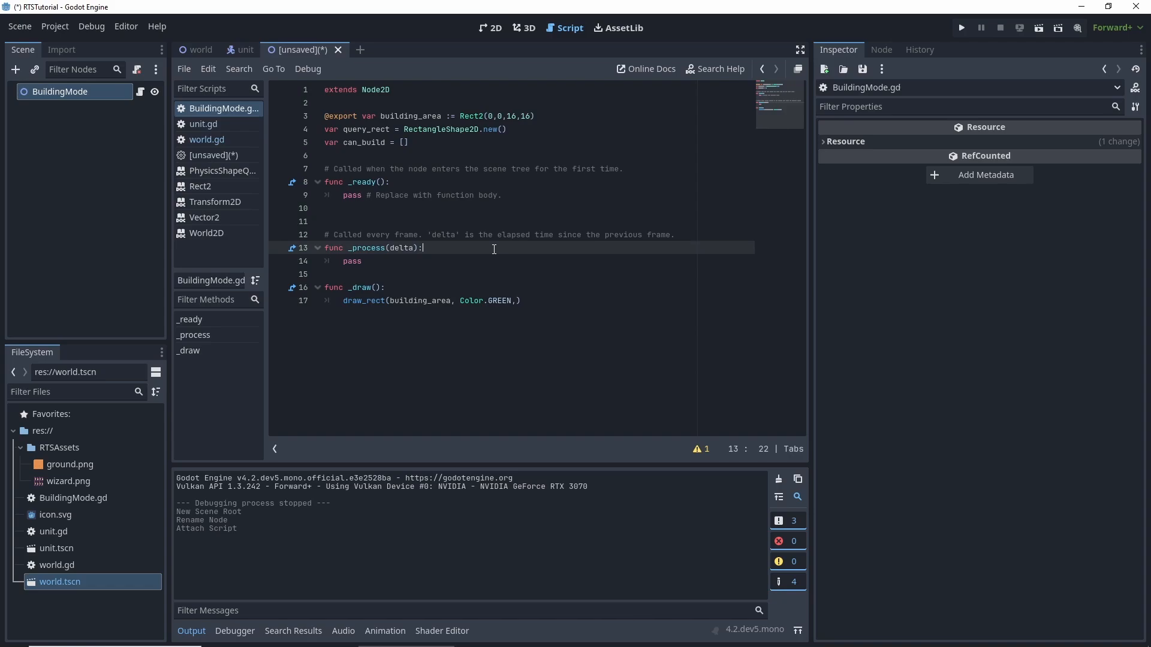
{"action": "left_click", "coordinate": [517, 299]}
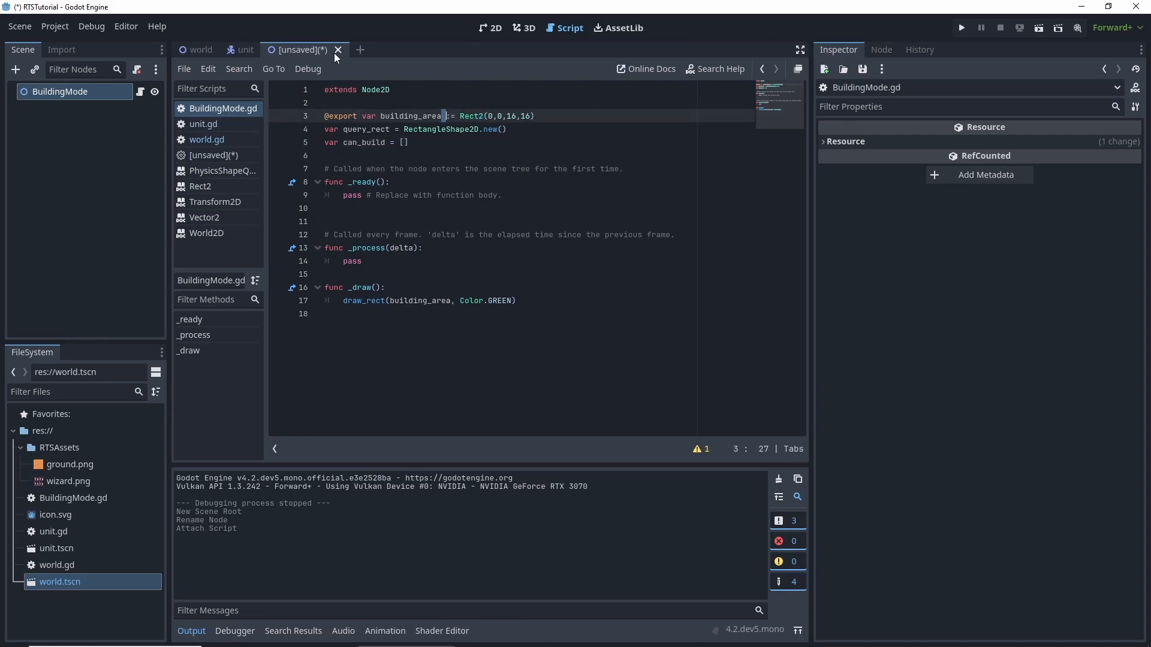
{"action": "left_click", "coordinate": [200, 50]}
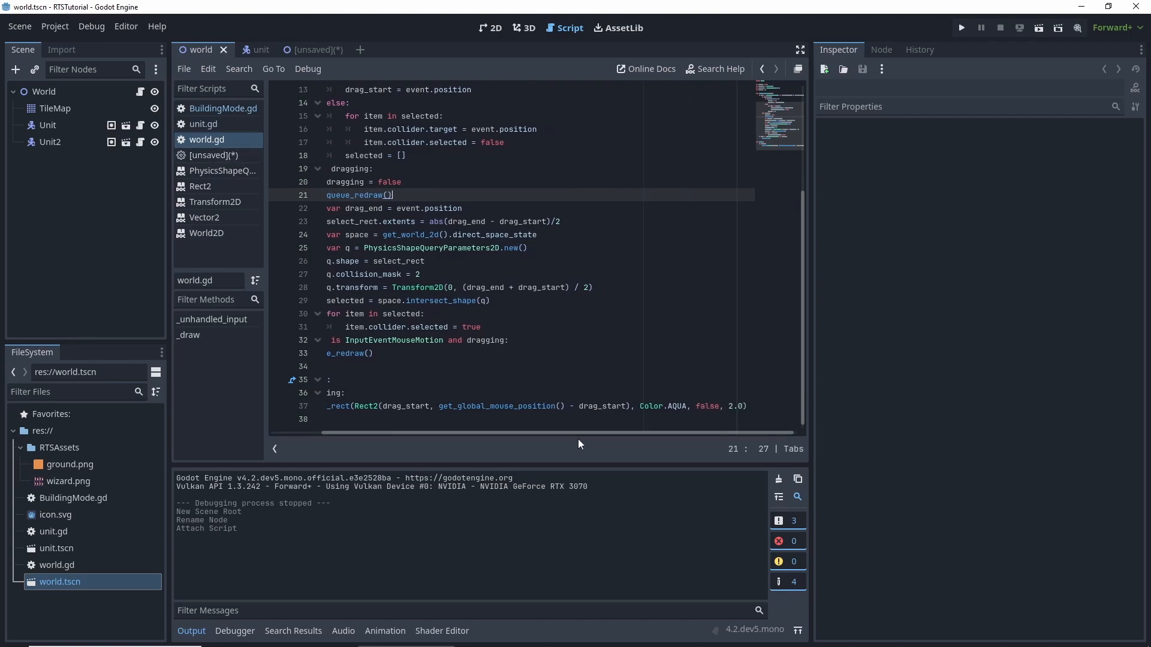
Step: Look over world.gd's intersect_shape code and return to the unsaved BuildingMode scene
{"action": "double_click", "coordinate": [675, 407]}
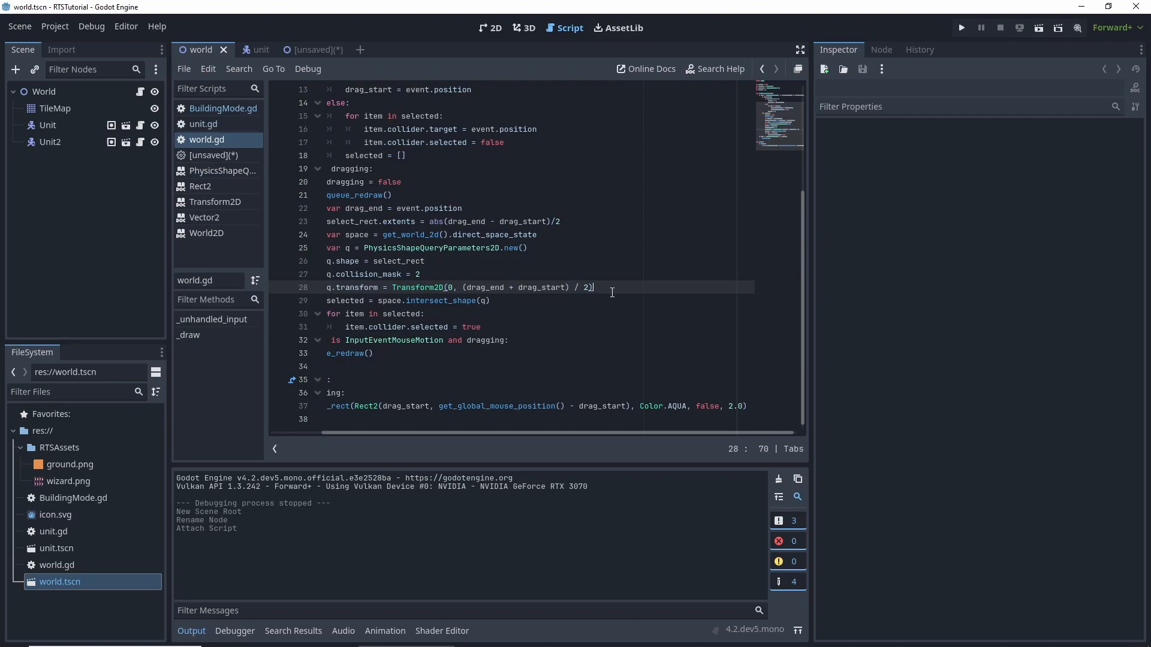
{"action": "left_click", "coordinate": [298, 50]}
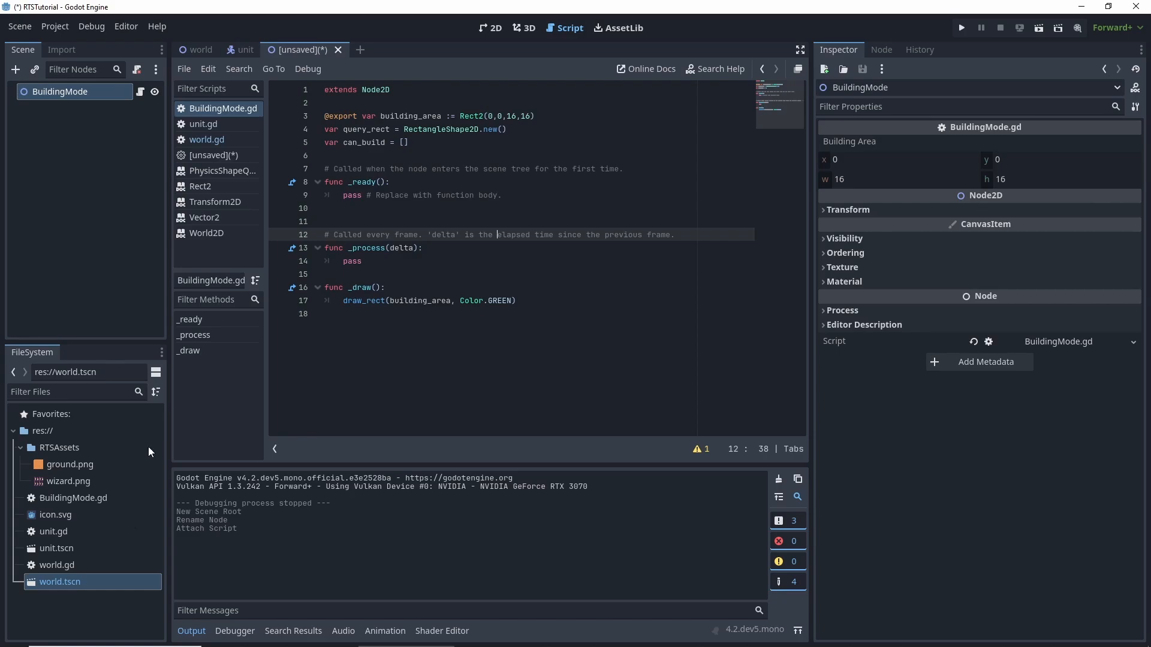
Step: Save the scene as building_mode.tscn and set building_area.position from get_global_mouse_position() in _process
{"action": "left_click", "coordinate": [465, 518]}
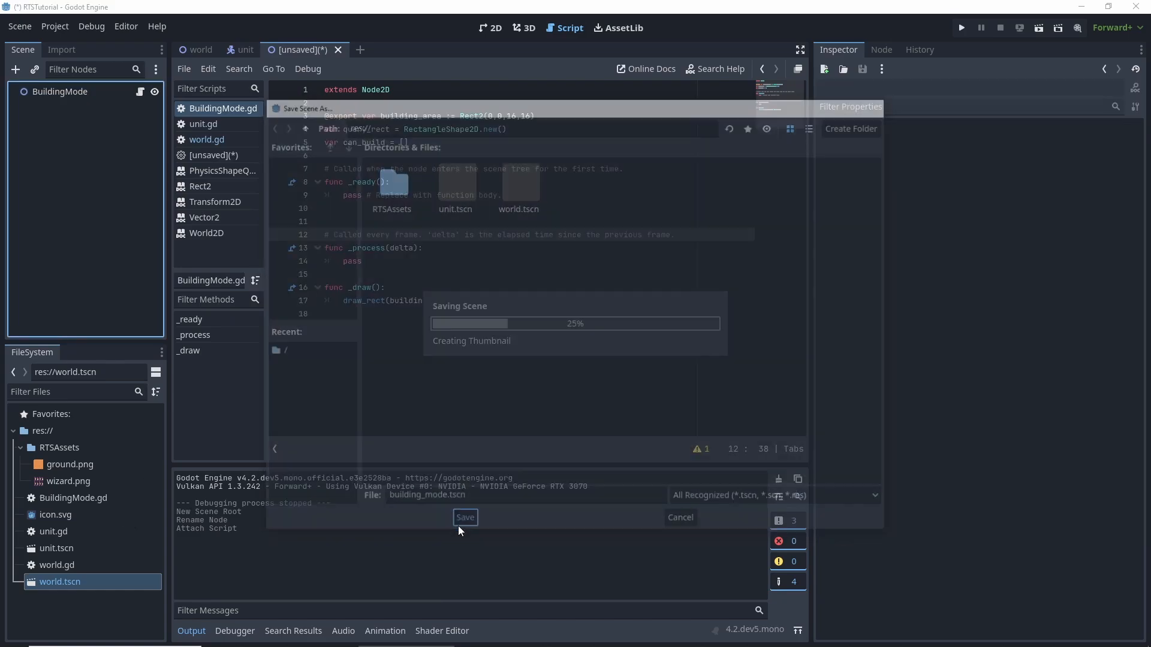
{"action": "left_click", "coordinate": [466, 518]}
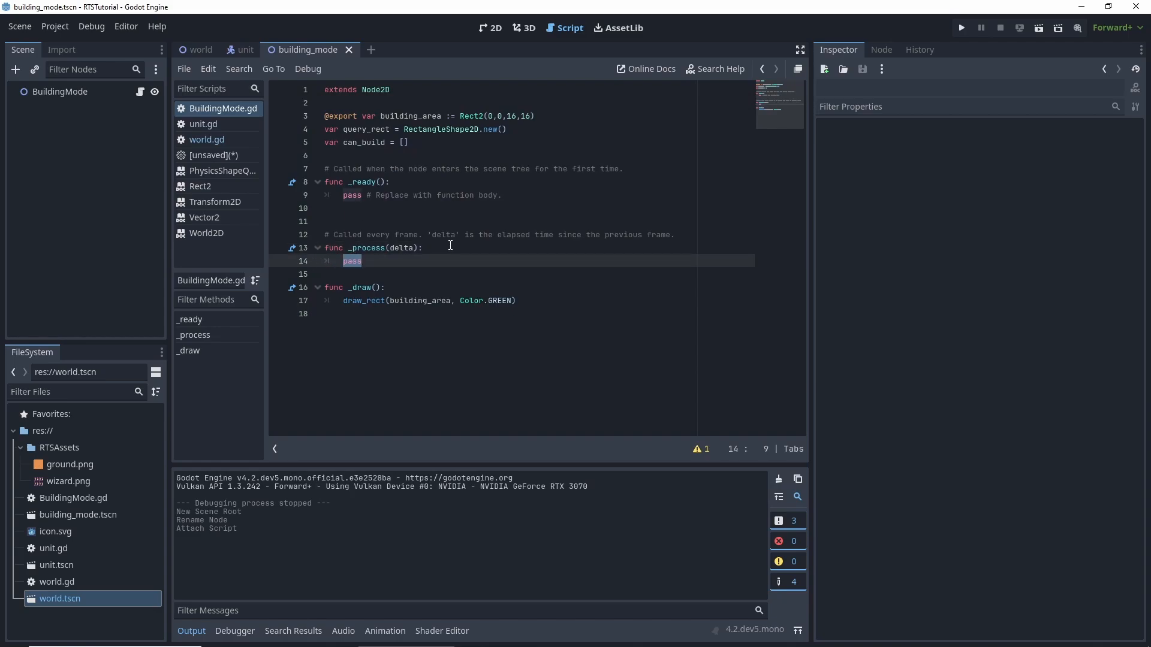
{"action": "mouse_move", "coordinate": [622, 293]}
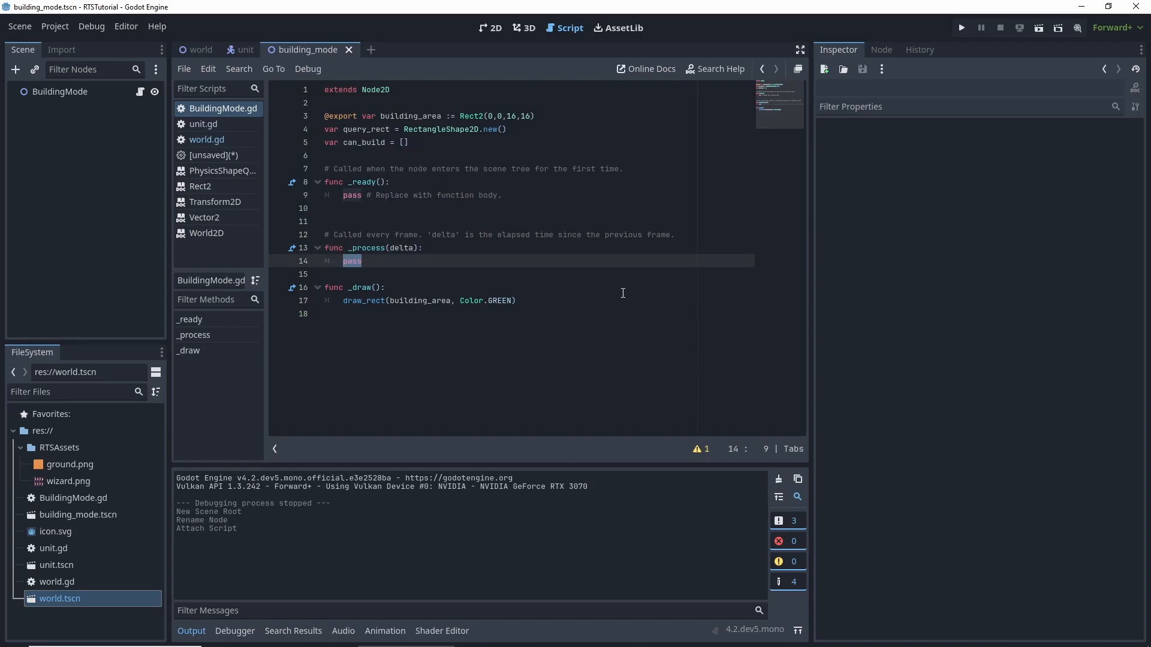
{"action": "type", "text": "building_area.po"}
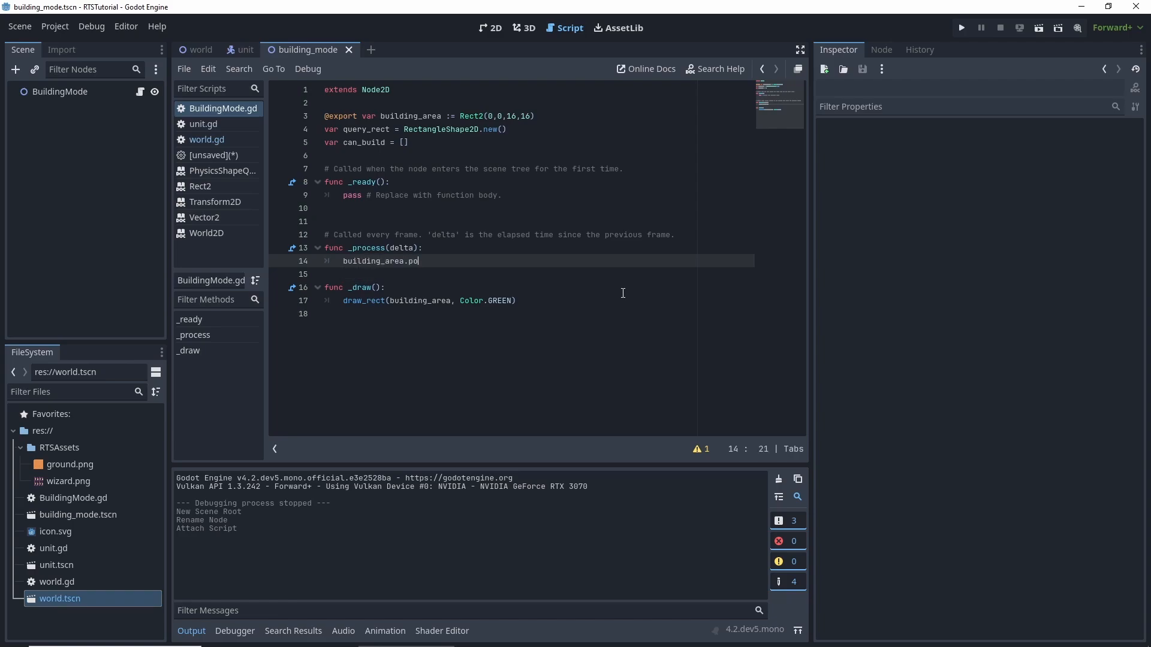
{"action": "type", "text": "sition ="}
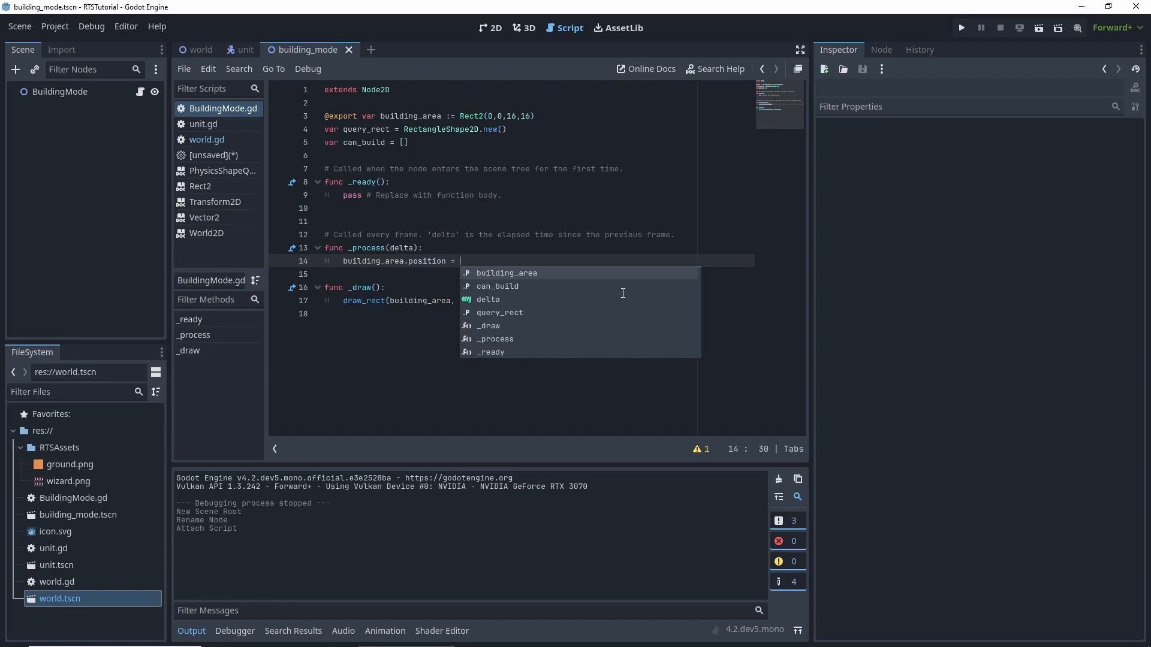
{"action": "type", "text": "get"}
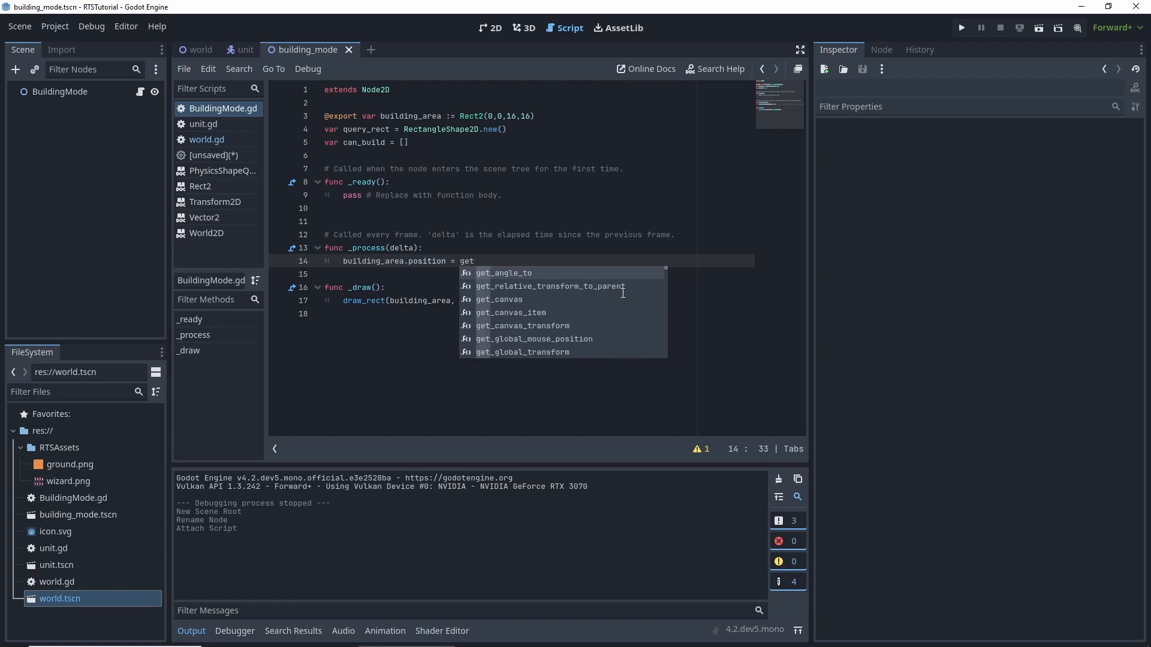
{"action": "type", "text": "_global_mouse_position("}
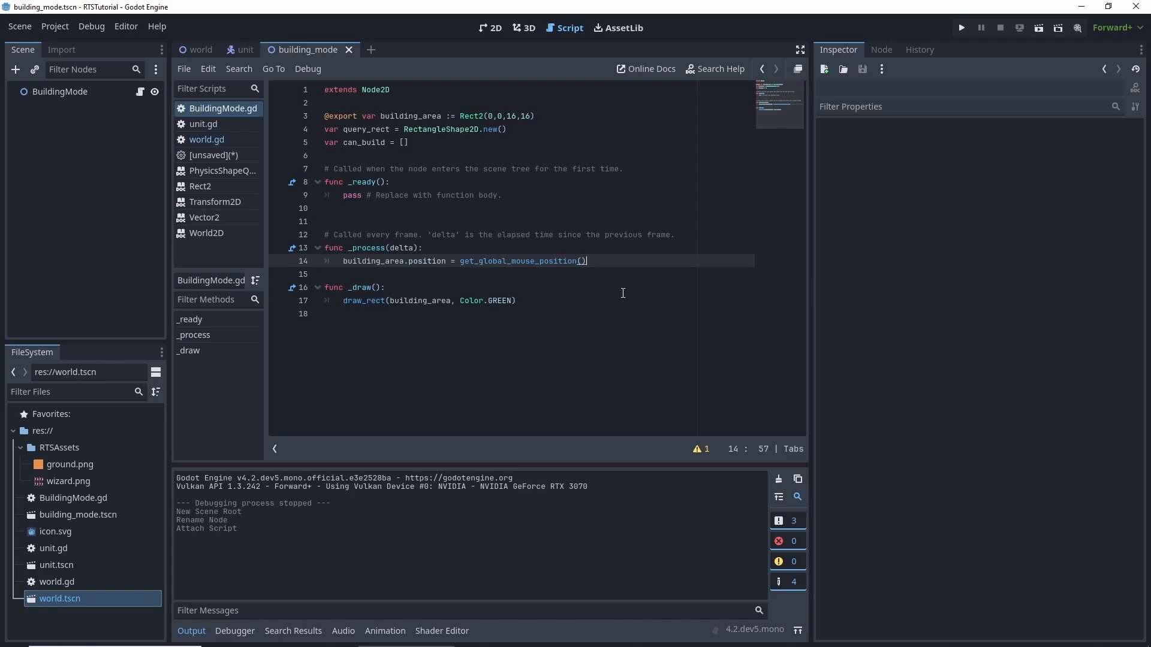
Step: Offset the position by building_area.size/2 and call queue_redraw(), fixing the Rect2 division
{"action": "type", "text": "- building_area/"}
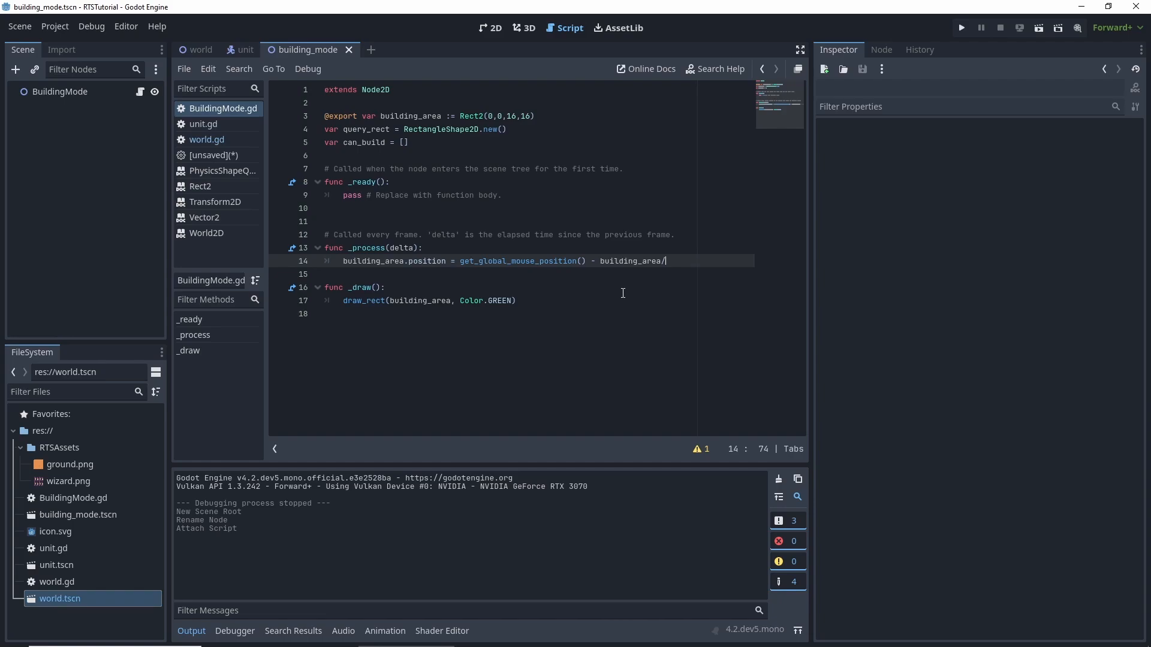
{"action": "type", "text": "2"}
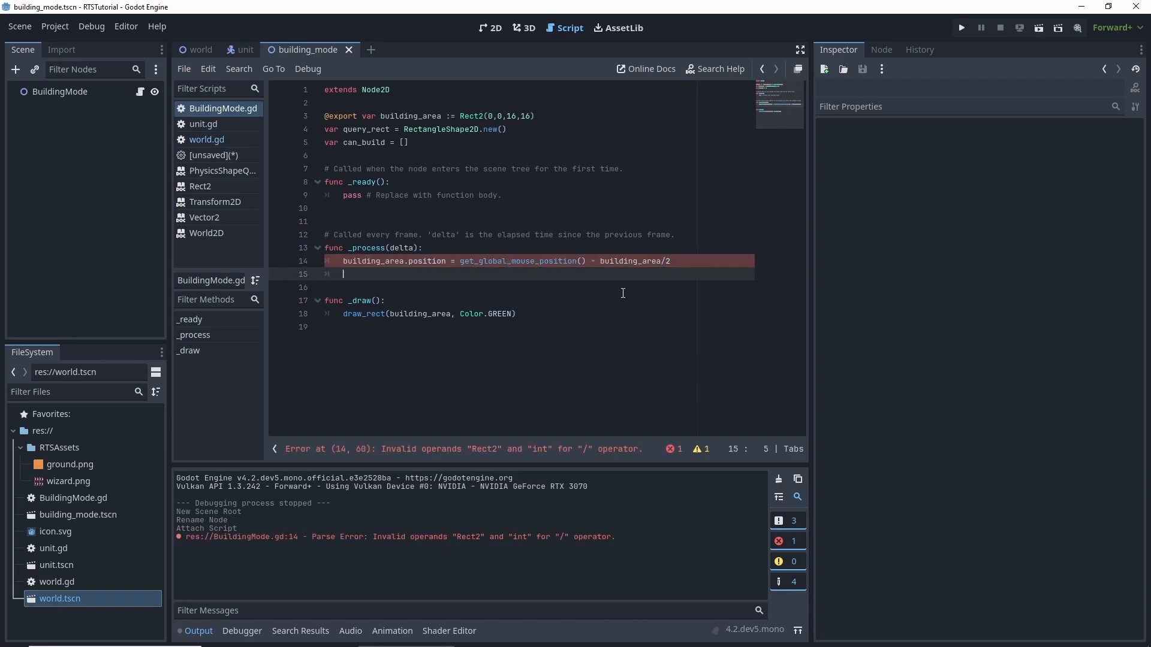
{"action": "type", "text": "queue_redraw("}
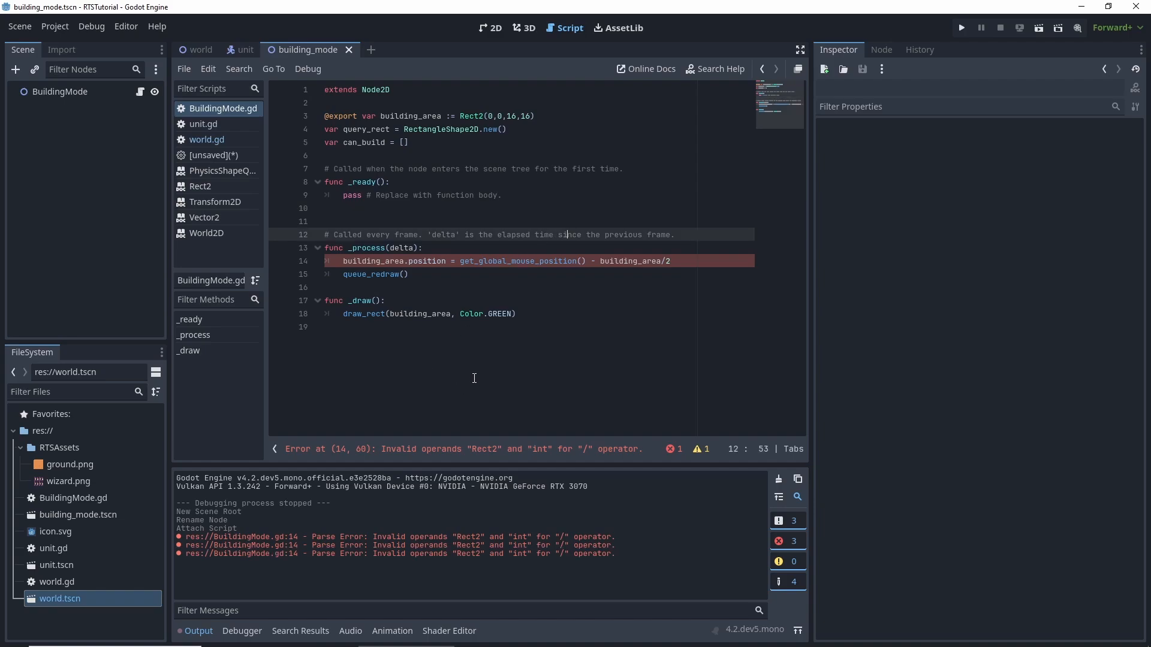
{"action": "left_click", "coordinate": [671, 260]}
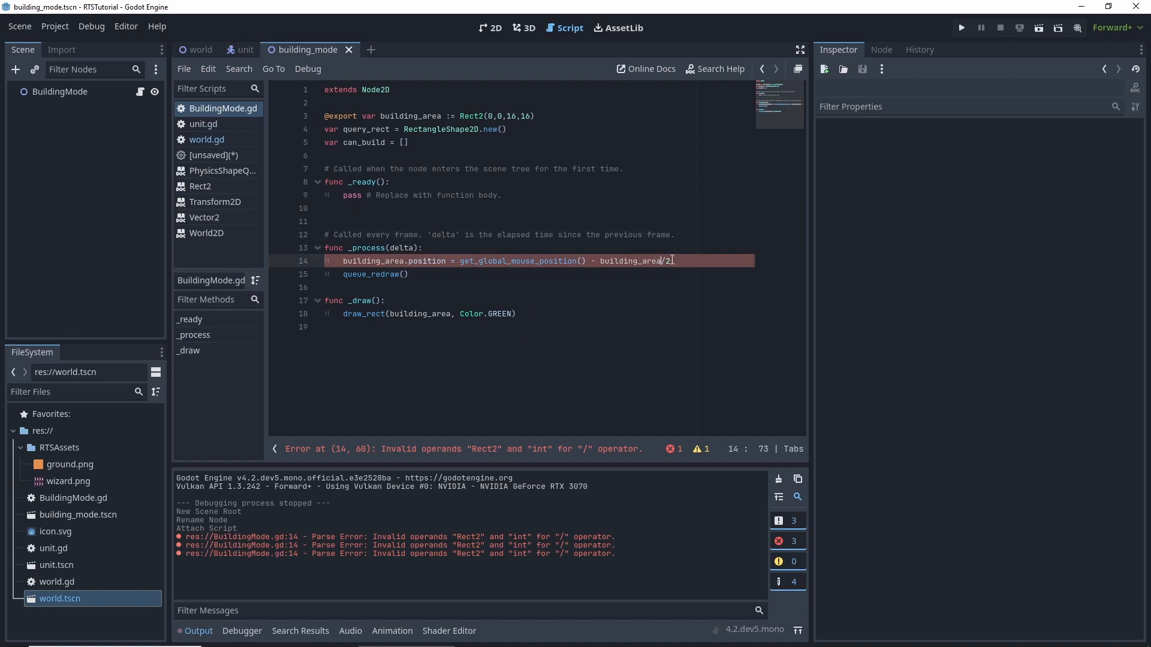
{"action": "type", "text": ".size"}
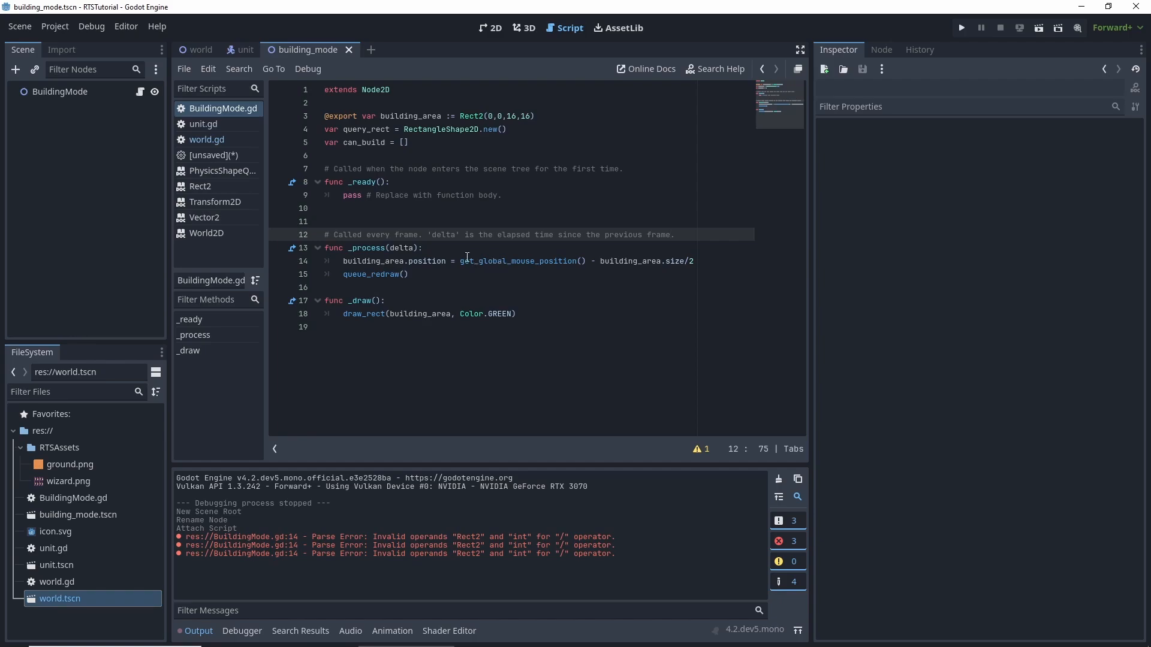
{"action": "left_click", "coordinate": [501, 260]}
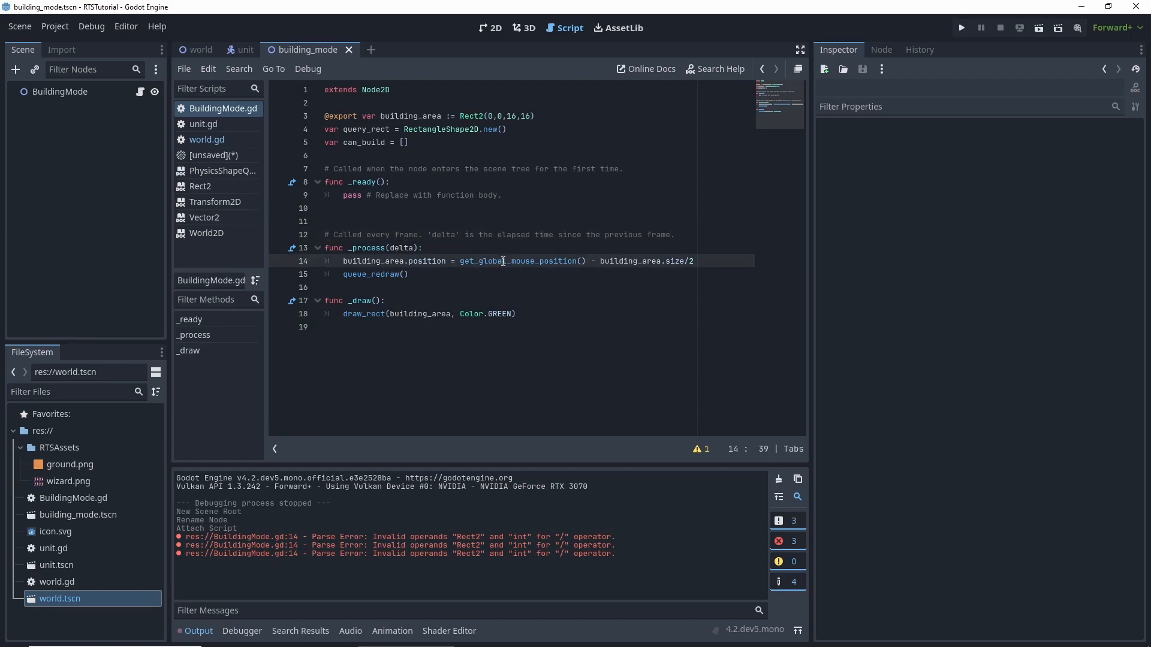
{"action": "mouse_move", "coordinate": [1038, 28]}
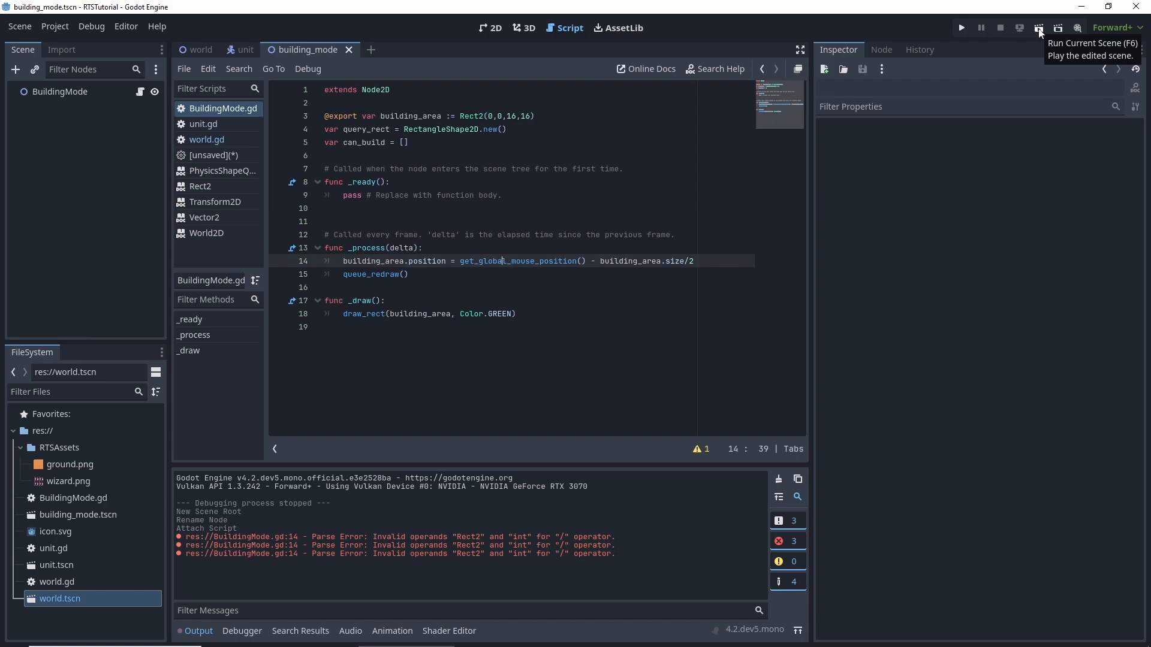
Step: Run the building_mode scene to see the green square follow the mouse
{"action": "left_click", "coordinate": [1040, 28]}
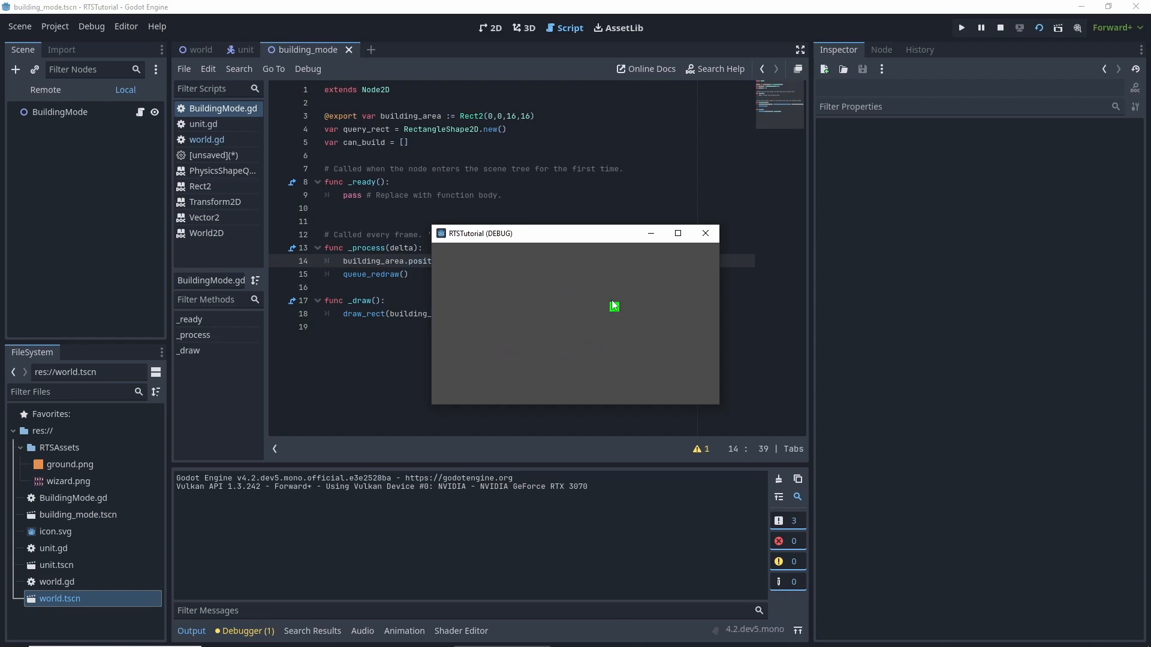
{"action": "mouse_move", "coordinate": [677, 234]}
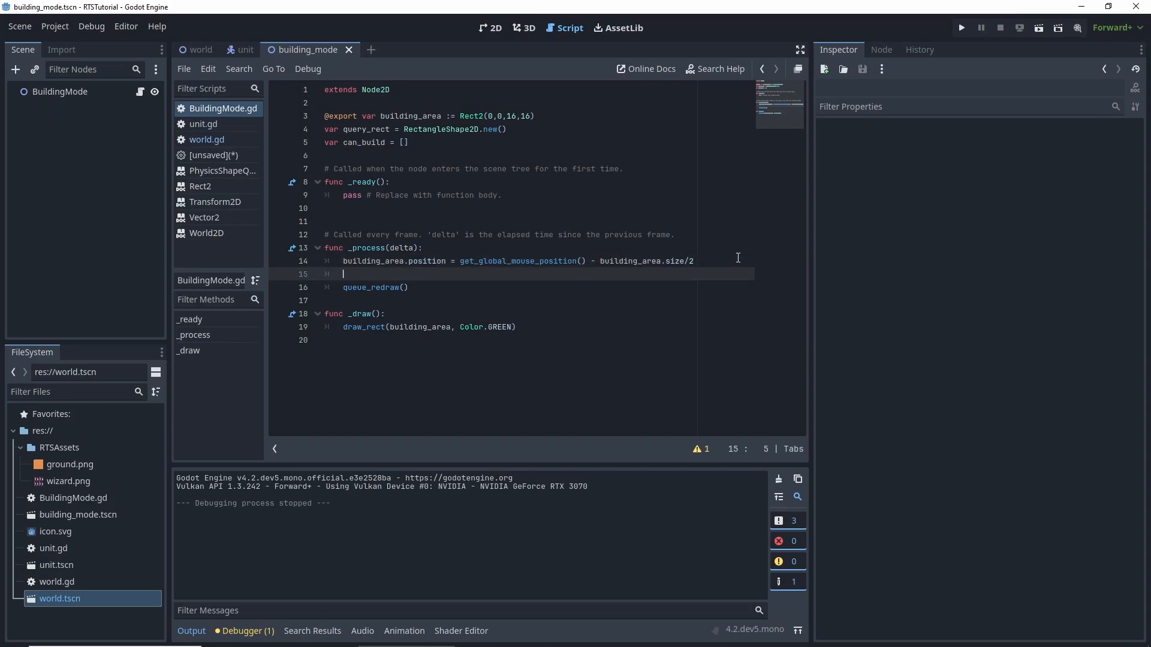
Step: Add var space = get_world_2d().direct_space_state, checking world.gd's query for reference
{"action": "type", "text": "var"}
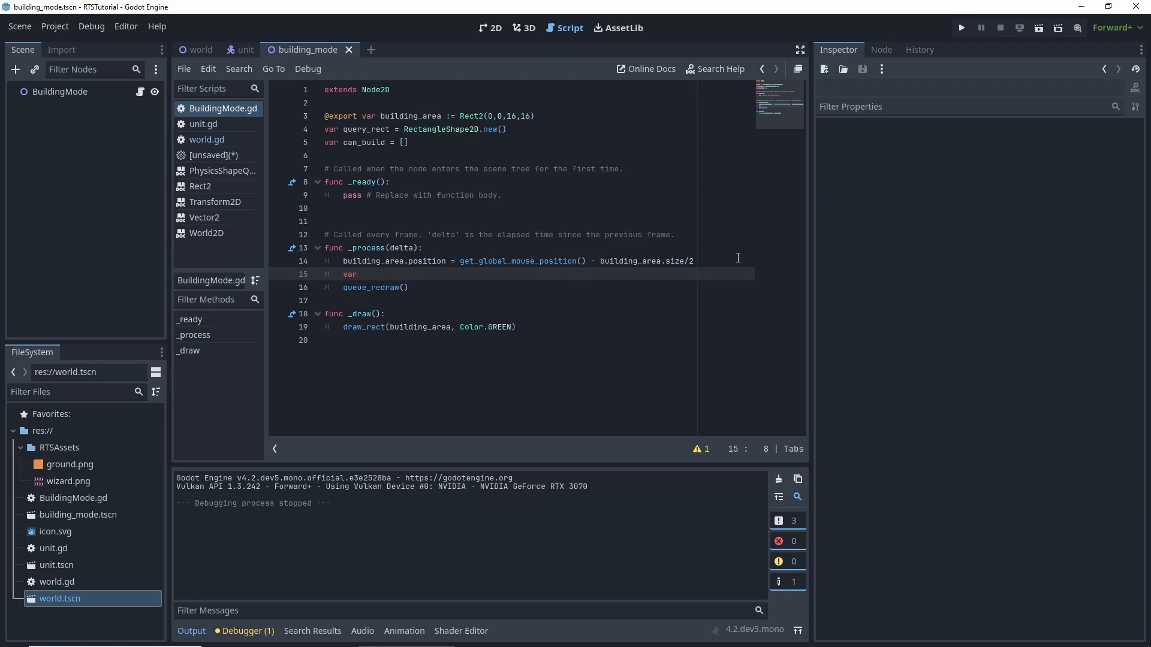
{"action": "type", "text": "spe"}
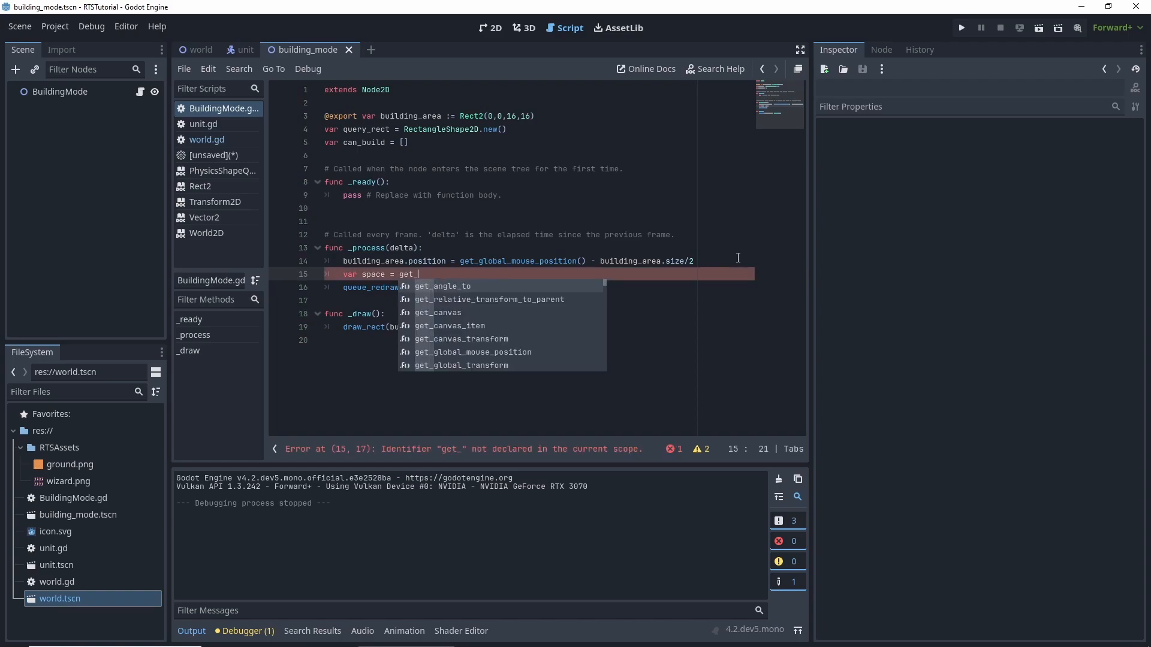
{"action": "type", "text": "word"}
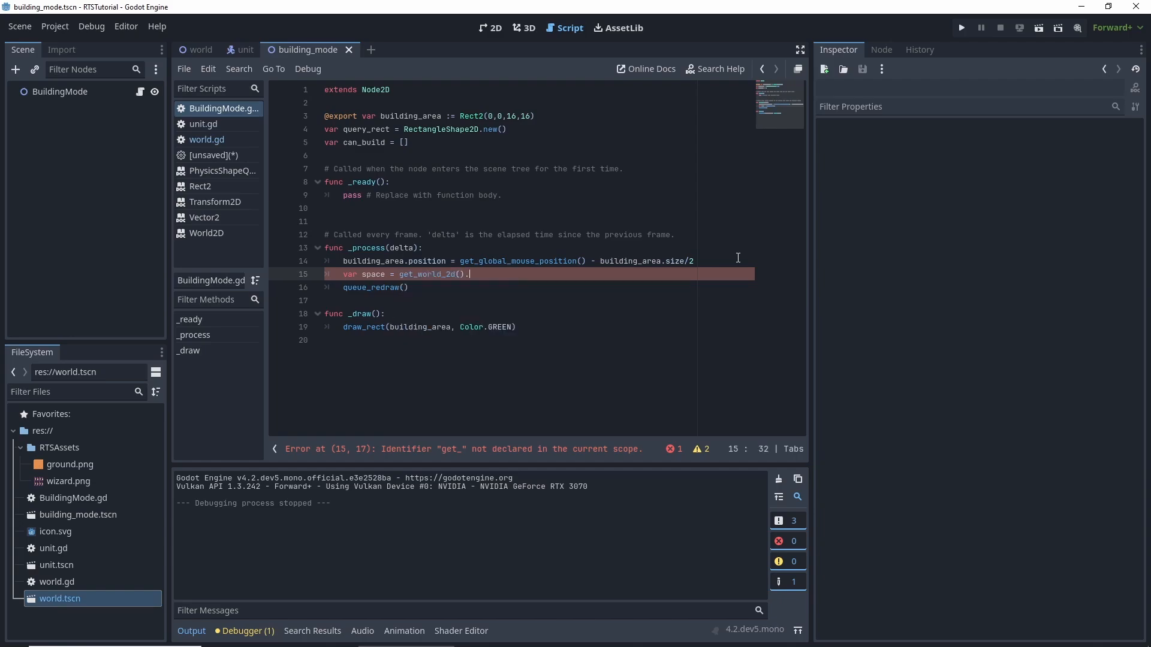
{"action": "type", "text": "direct_space_state"}
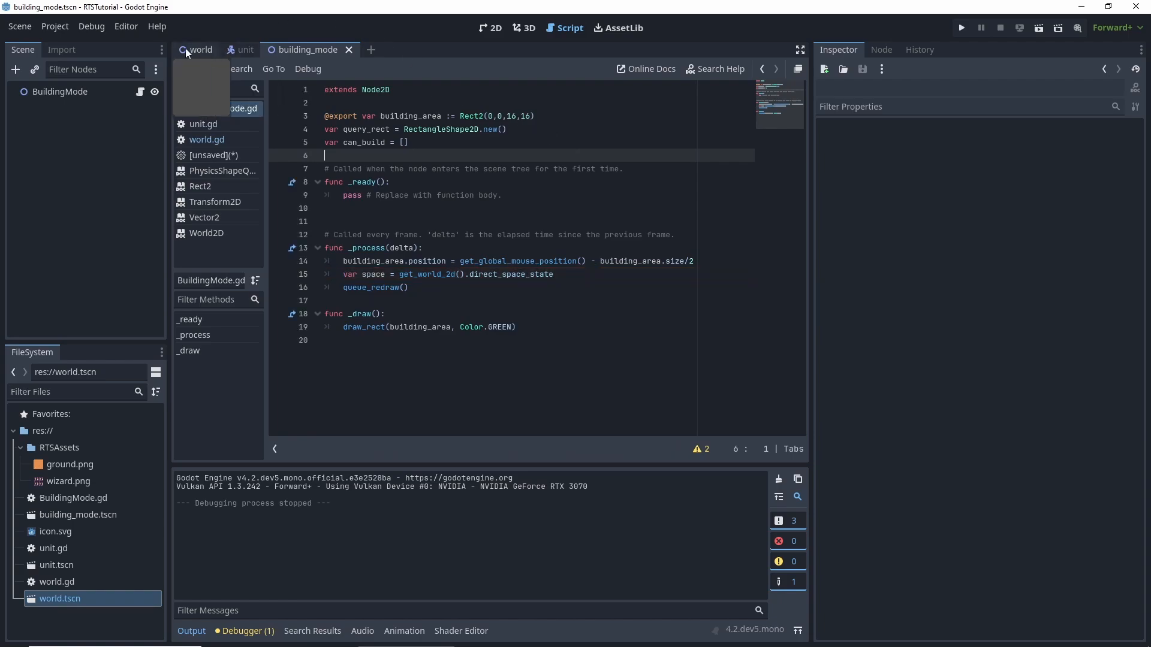
{"action": "left_click", "coordinate": [197, 50]}
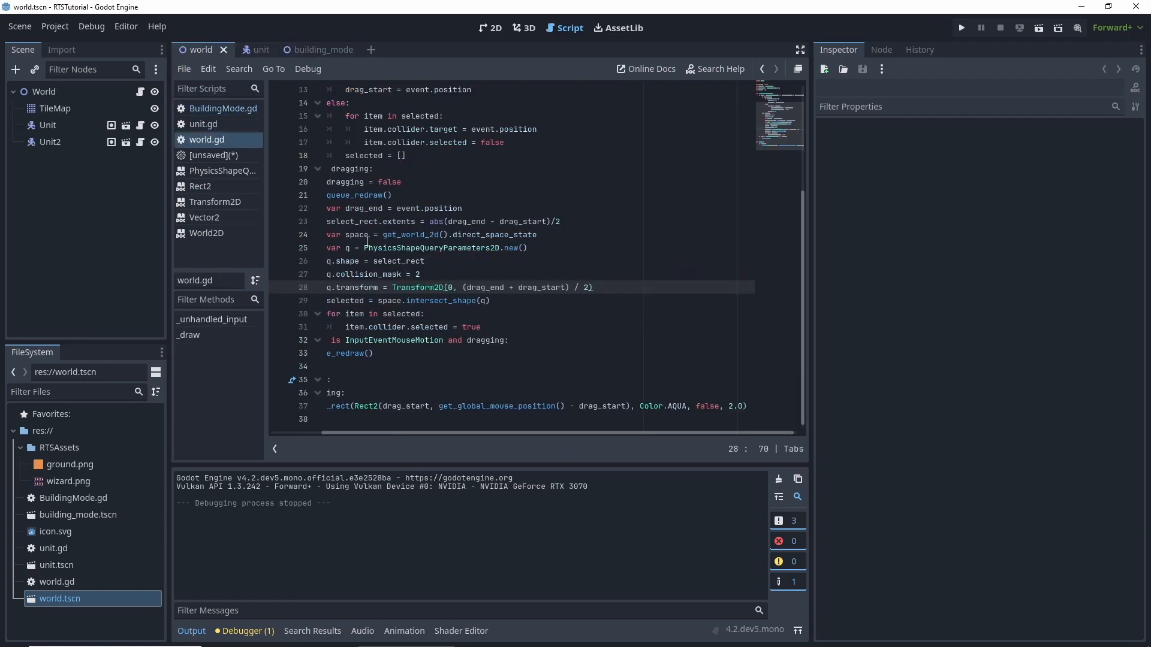
{"action": "mouse_move", "coordinate": [400, 279]}
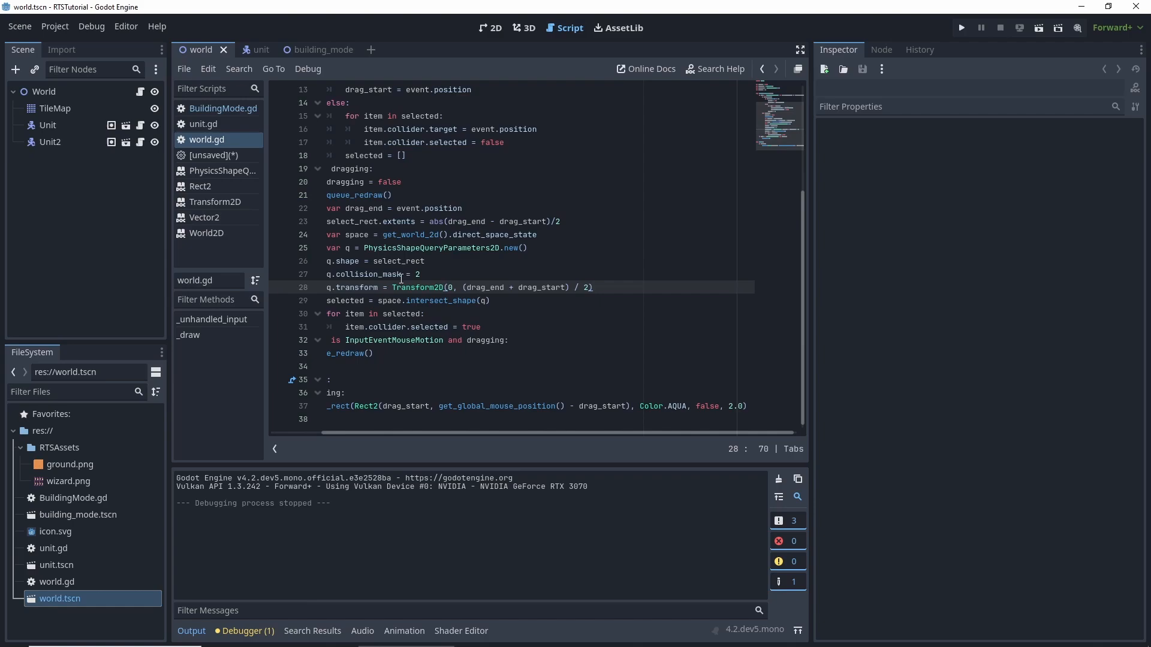
{"action": "left_click", "coordinate": [304, 49]}
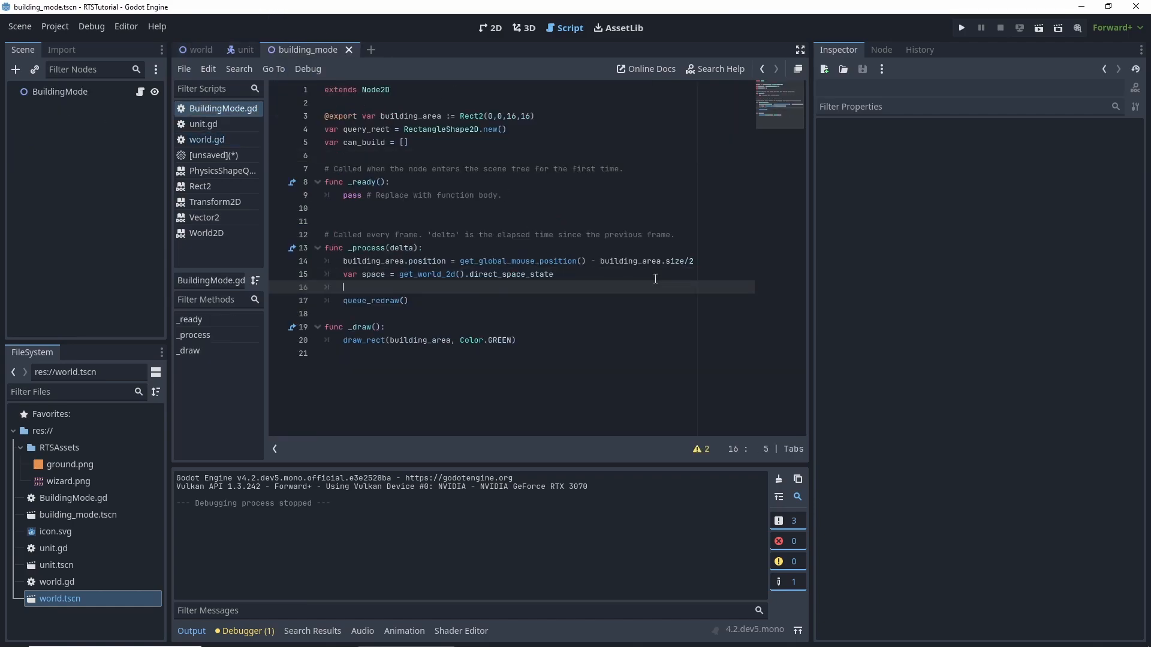
Step: Size query_rect's extents from building_area
{"action": "type", "text": "qu"}
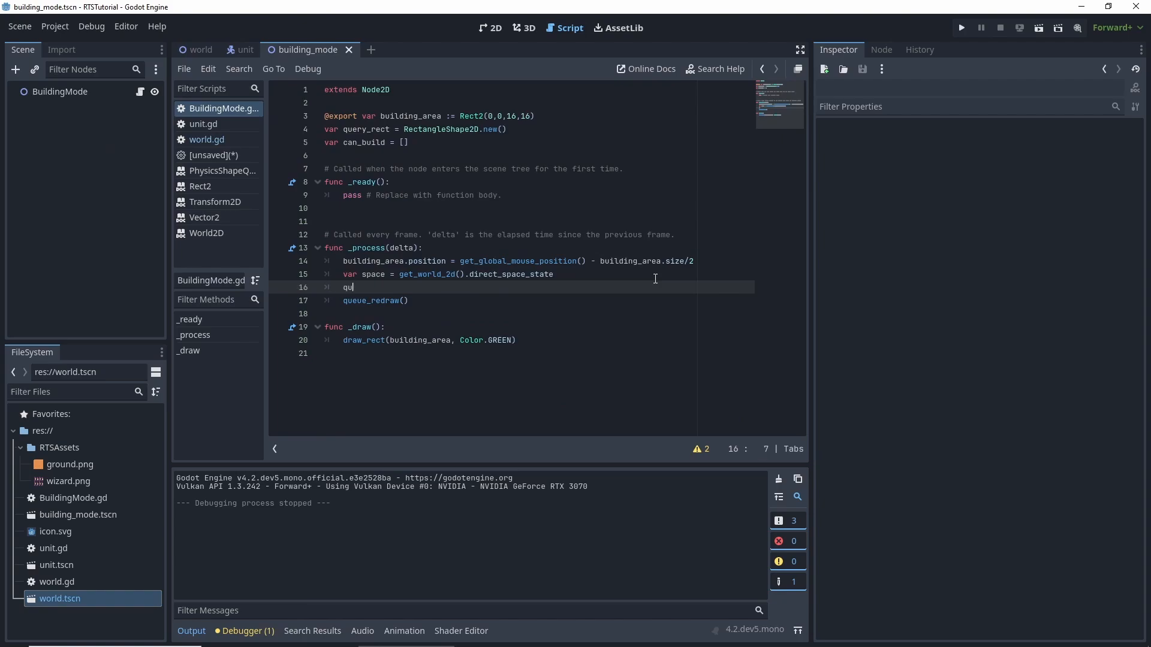
{"action": "type", "text": "ery_rect"}
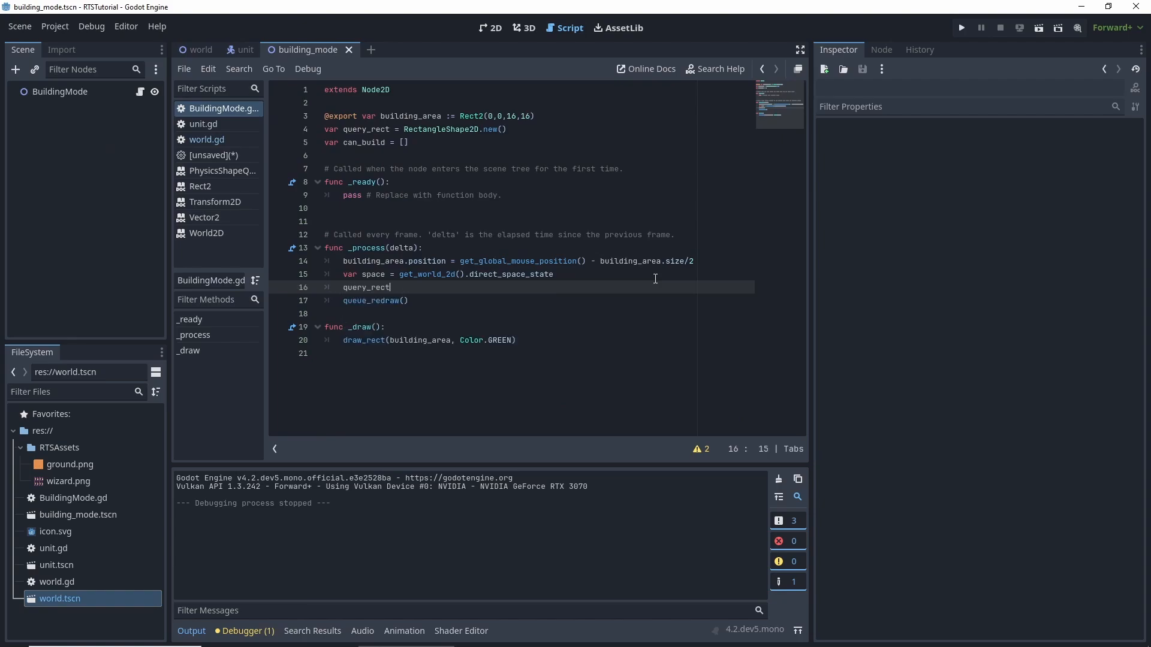
{"action": "type", "text": "."}
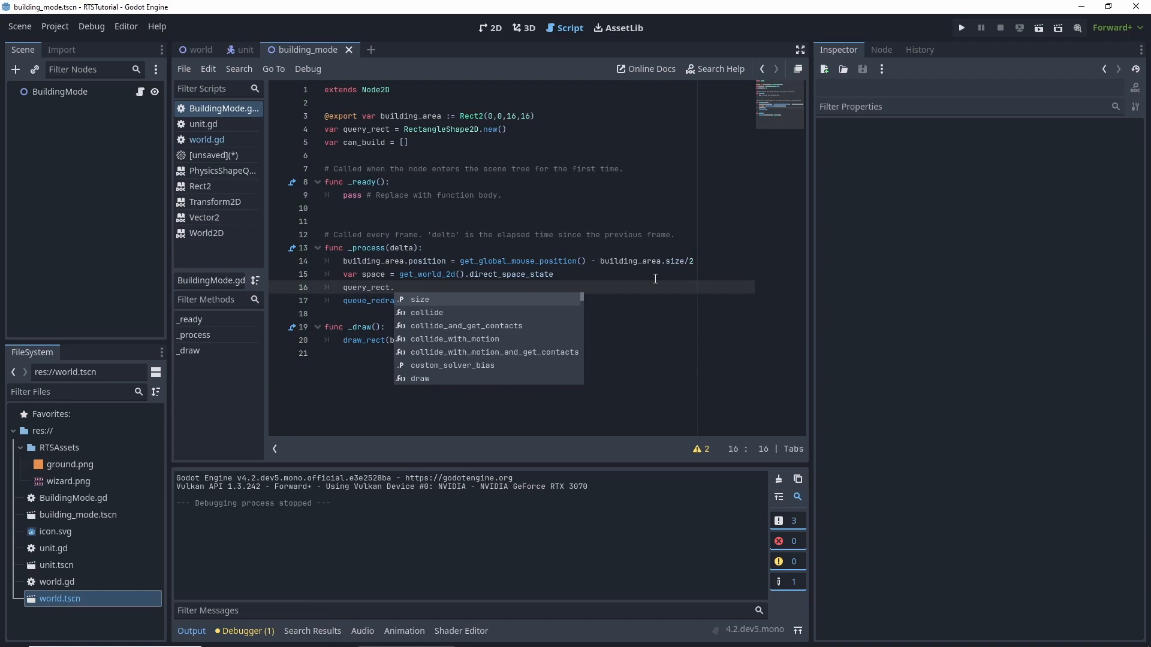
{"action": "type", "text": "extenmts ="}
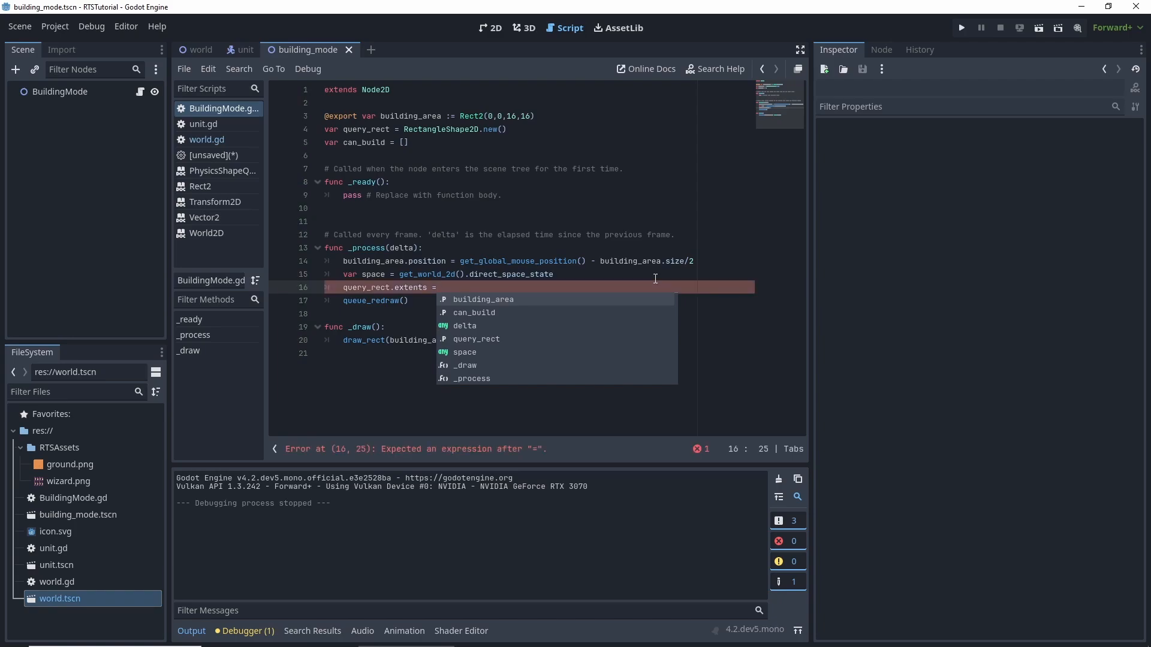
{"action": "type", "text": "ans"}
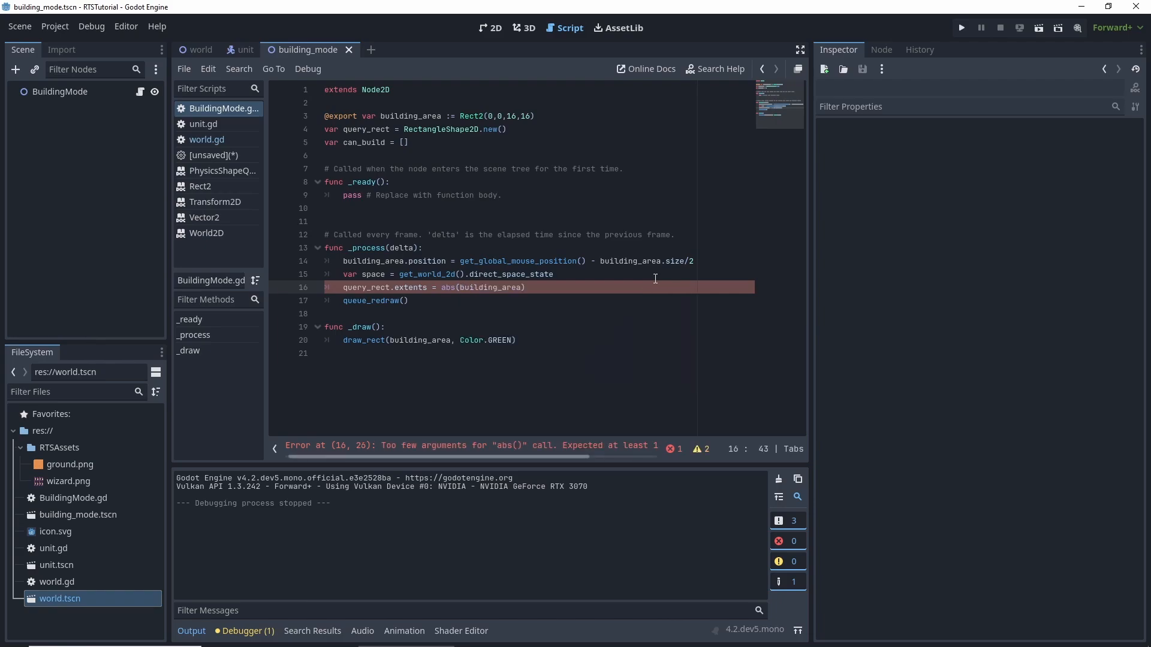
{"action": "type", "text": "size"}
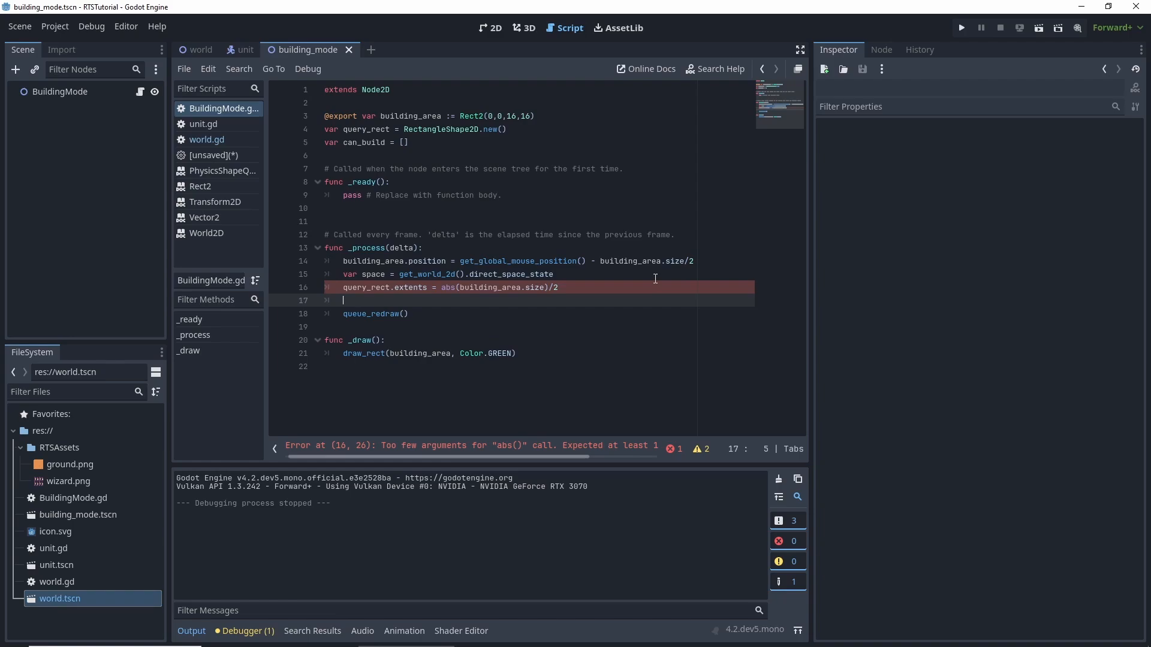
{"action": "type", "text": "var q ="}
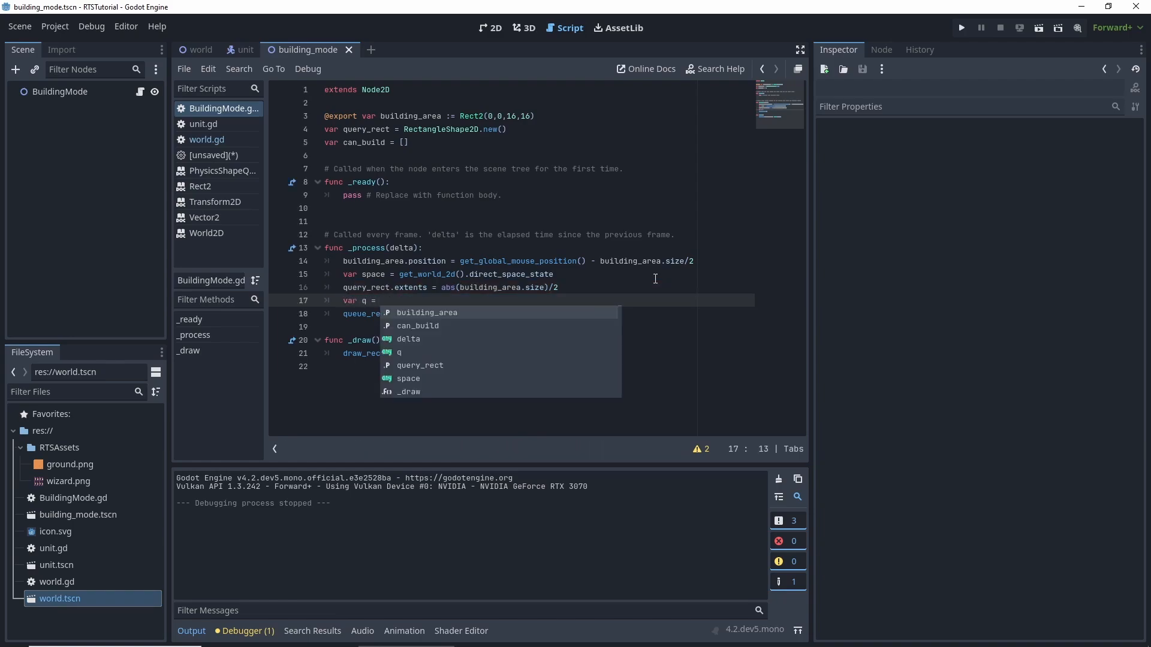
Step: Create var q = PhysicsShapeQueryParameters2D.new()
{"action": "type", "text": "Phy"}
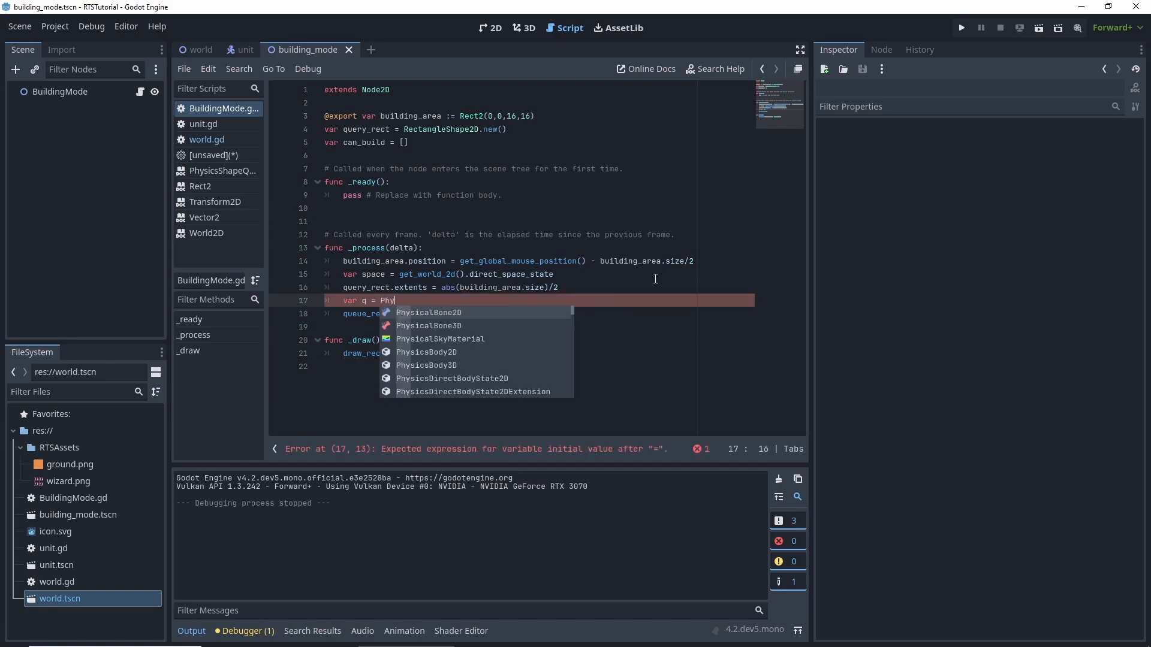
{"action": "type", "text": "i"}
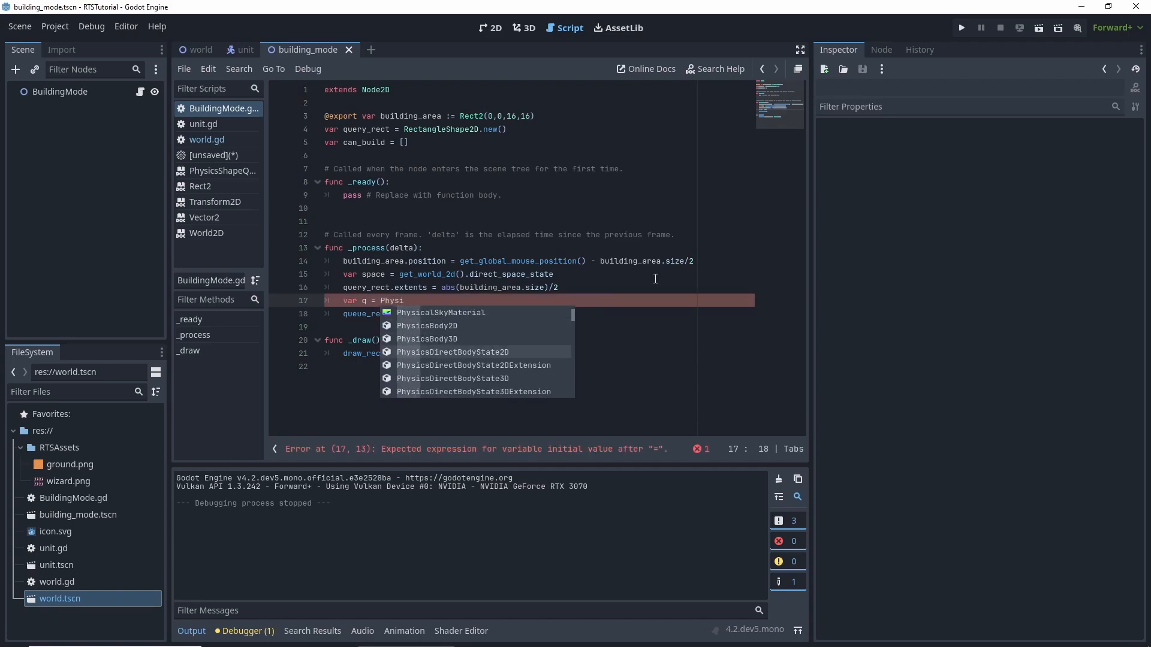
{"action": "type", "text": "cs"}
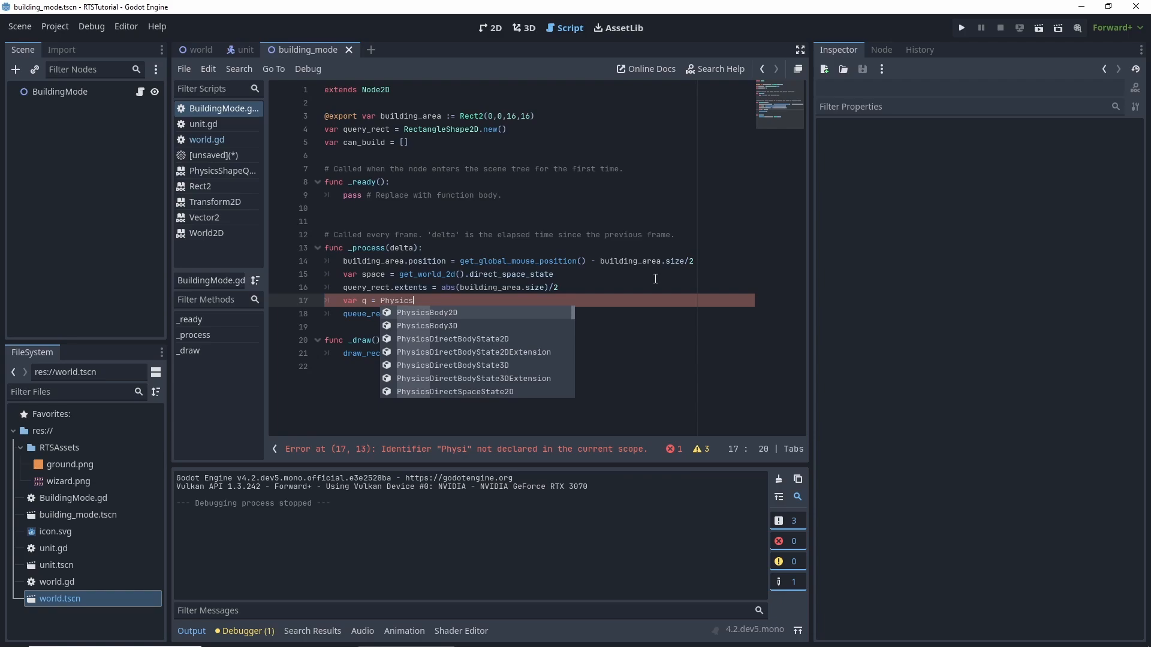
{"action": "type", "text": "Q"}
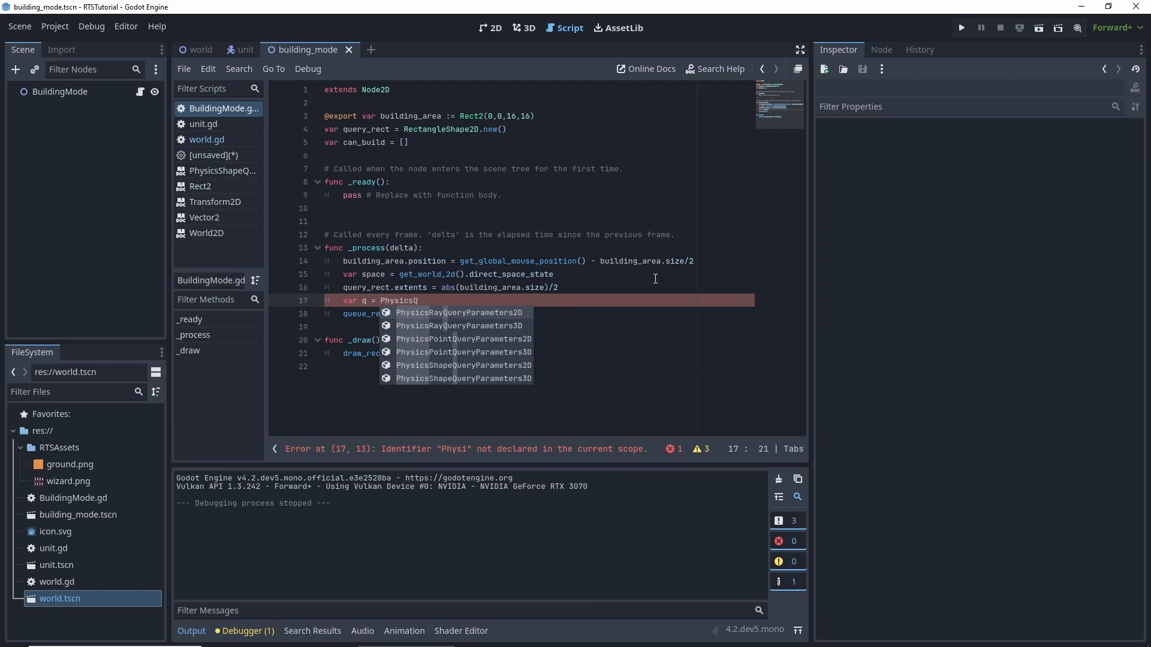
{"action": "left_click", "coordinate": [463, 366]}
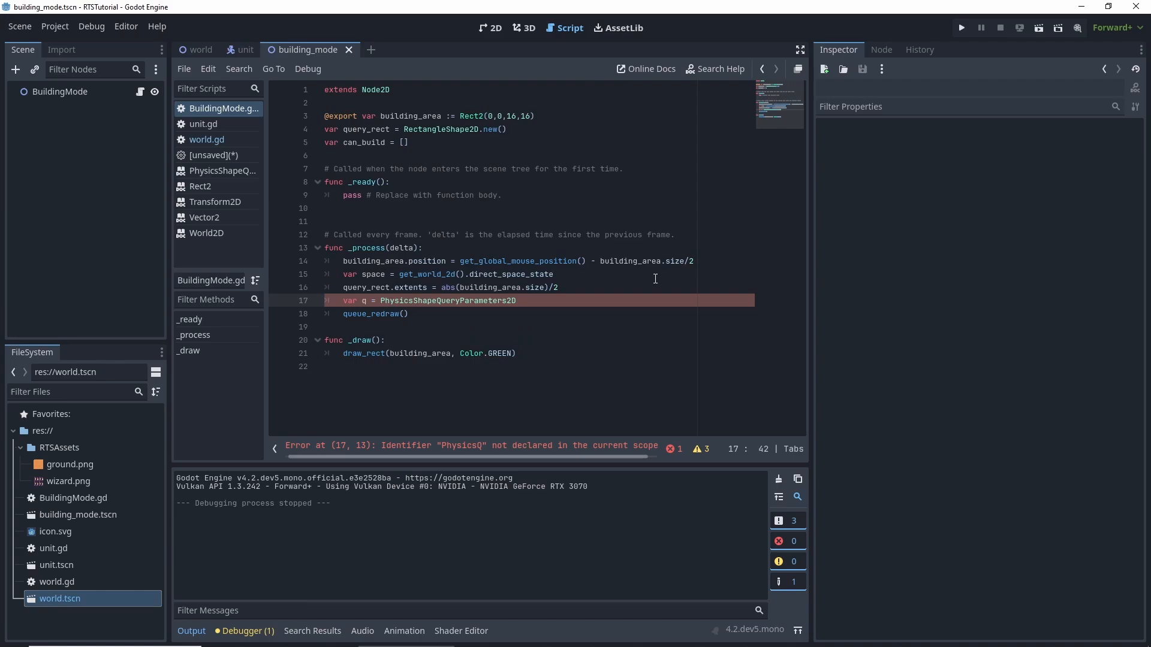
{"action": "type", "text": ".b"}
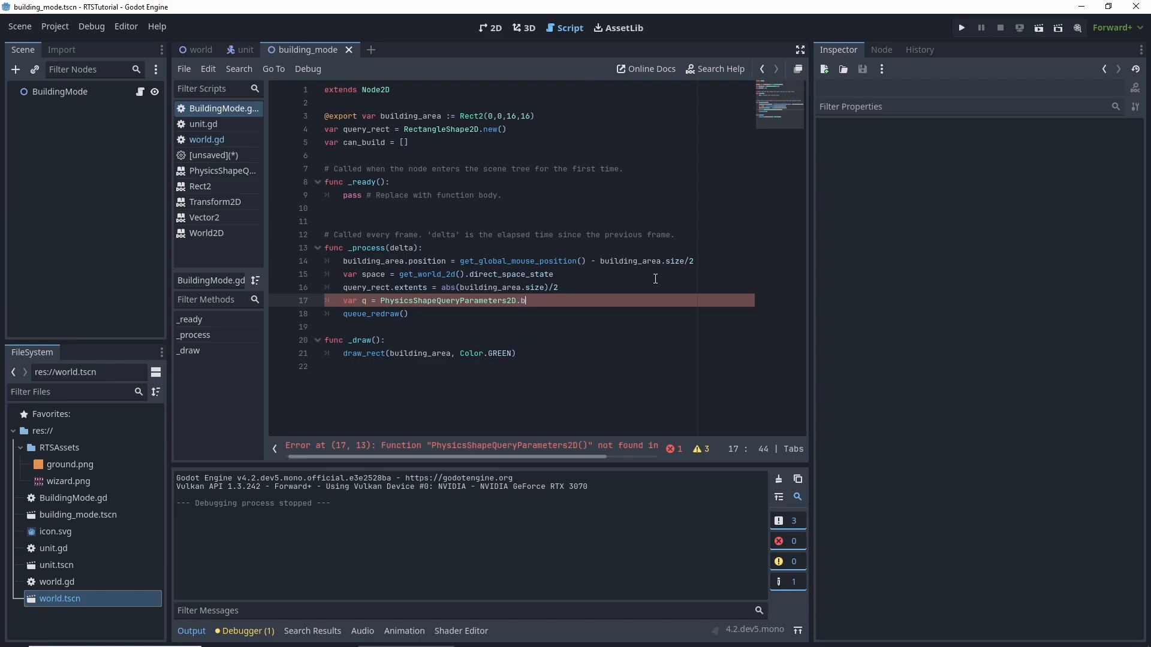
{"action": "type", "text": "new()"}
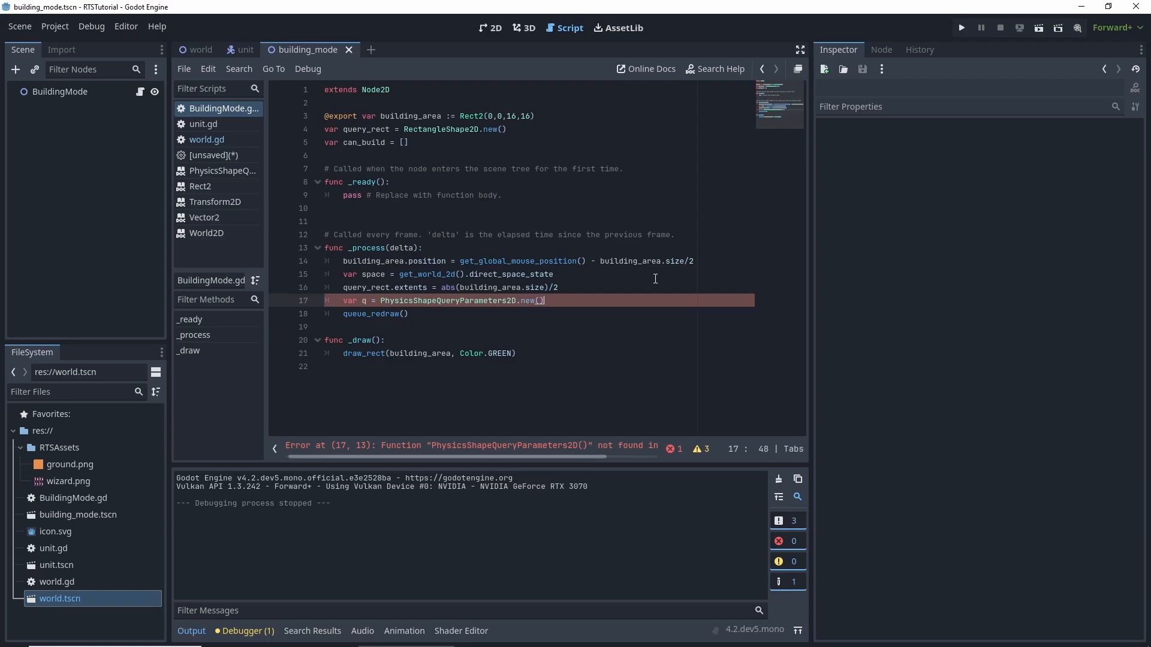
Step: Set q.shape = query_rect and q.collision_mask to 2
{"action": "type", "text": "var"}
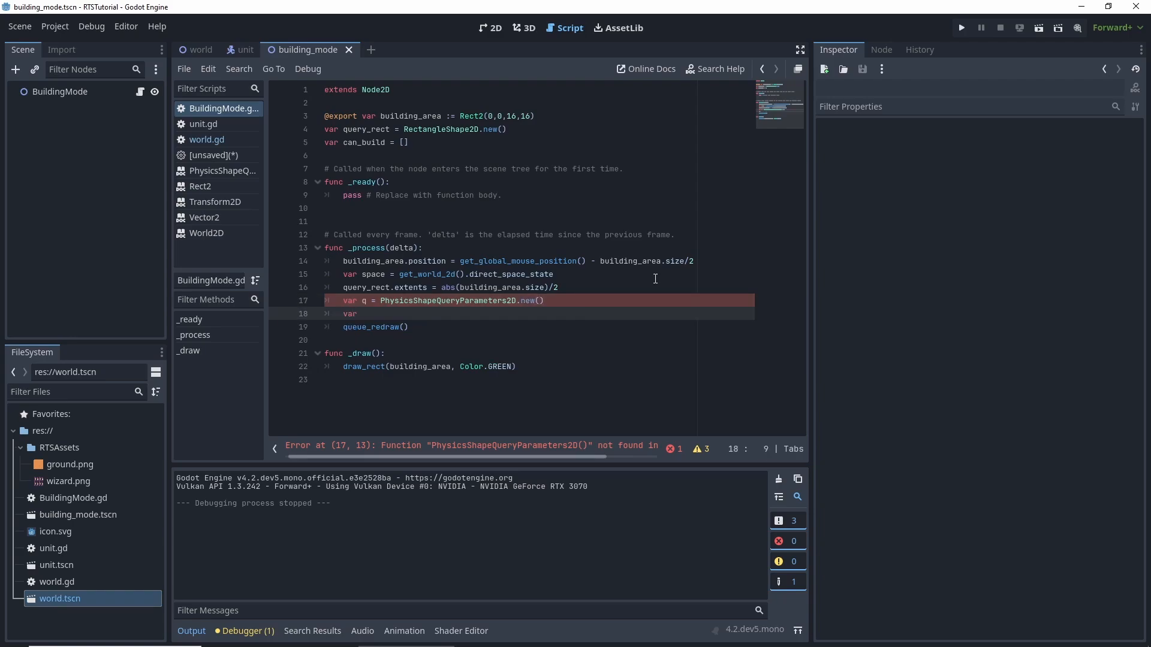
{"action": "type", "text": "q."}
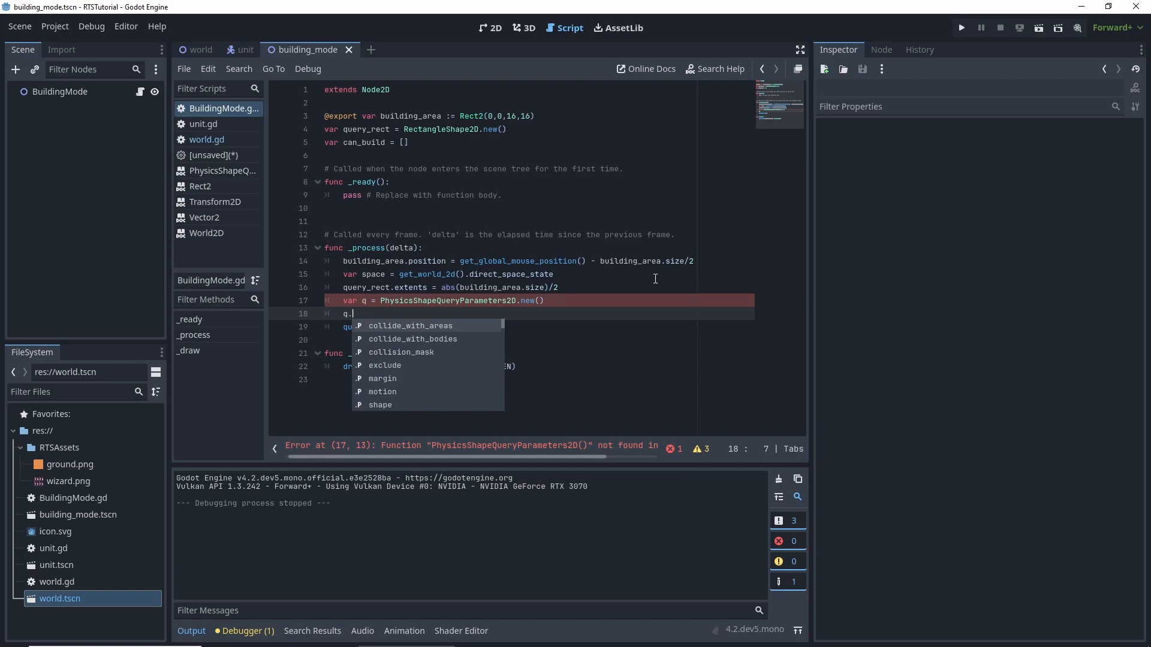
{"action": "type", "text": "s"}
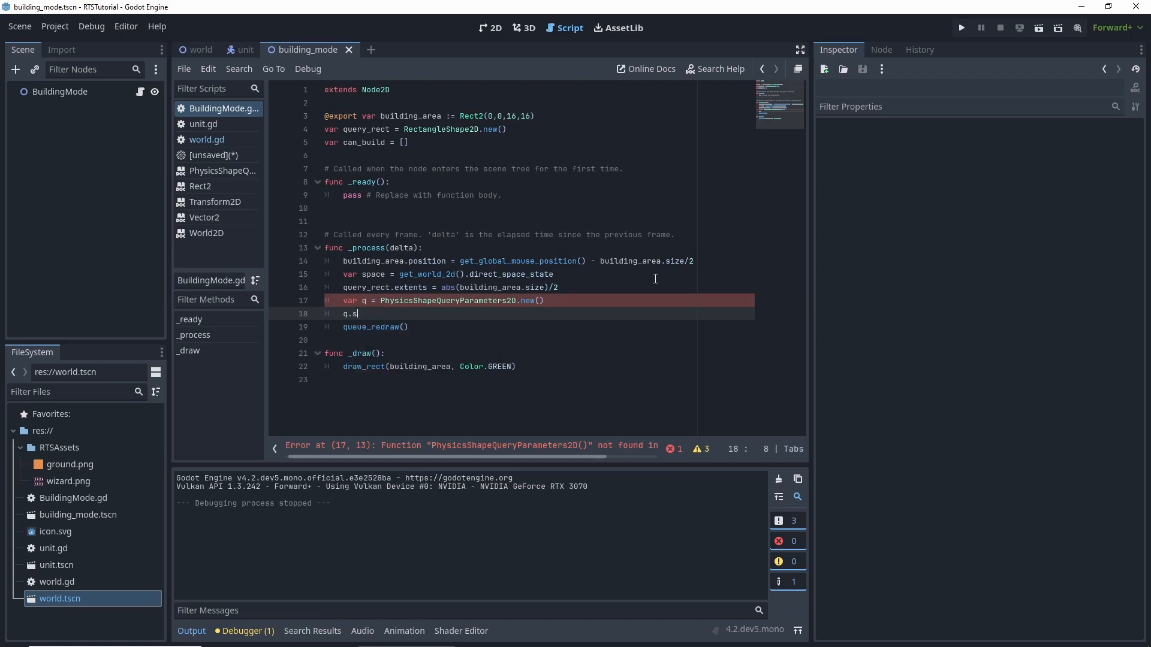
{"action": "type", "text": "hape ="}
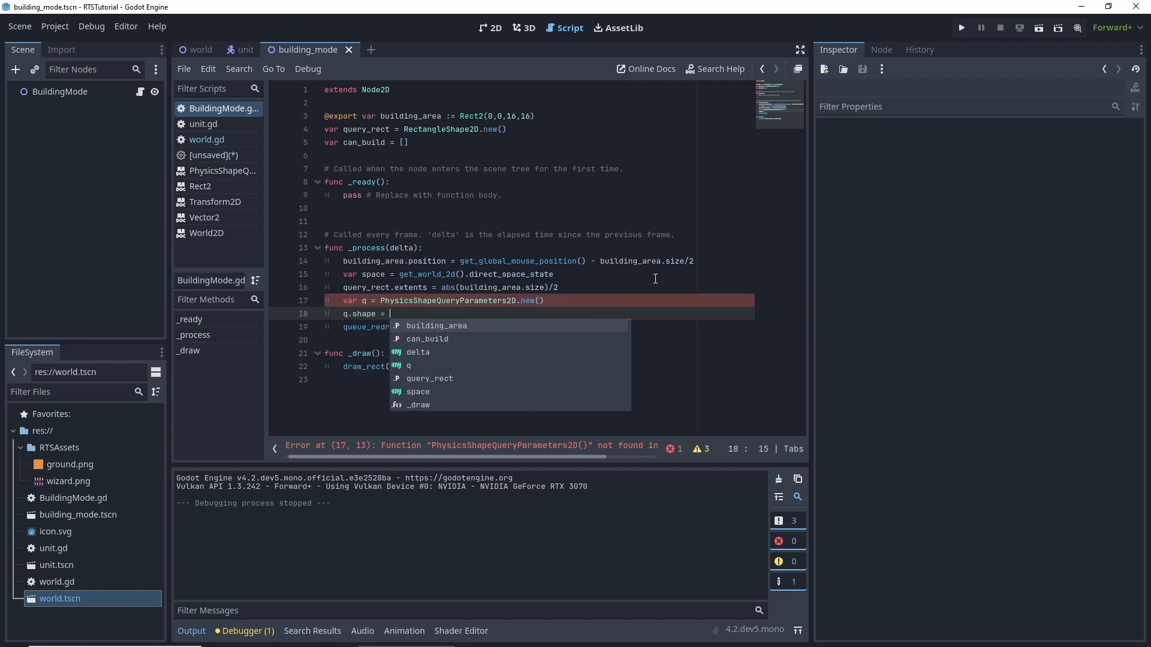
{"action": "type", "text": "query_rect"}
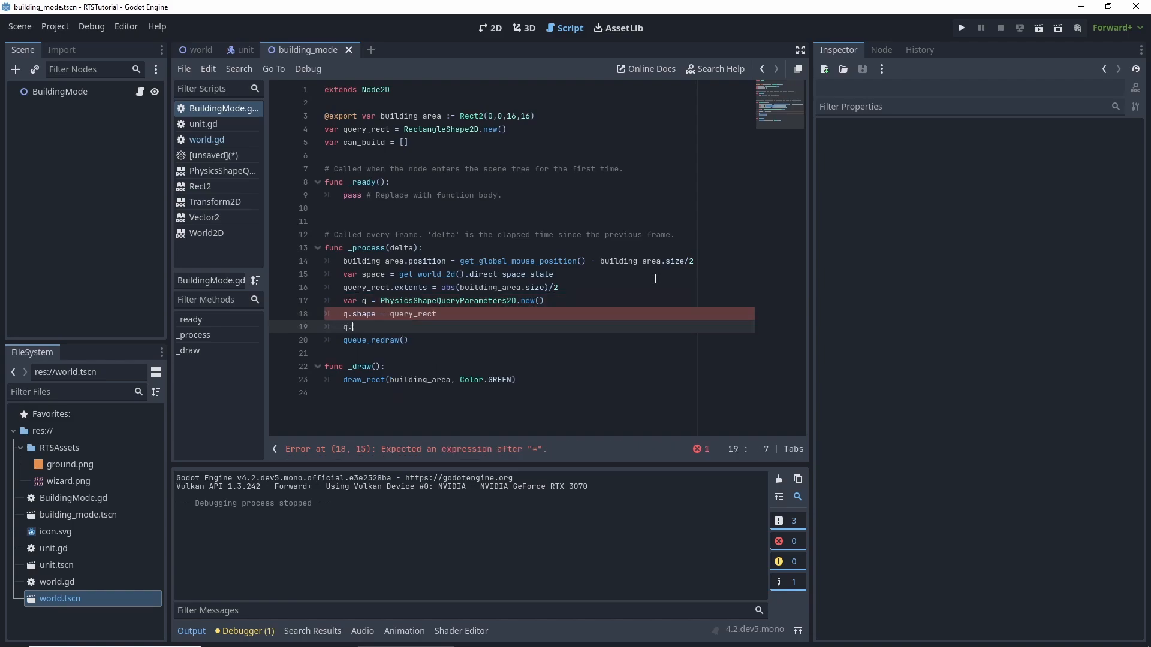
{"action": "type", "text": "col"}
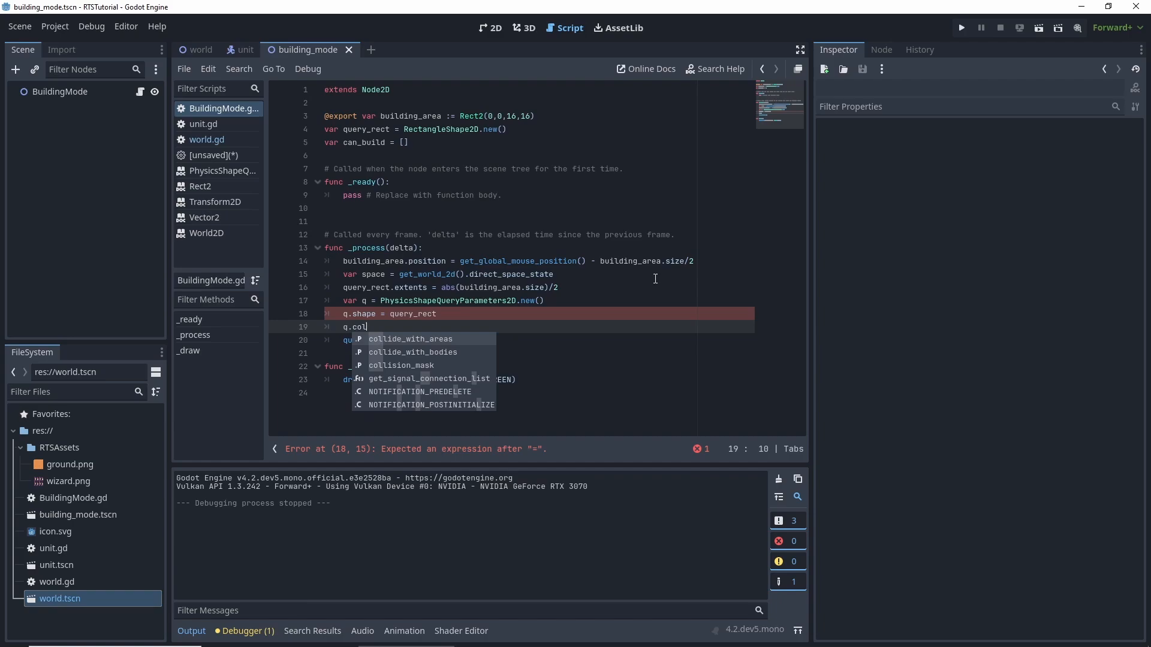
{"action": "left_click", "coordinate": [411, 364]}
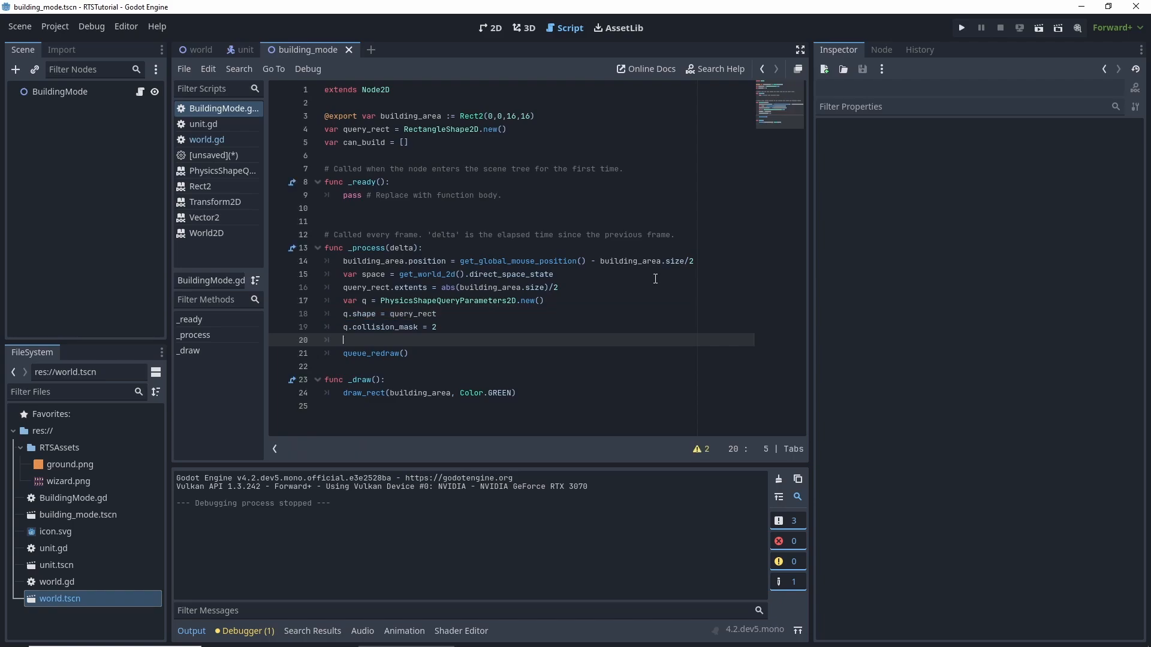
Step: Set q.transform = Transform2D(0, get_global_mouse_position())
{"action": "type", "text": "q"}
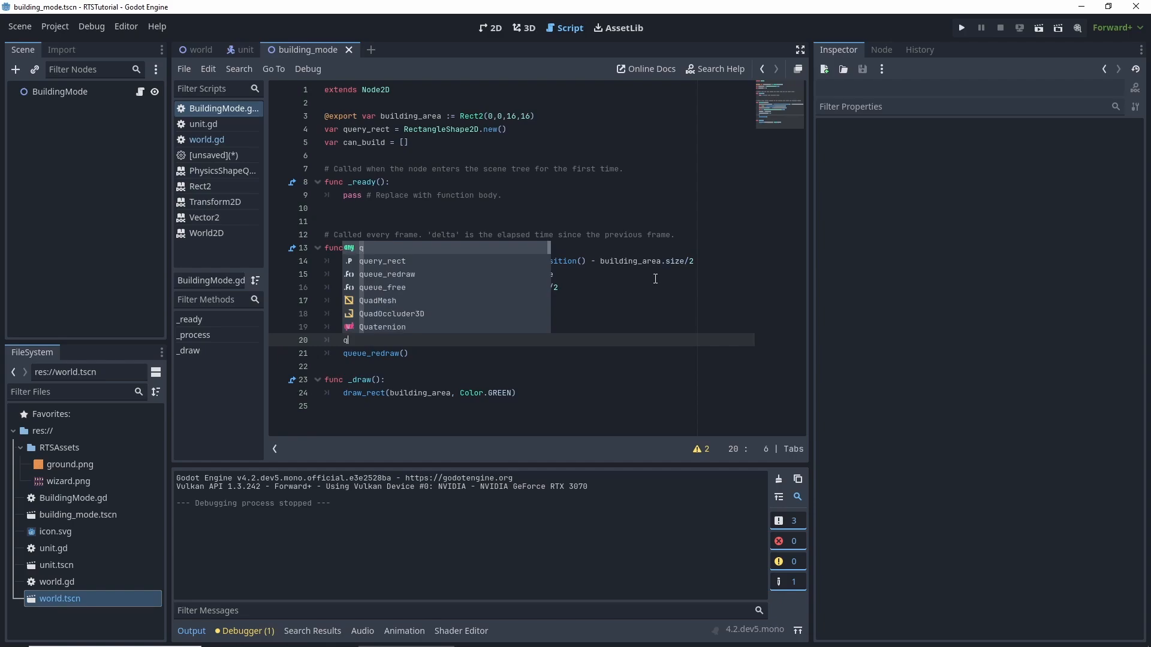
{"action": "type", "text": "transform = Transform2D"}
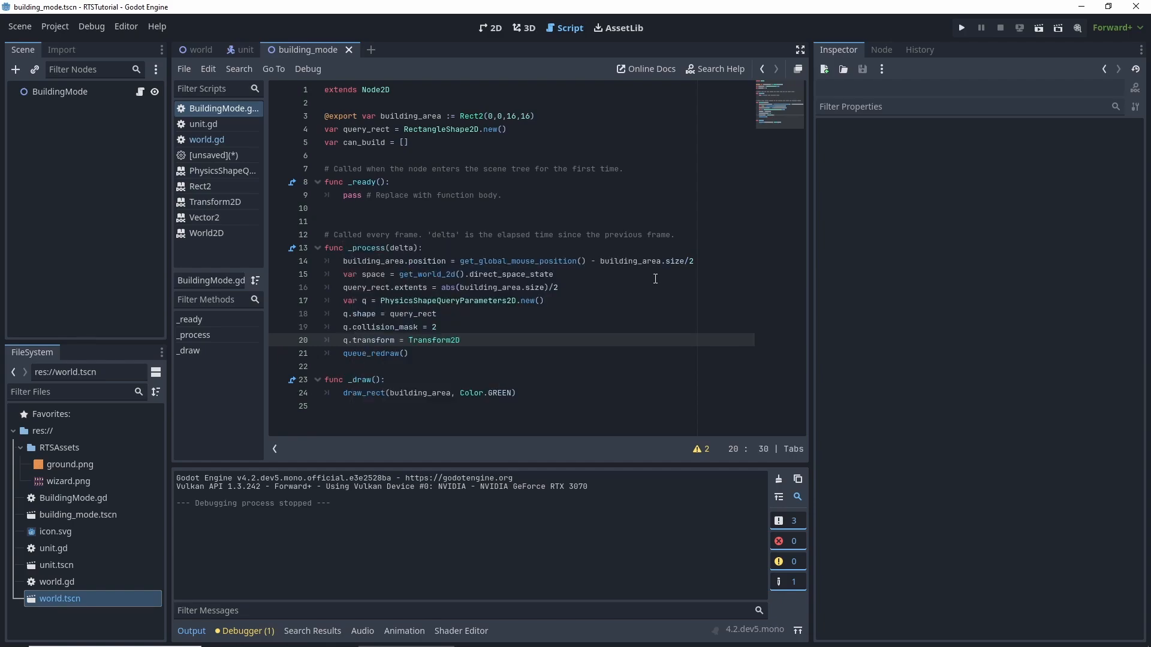
{"action": "type", "text": "(-"}
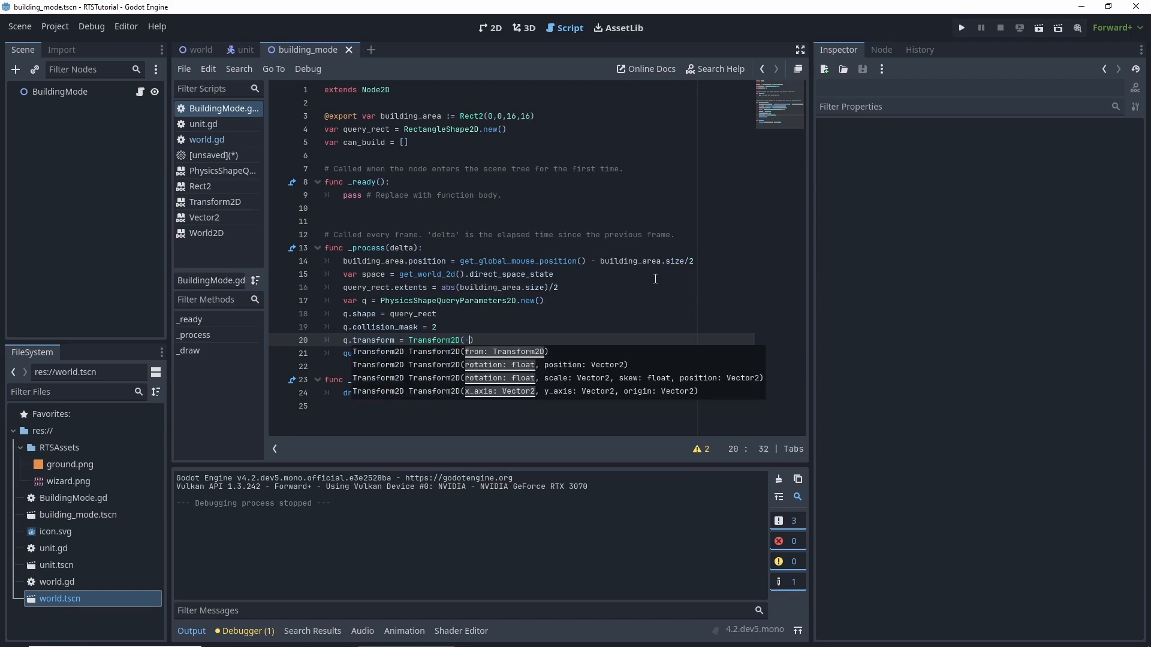
{"action": "type", "text": "0"}
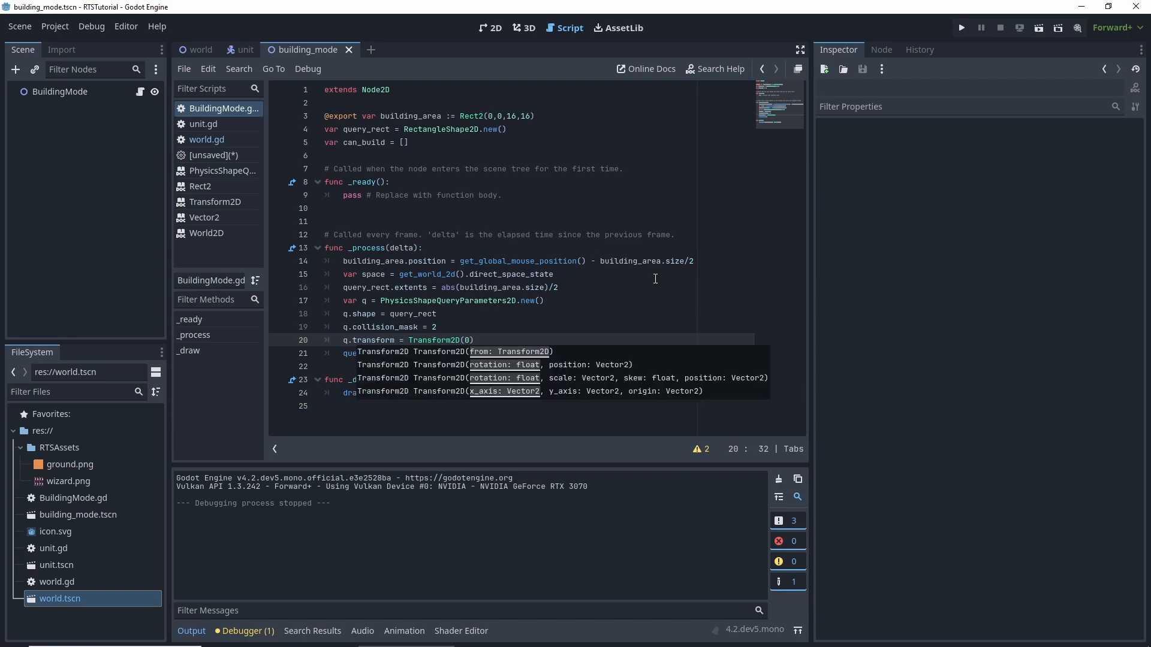
{"action": "type", "text": ",get_global_mouse_position("}
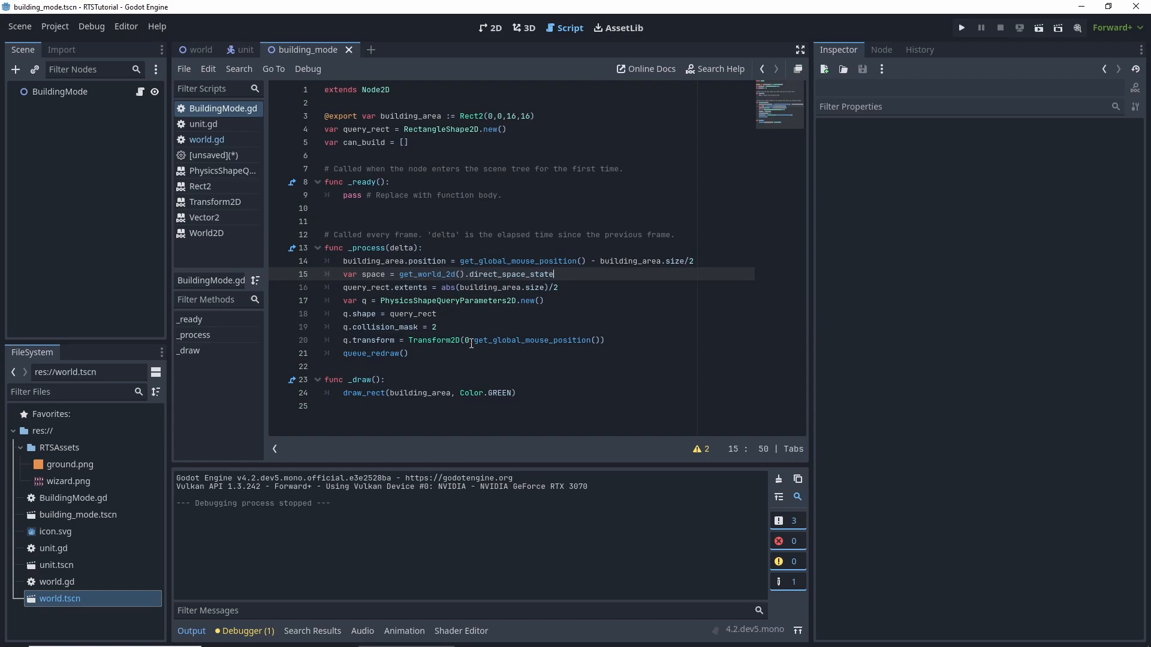
{"action": "left_click", "coordinate": [466, 340]}
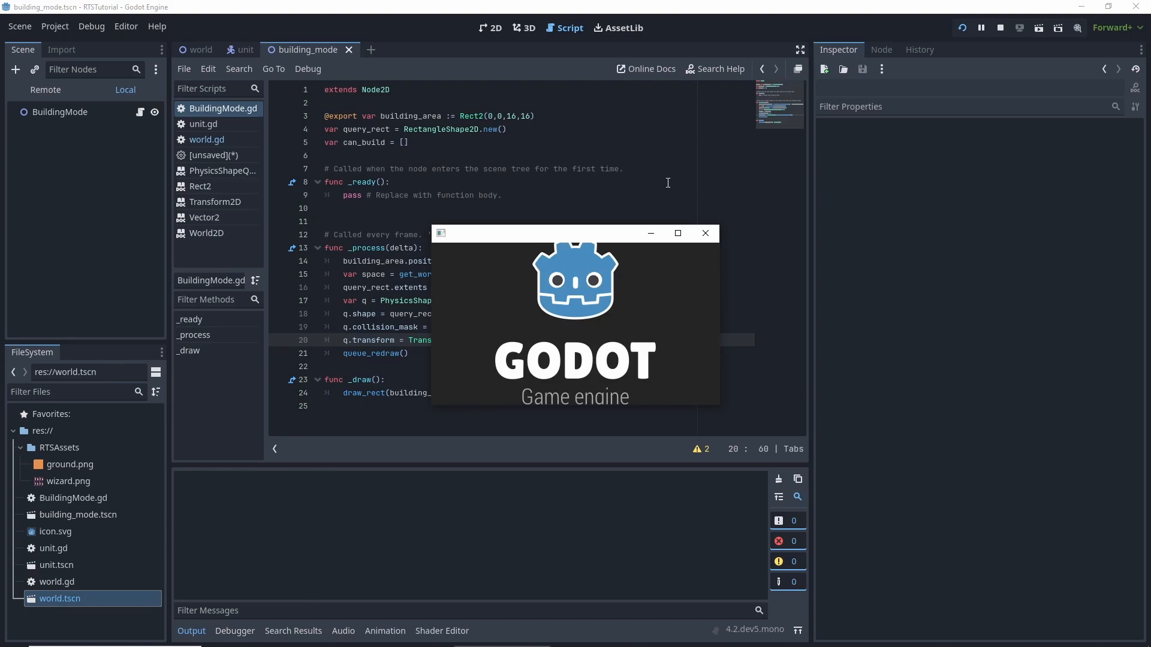
{"action": "left_click", "coordinate": [1000, 28]}
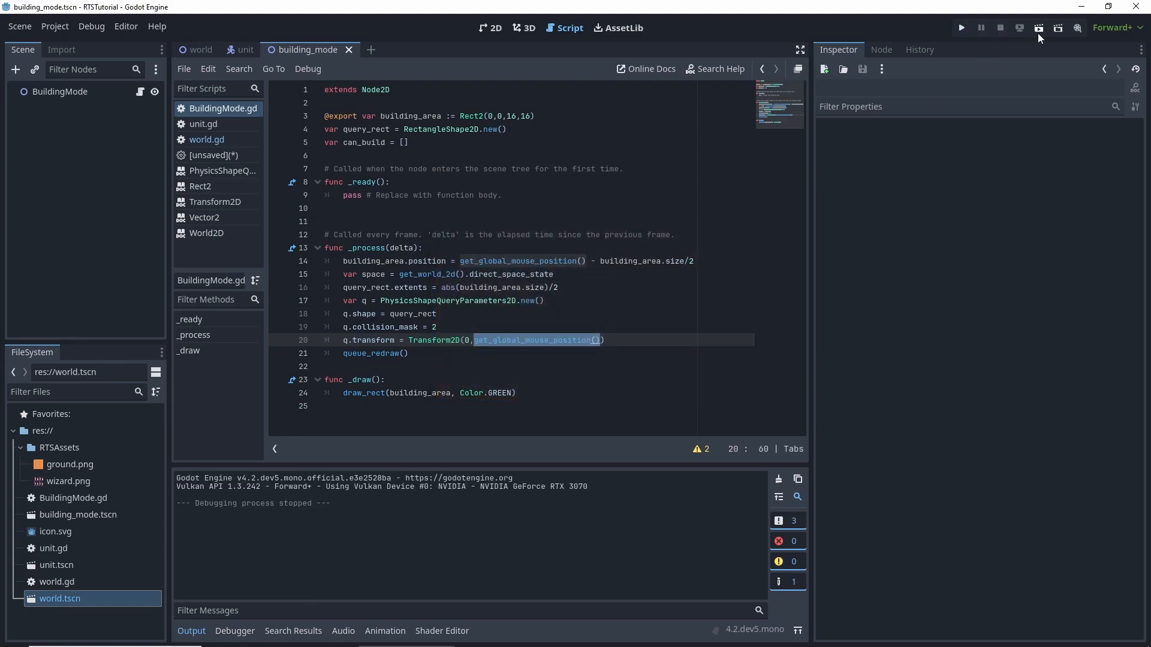
{"action": "left_click", "coordinate": [961, 27]}
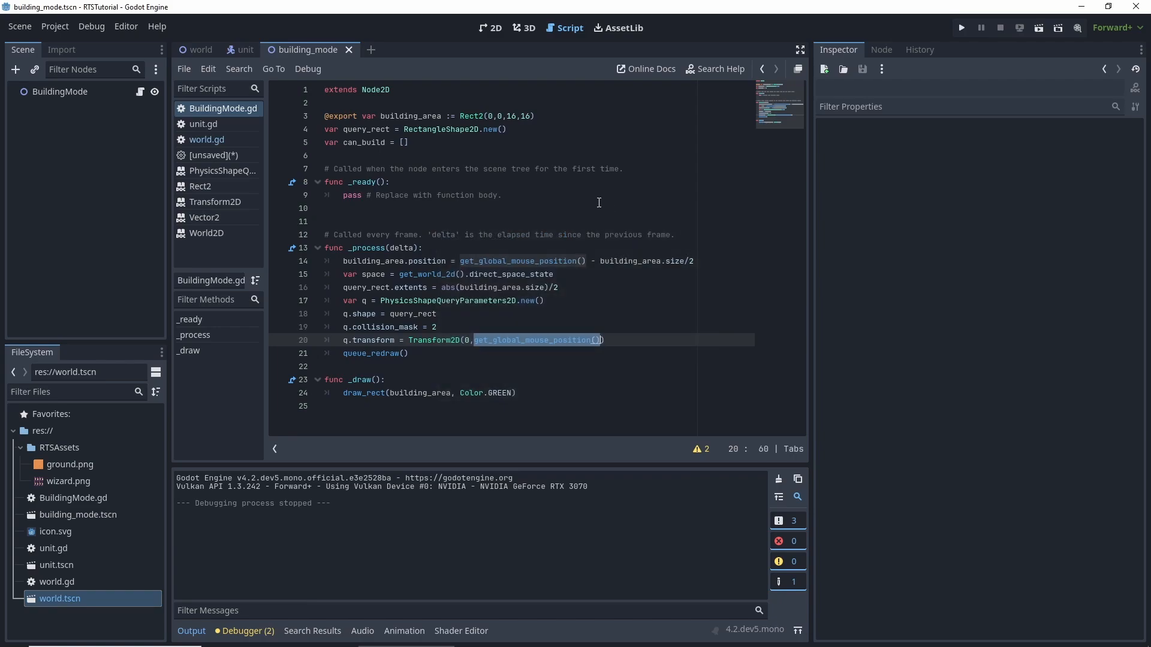
{"action": "mouse_move", "coordinate": [585, 380]}
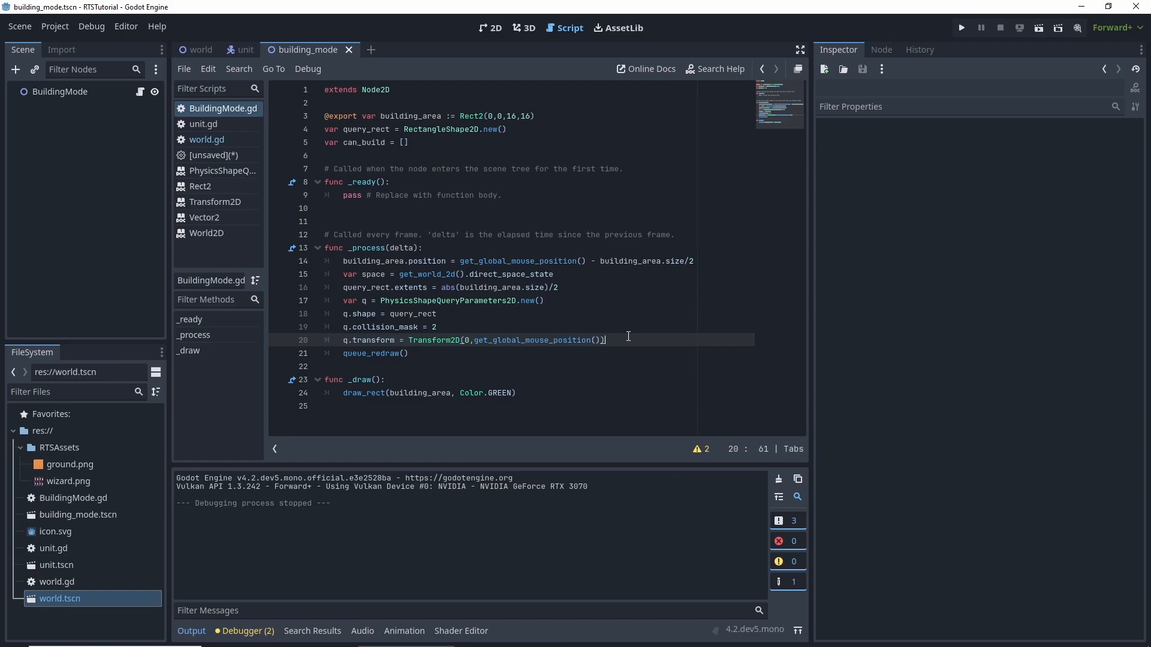
Step: Store space.intersect_shape(q) in can_build and draw green only if can_build.size() == 0
{"action": "type", "text": "can_build = sp"}
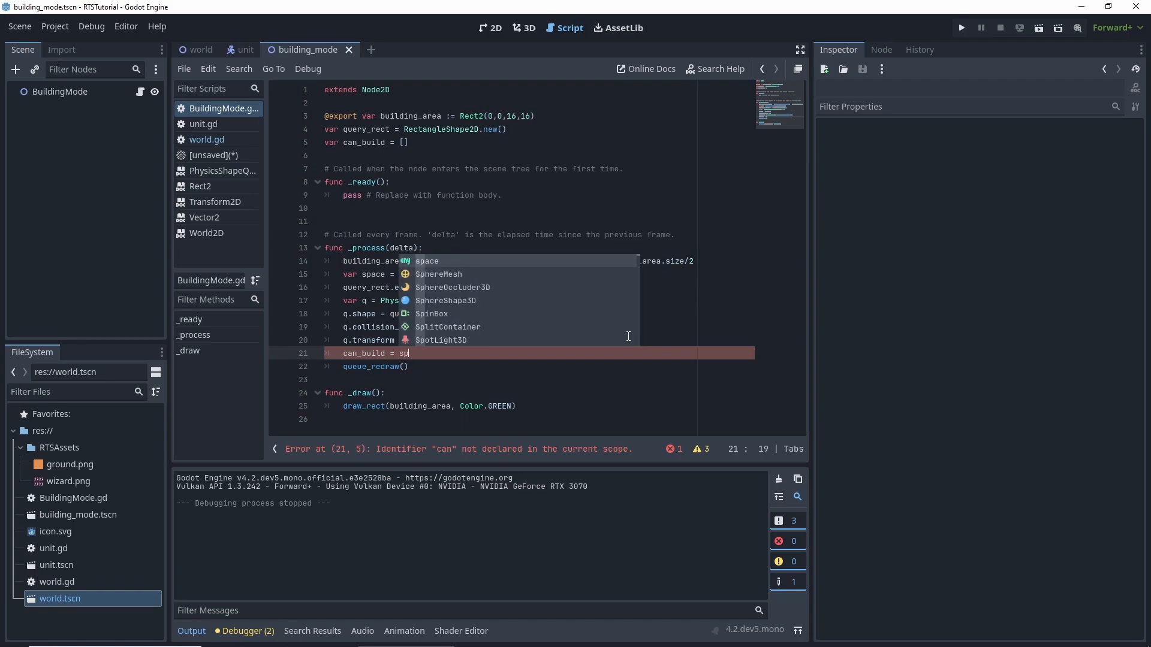
{"action": "type", "text": "intersect_shape(q"}
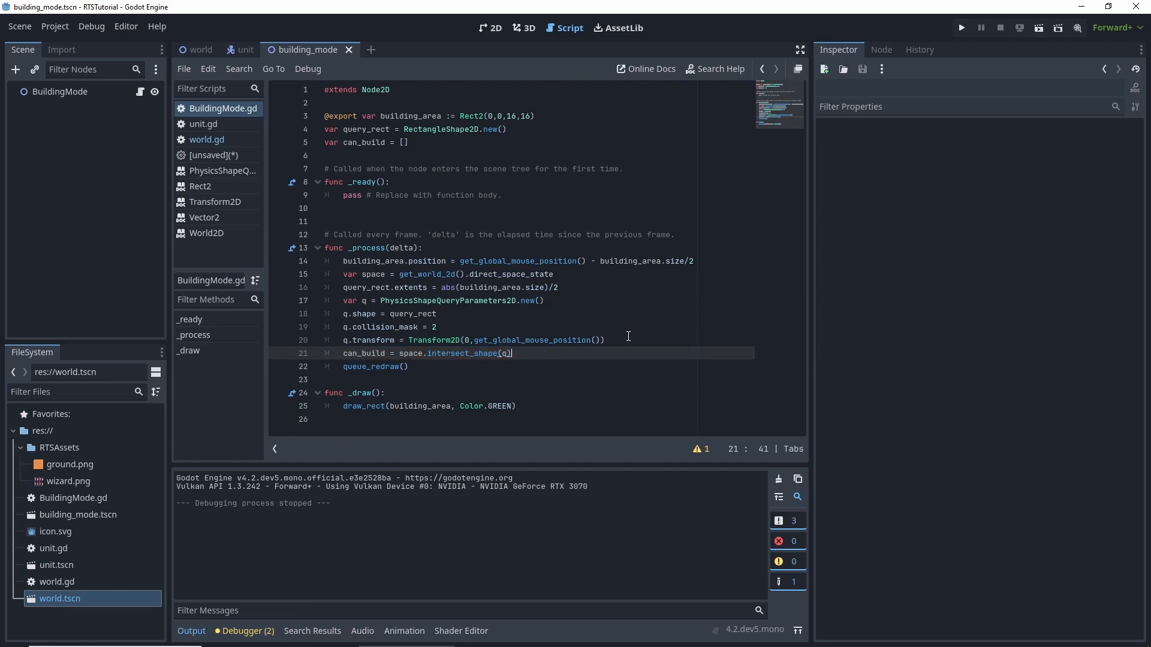
{"action": "left_click", "coordinate": [478, 394]}
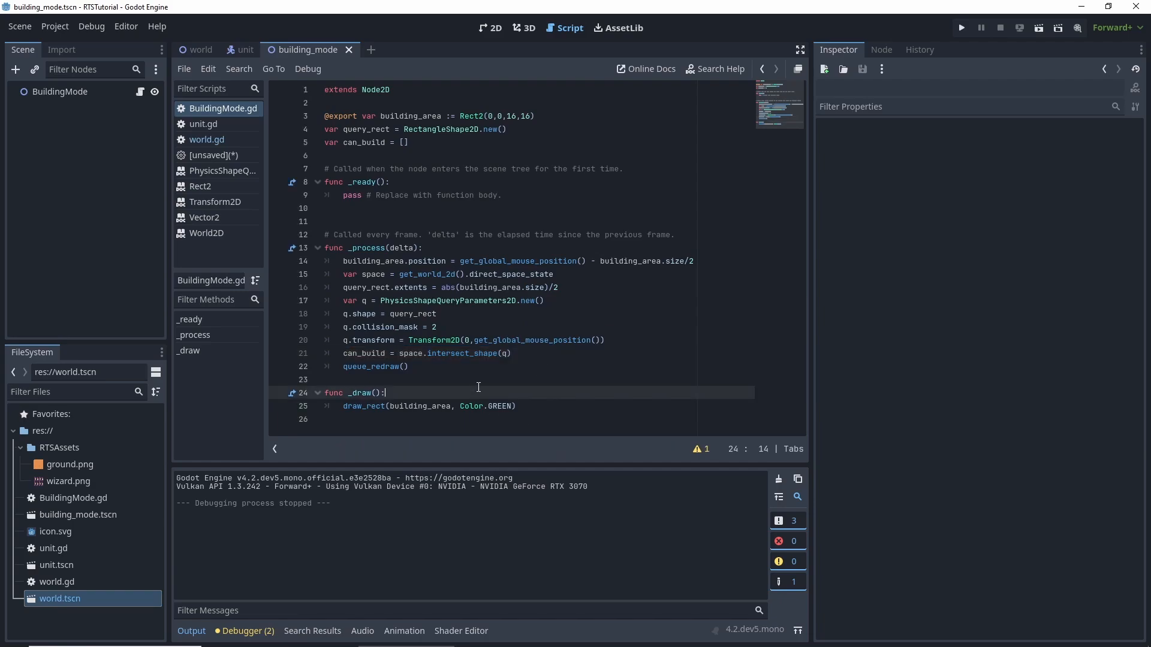
{"action": "type", "text": "if"}
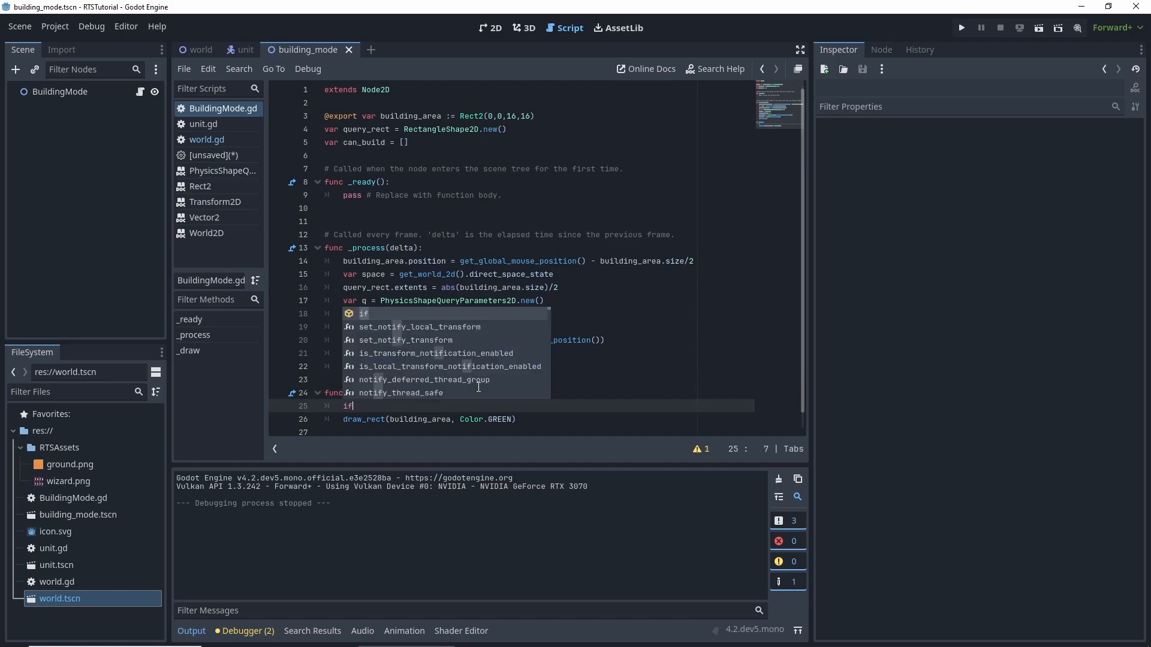
{"action": "type", "text": "."}
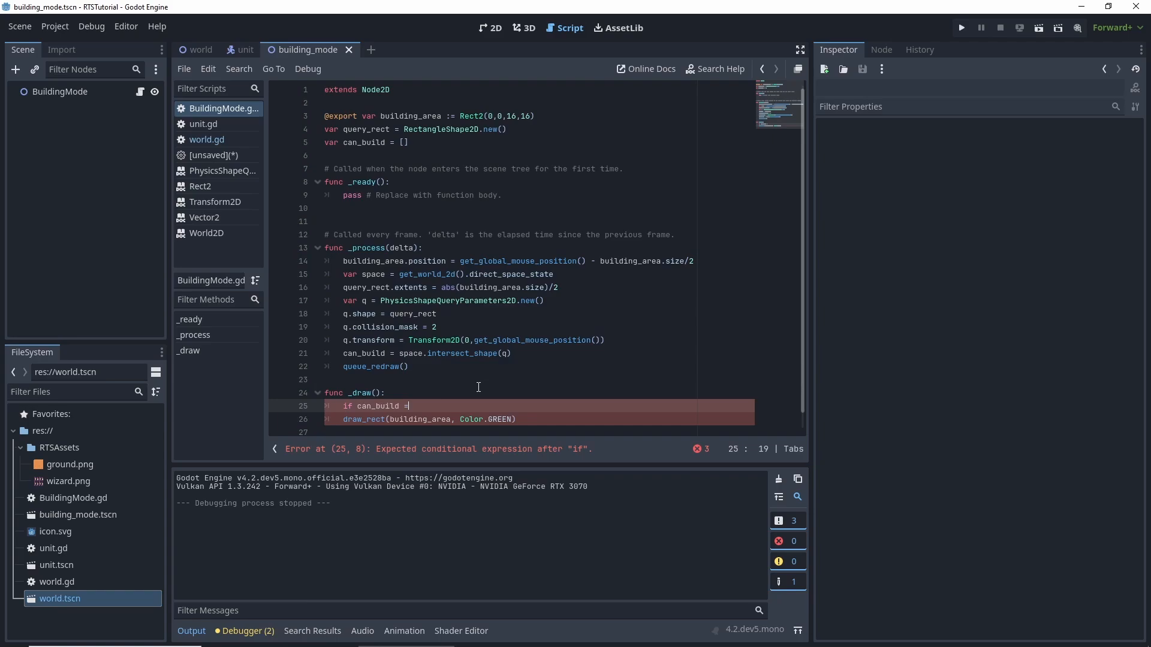
{"action": "type", "text": "= 0\""}
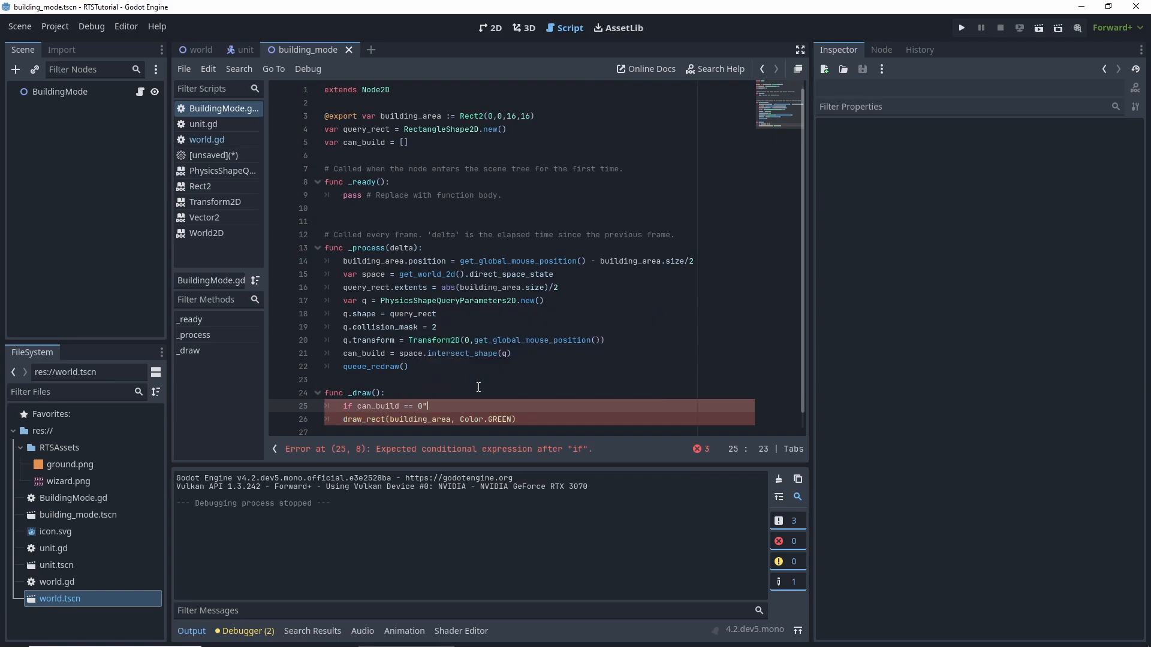
{"action": "type", "text": ":"}
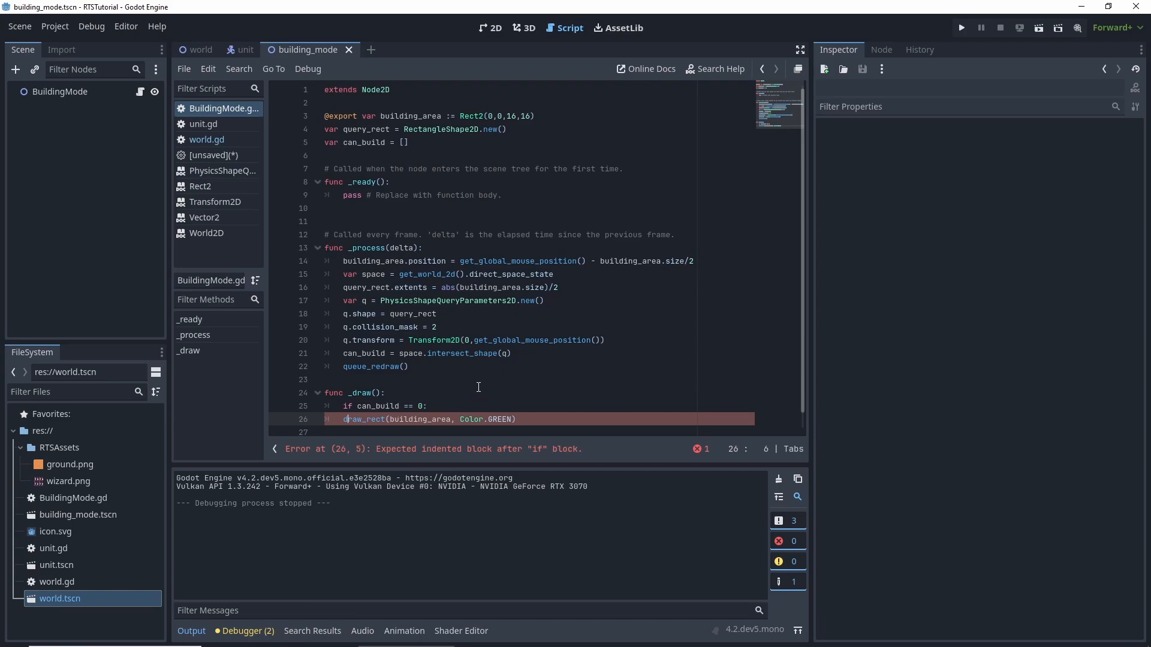
{"action": "key", "text": "Tab"}
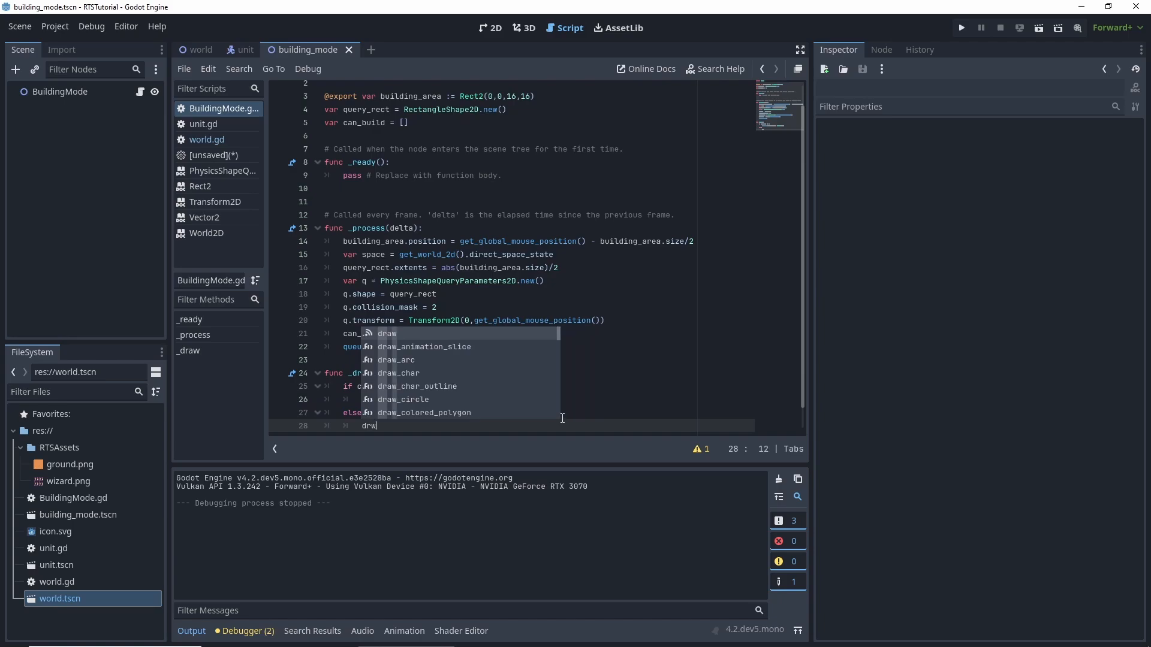
Step: Otherwise draw building_area in Color.RED
{"action": "type", "text": "aw_rect("}
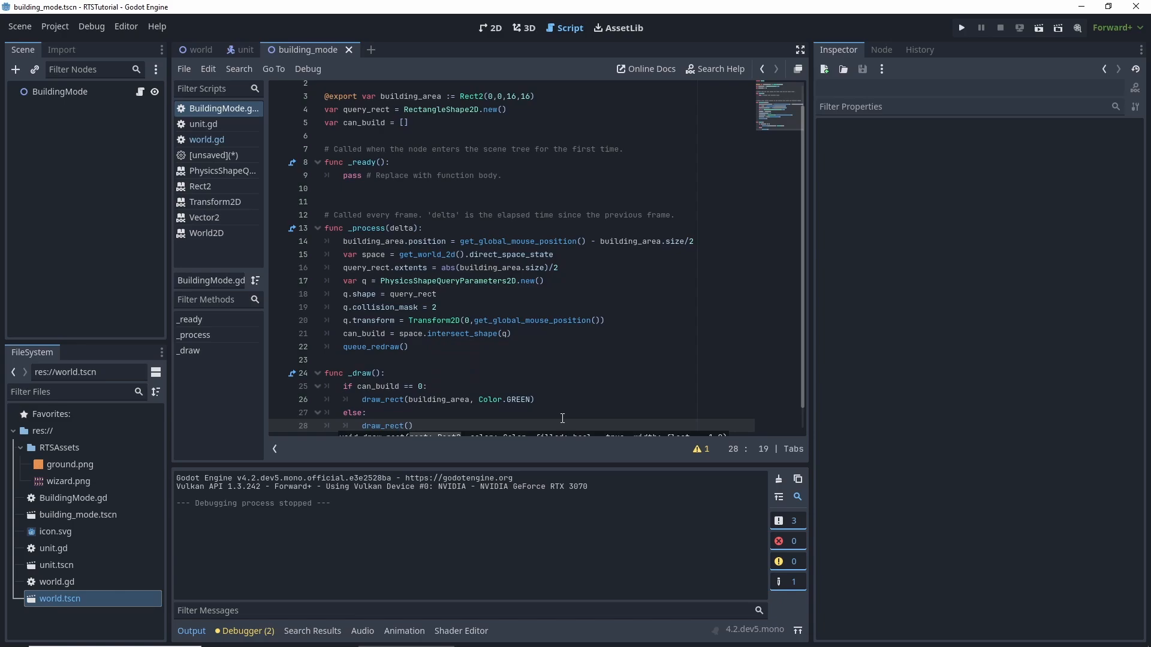
{"action": "type", "text": "bu"}
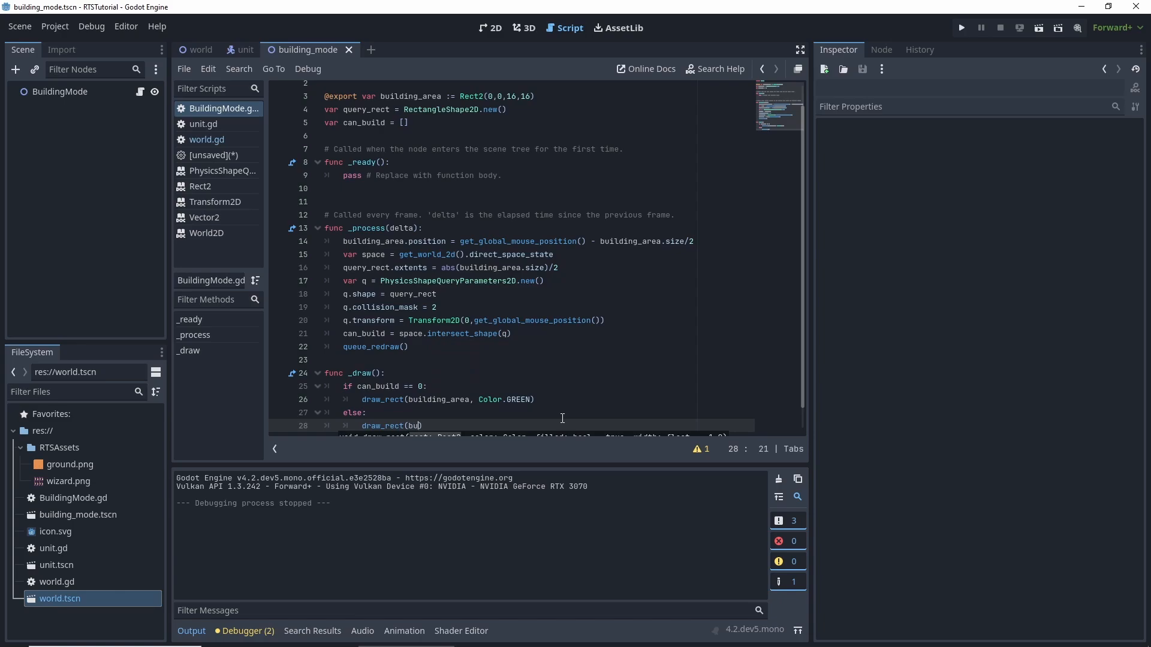
{"action": "type", "text": "ilding_area,"}
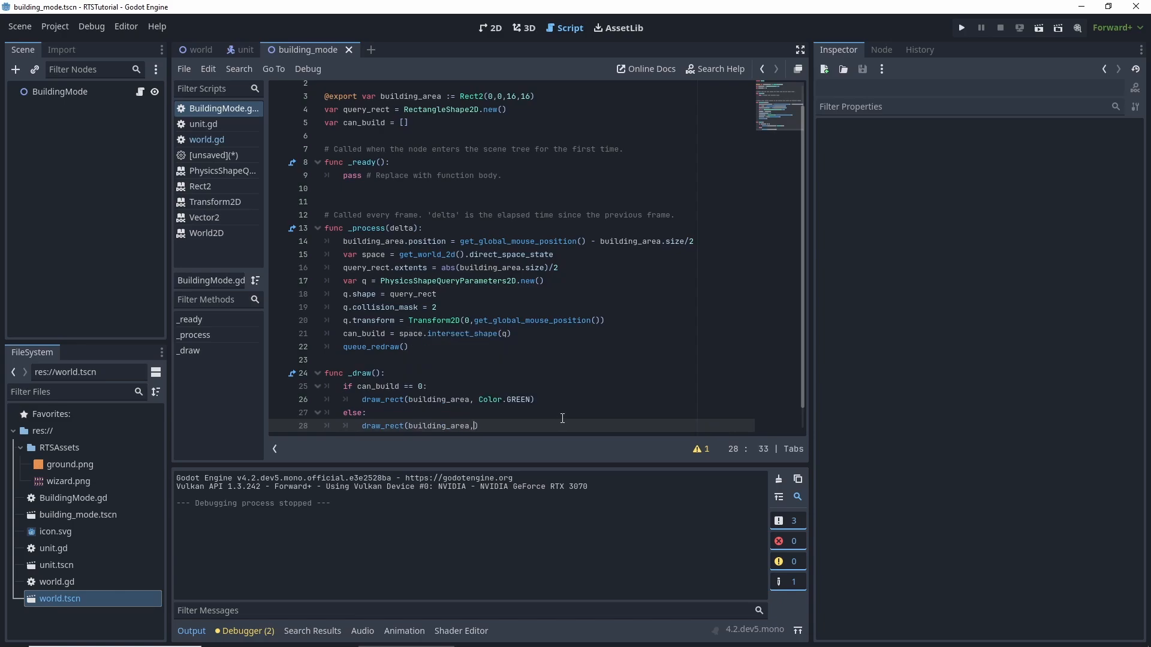
{"action": "type", "text": "Color.RED"}
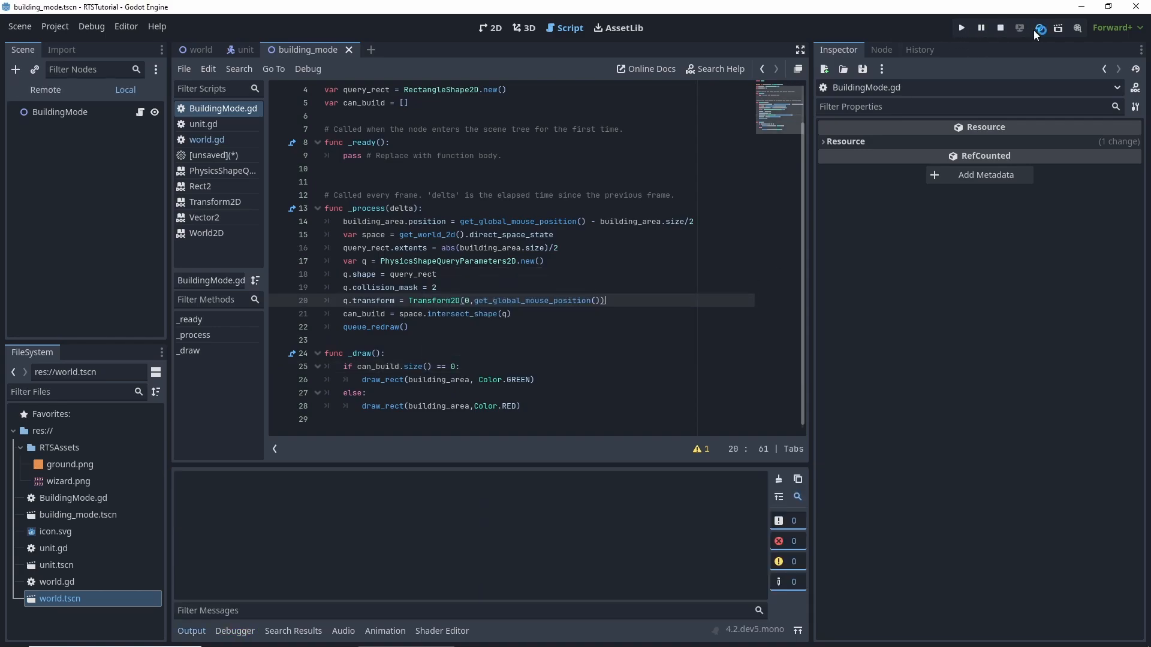
Step: Stop the game, instance BuildingMode in World at 32 by 32, and run to view the rectangle
{"action": "left_click", "coordinate": [960, 27]}
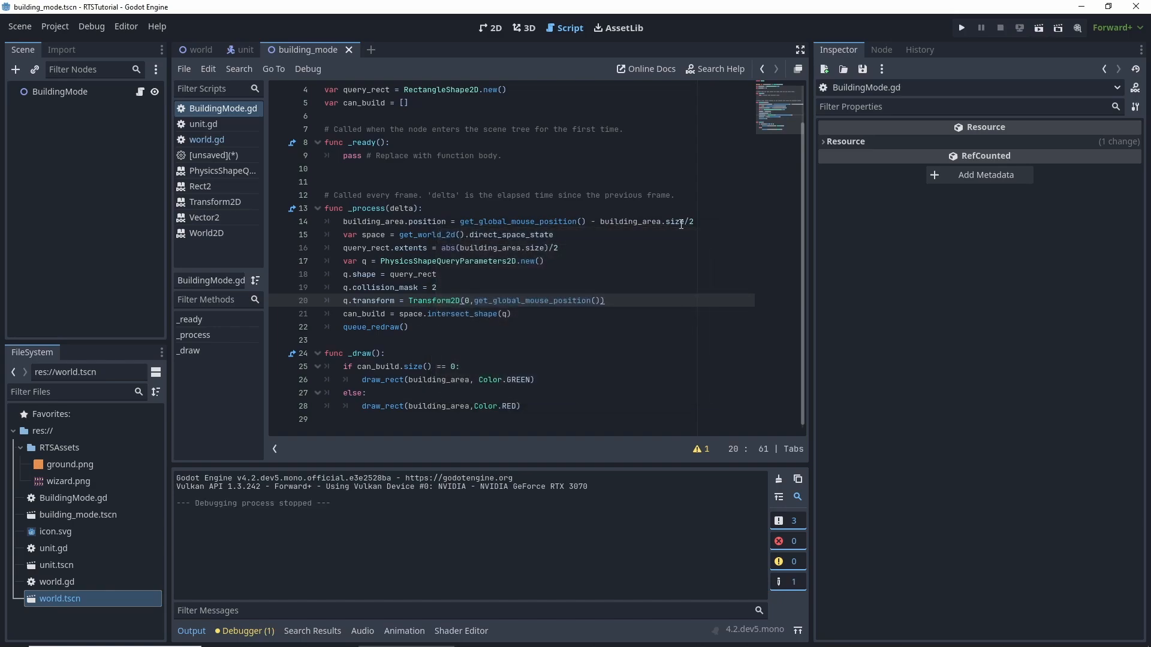
{"action": "left_click", "coordinate": [200, 49]}
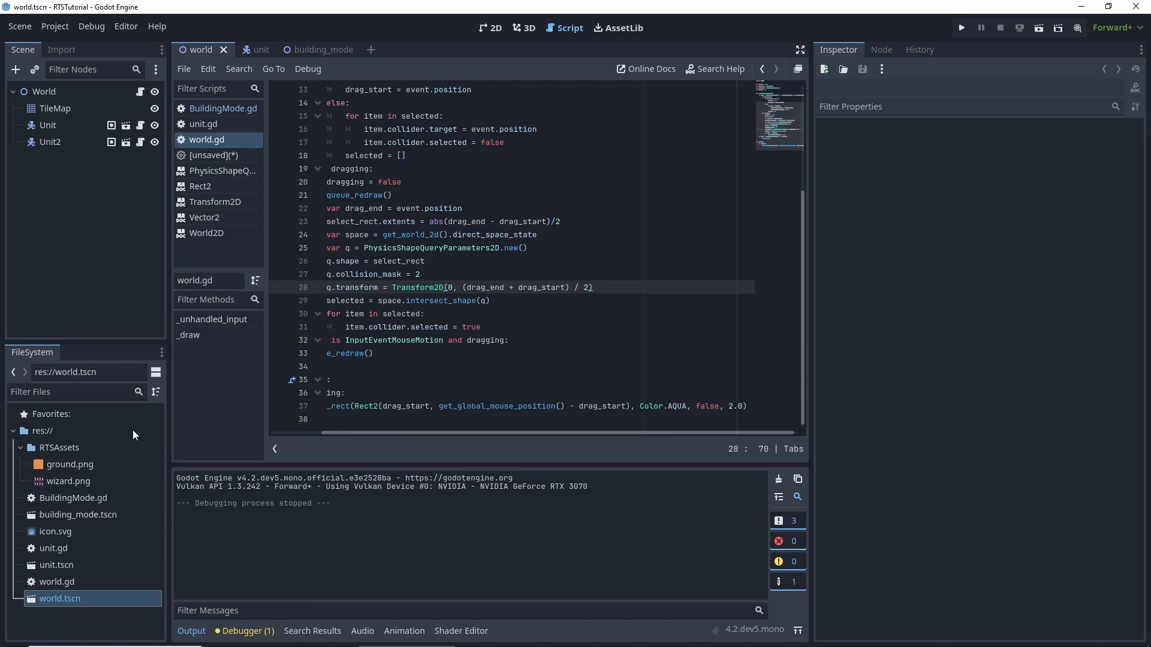
{"action": "mouse_move", "coordinate": [74, 519]}
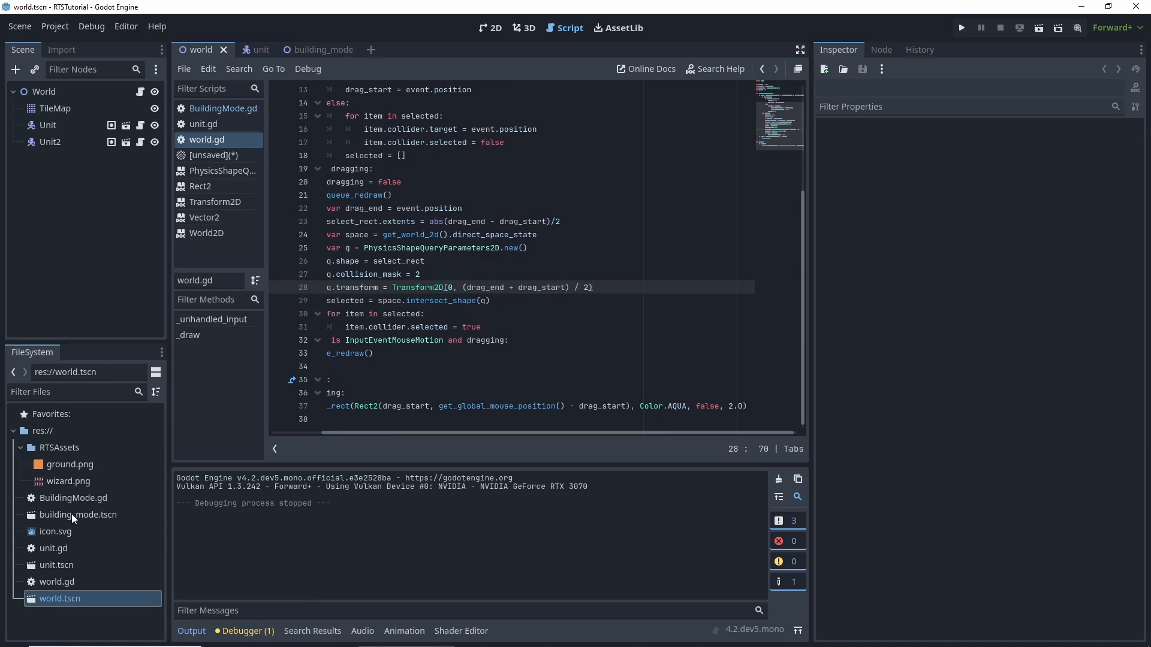
{"action": "mouse_move", "coordinate": [78, 514]}
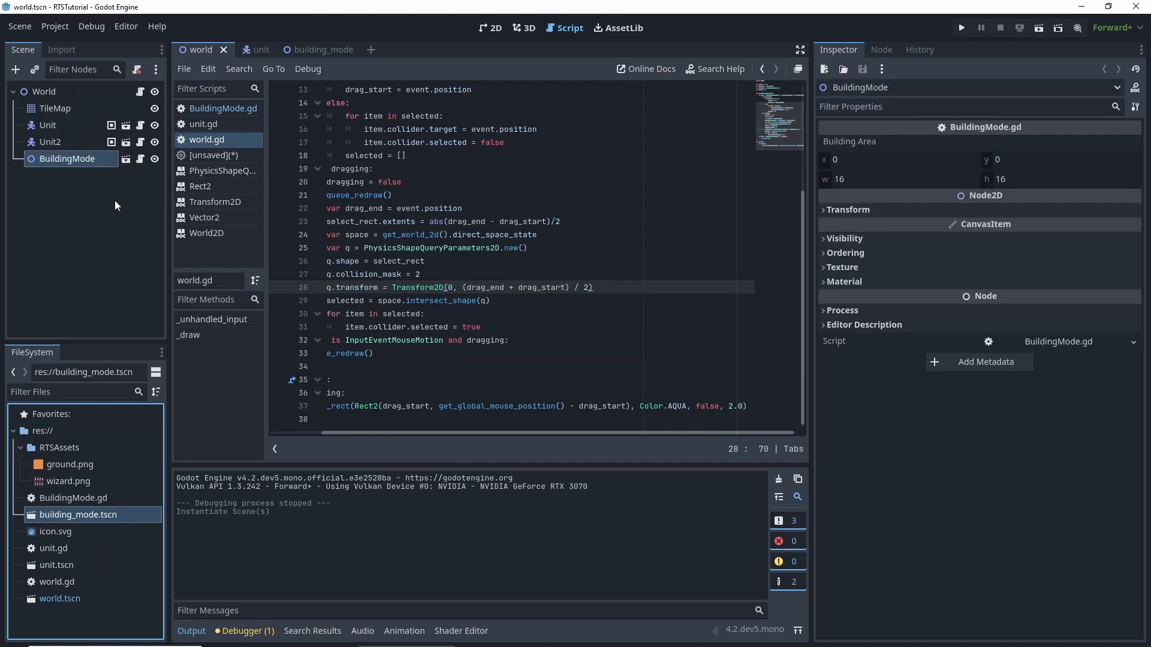
{"action": "mouse_move", "coordinate": [960, 27]}
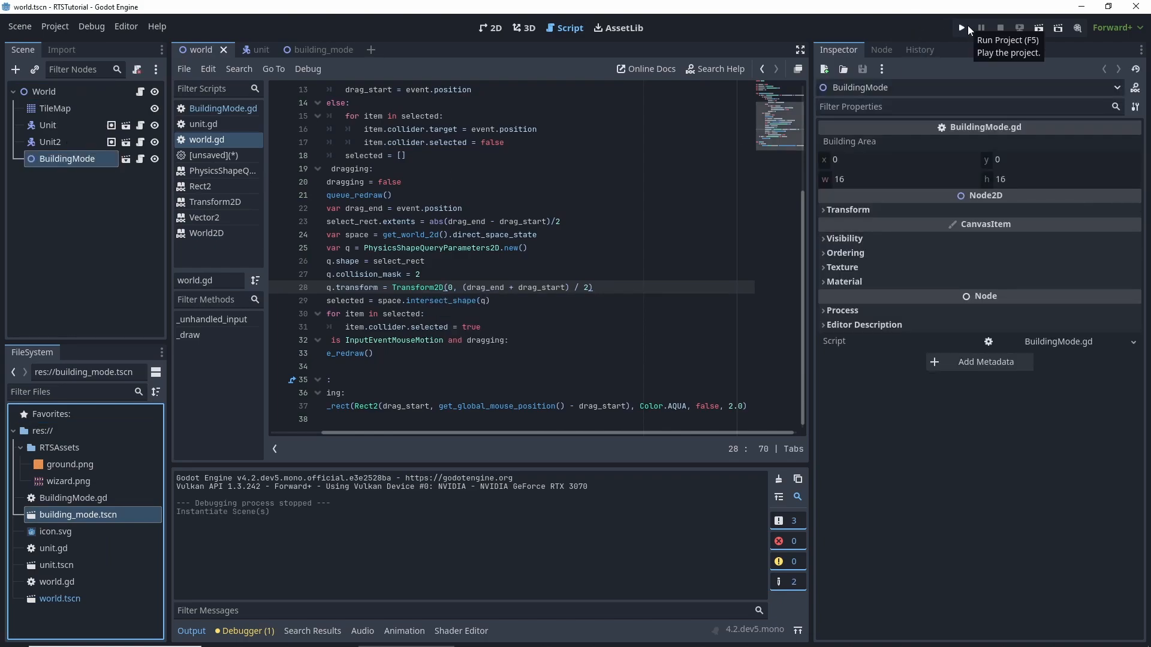
{"action": "left_click", "coordinate": [959, 28]}
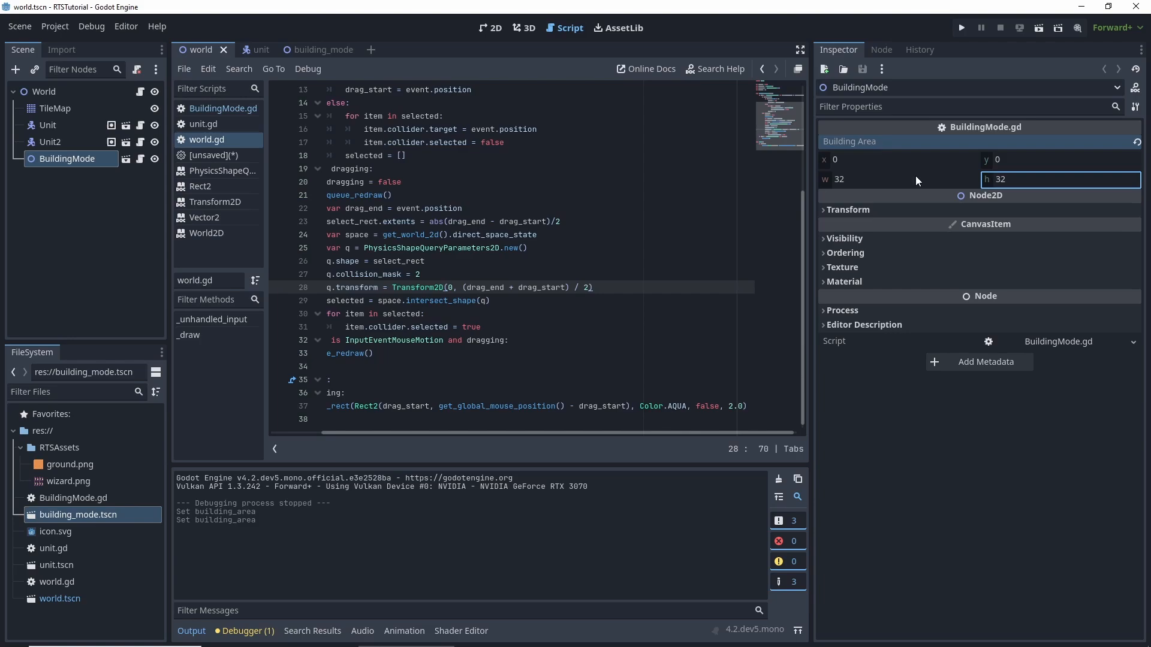
Step: Test-run the larger rectangle, then return to the BuildingMode.gd script
{"action": "left_click", "coordinate": [960, 27]}
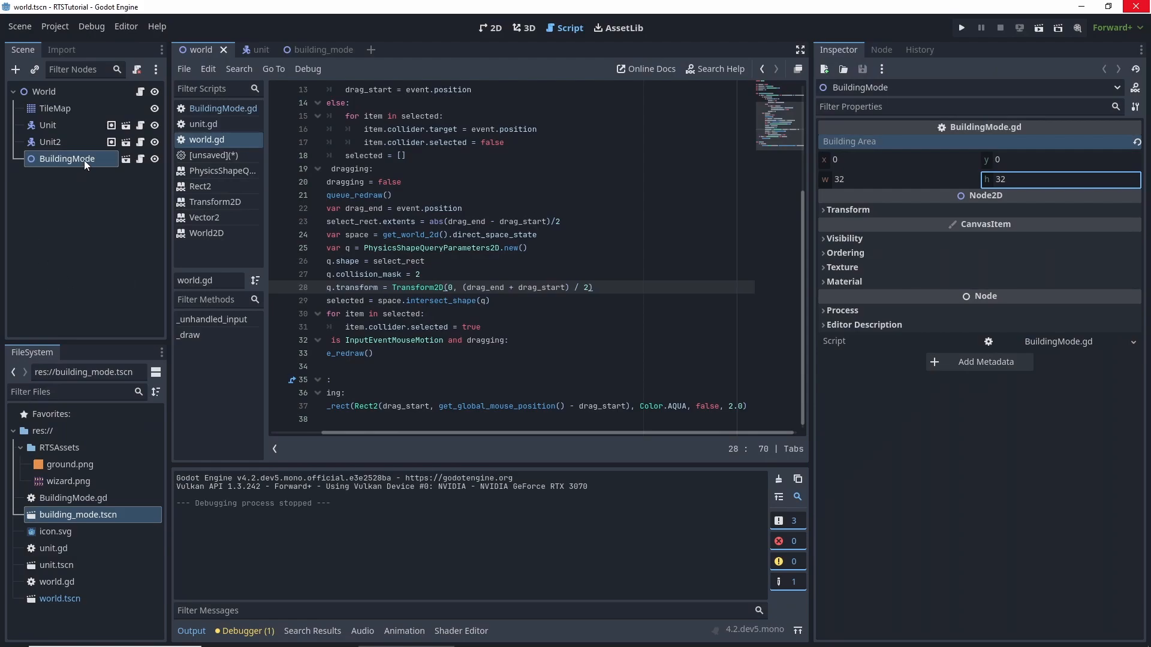
{"action": "mouse_move", "coordinate": [447, 238]}
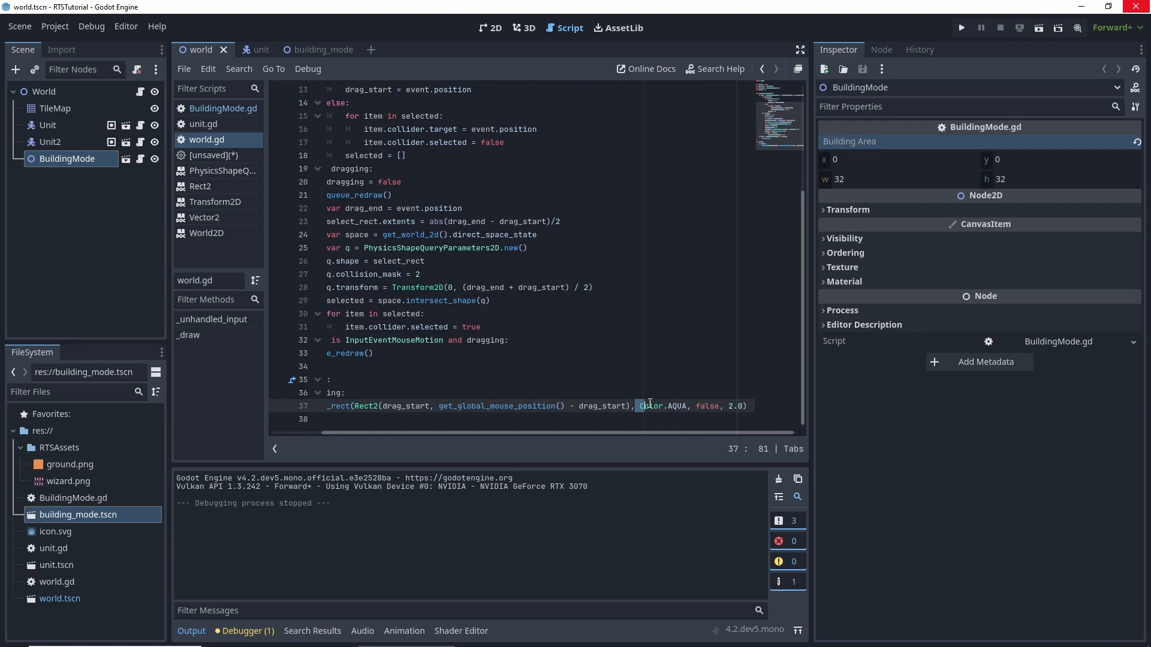
{"action": "left_click", "coordinate": [315, 49]}
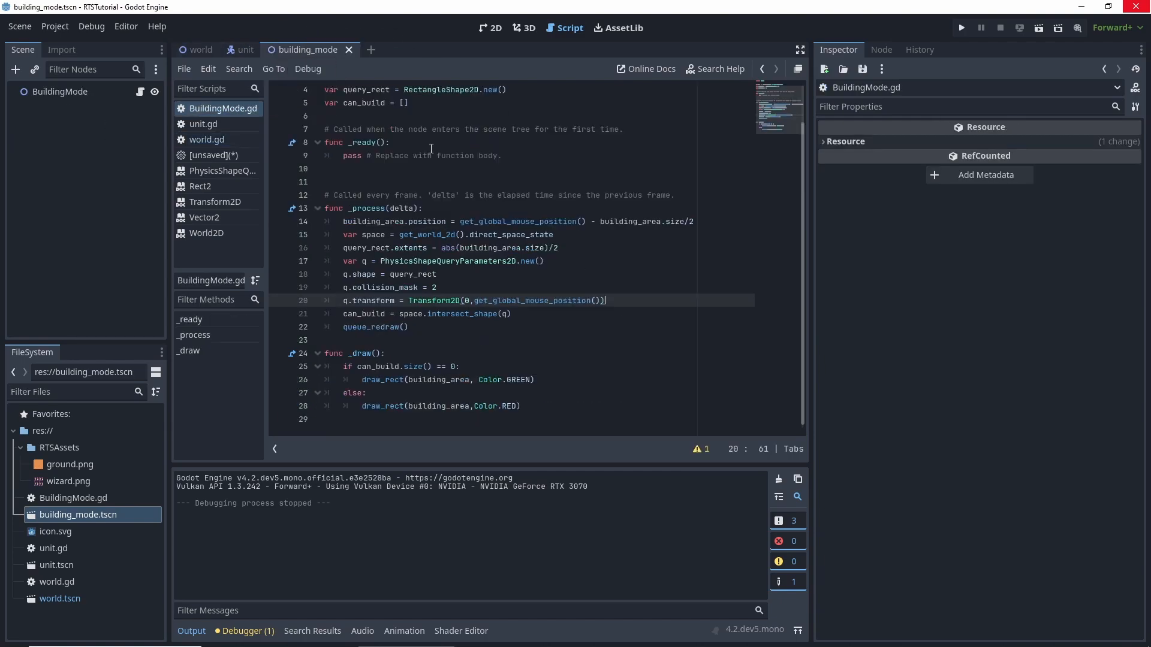